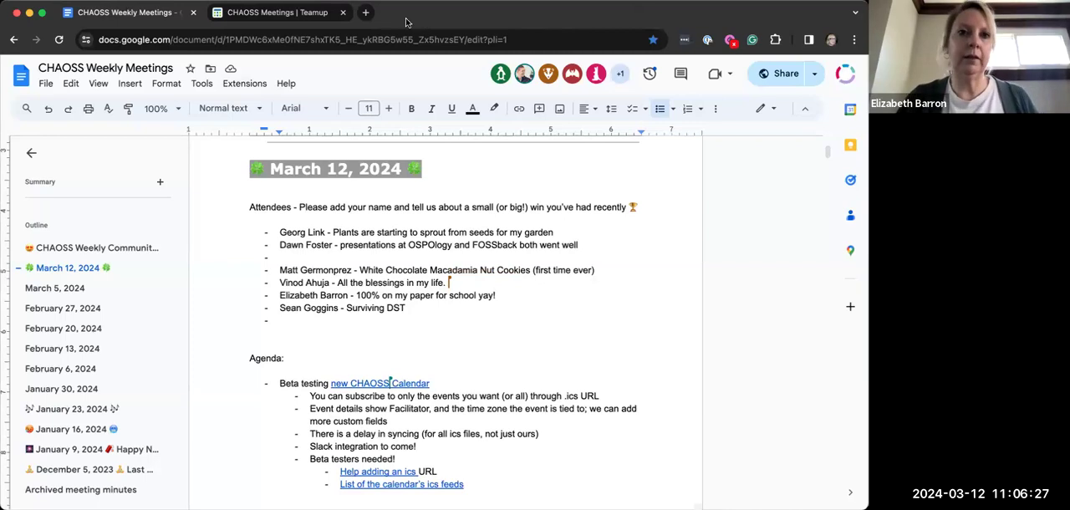
mouse_move(384, 7)
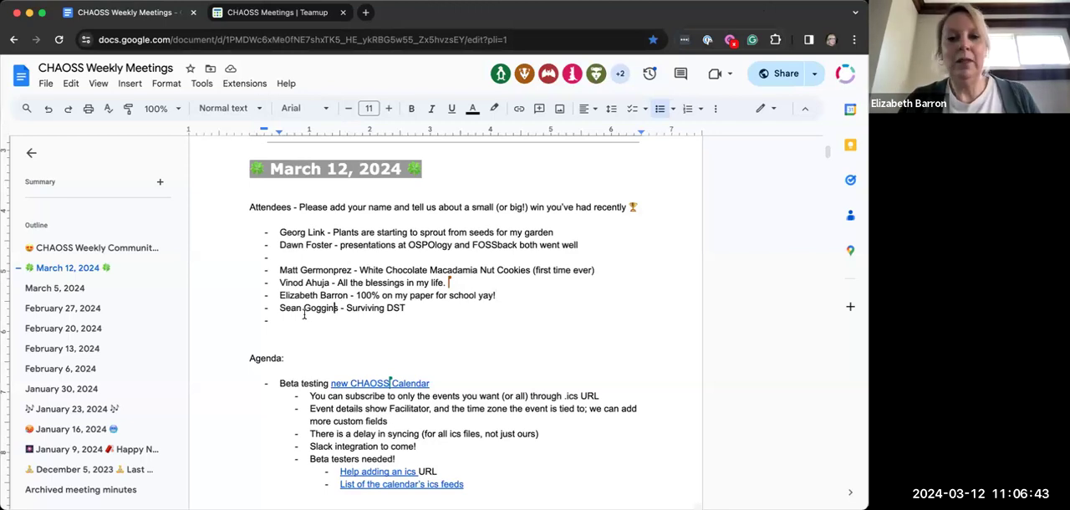
- Add a new attendee starting with 'Pecul' to the March 12 attendee list
scroll("down", 3)
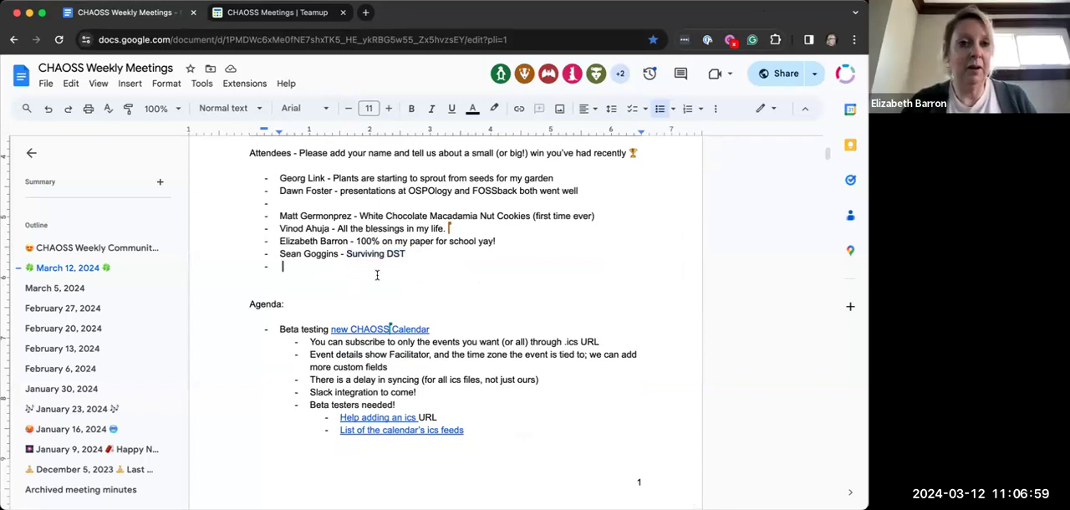
mouse_move(469, 264)
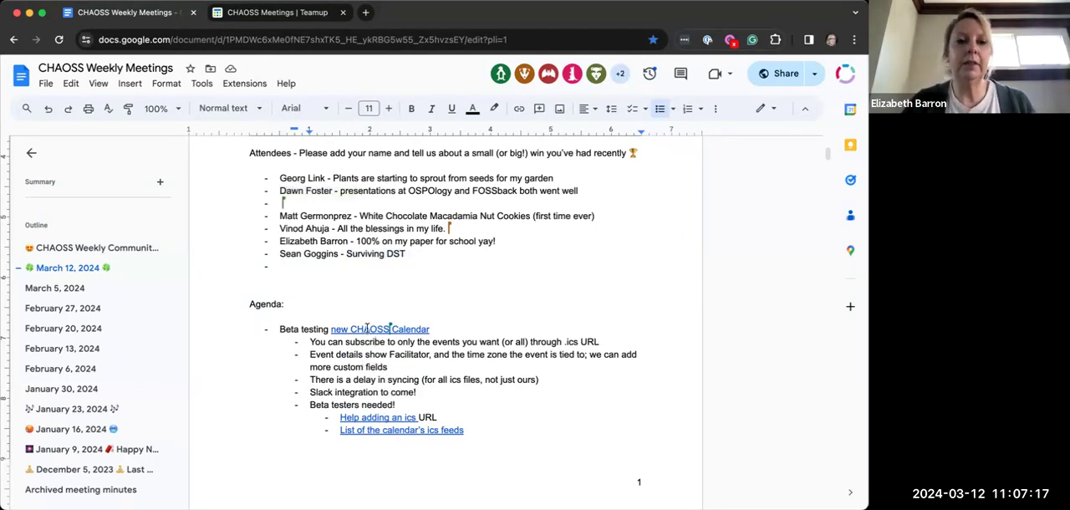
type("Peculiar C")
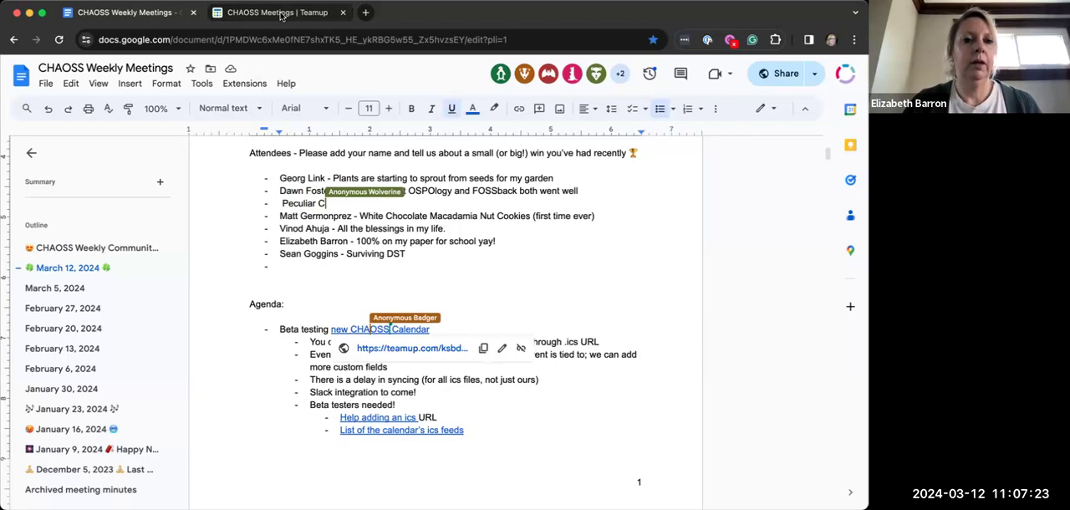
- Show the CHAOSS Meetings Teamup calendar for the week of March 11–17
left_click(270, 11)
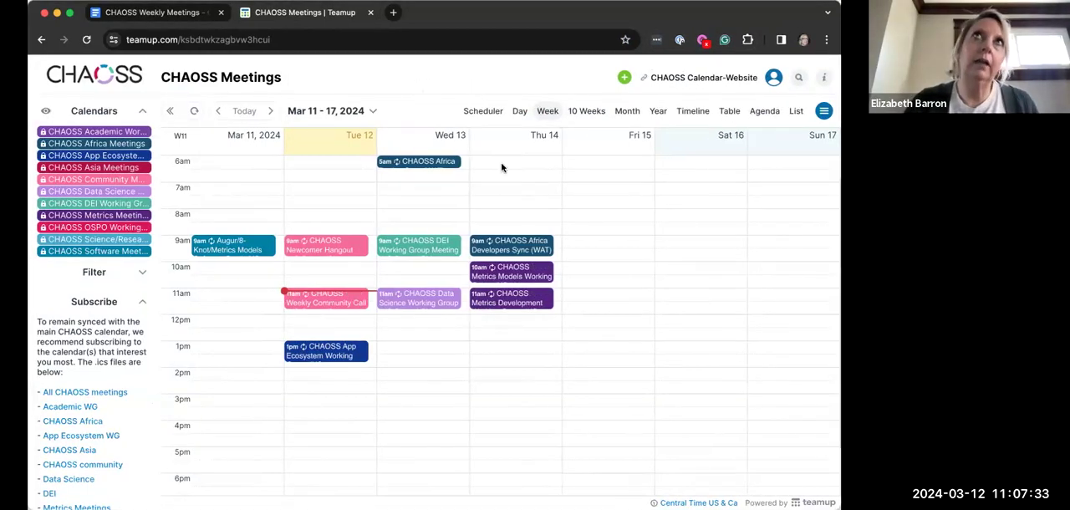
mouse_move(251, 192)
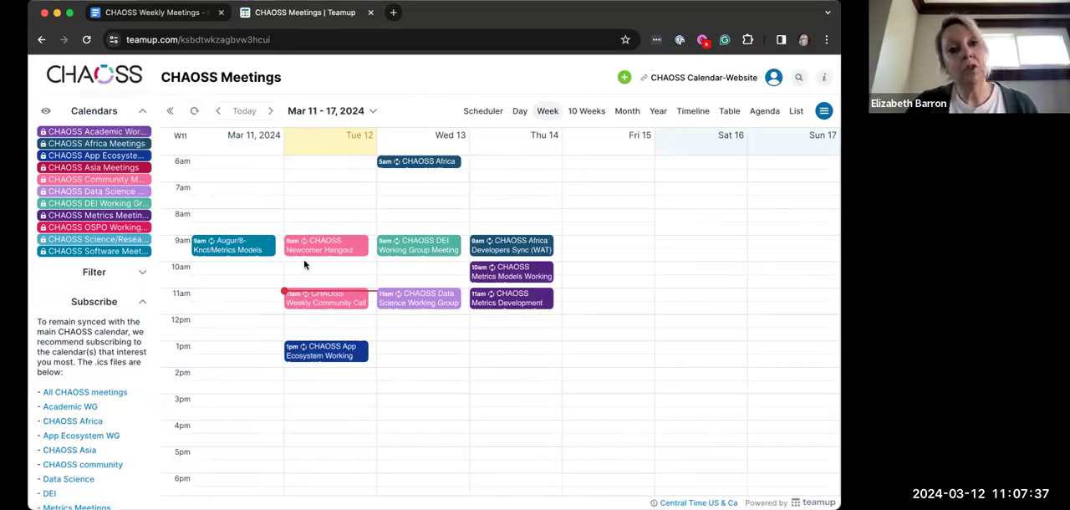
left_click(228, 244)
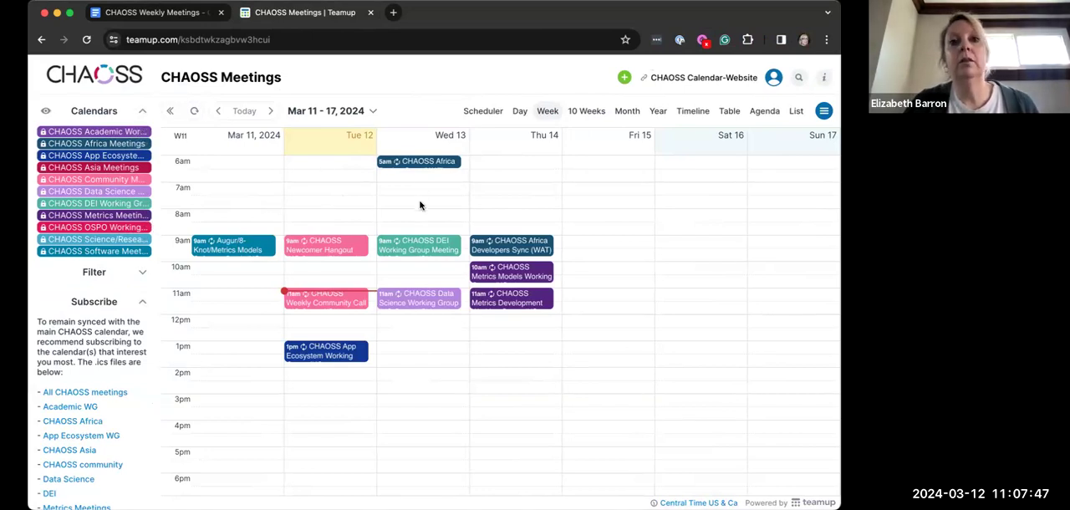
mouse_move(93, 335)
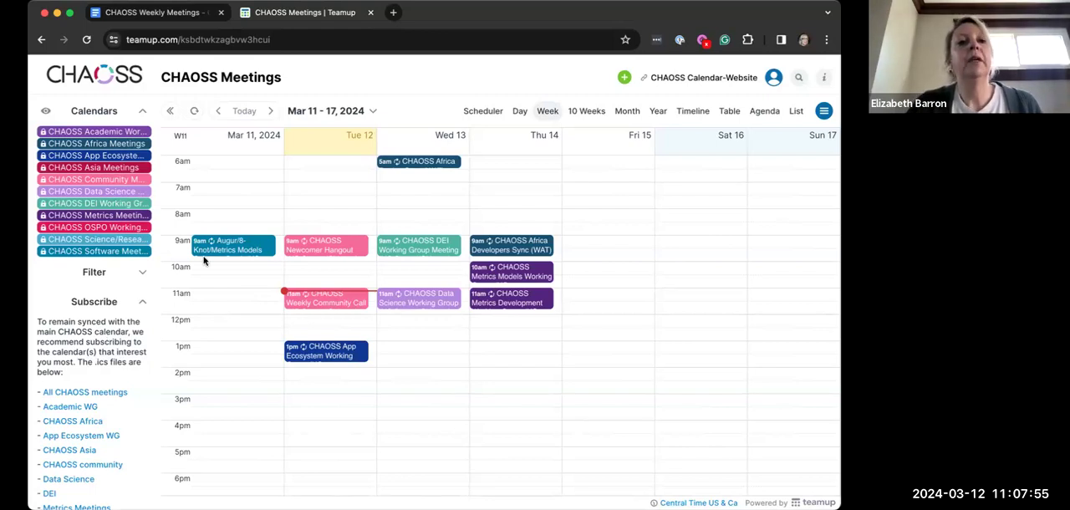
mouse_move(87, 400)
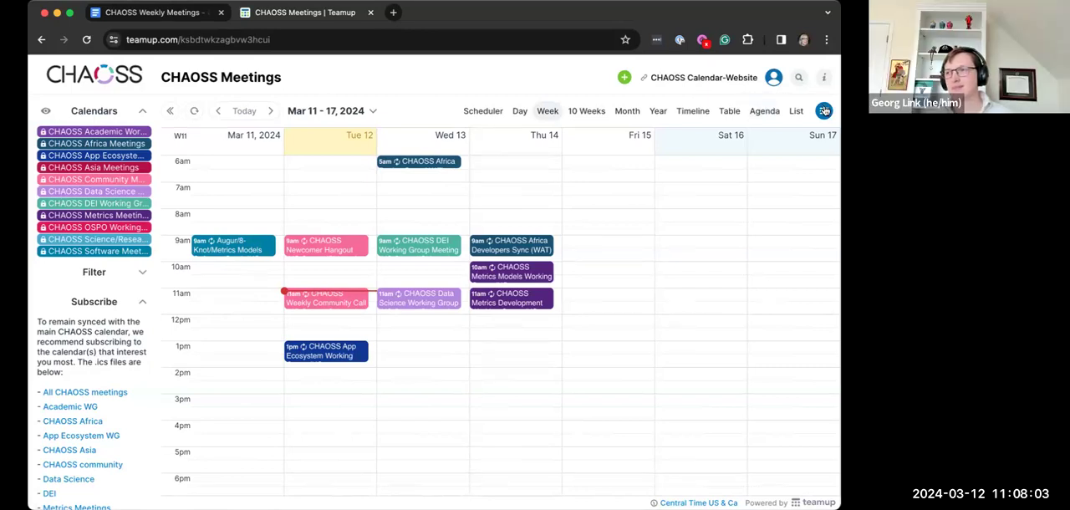
left_click(822, 110)
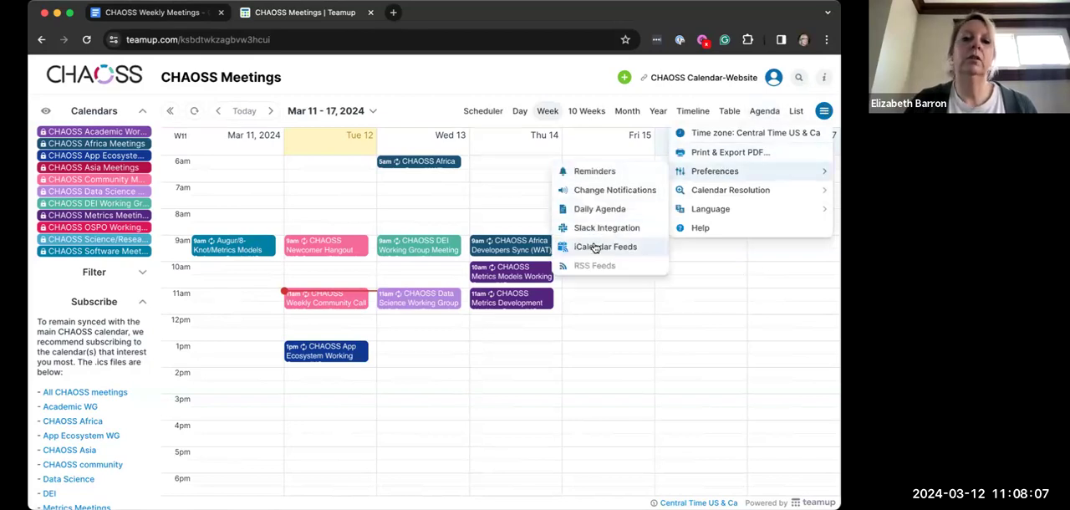
left_click(605, 248)
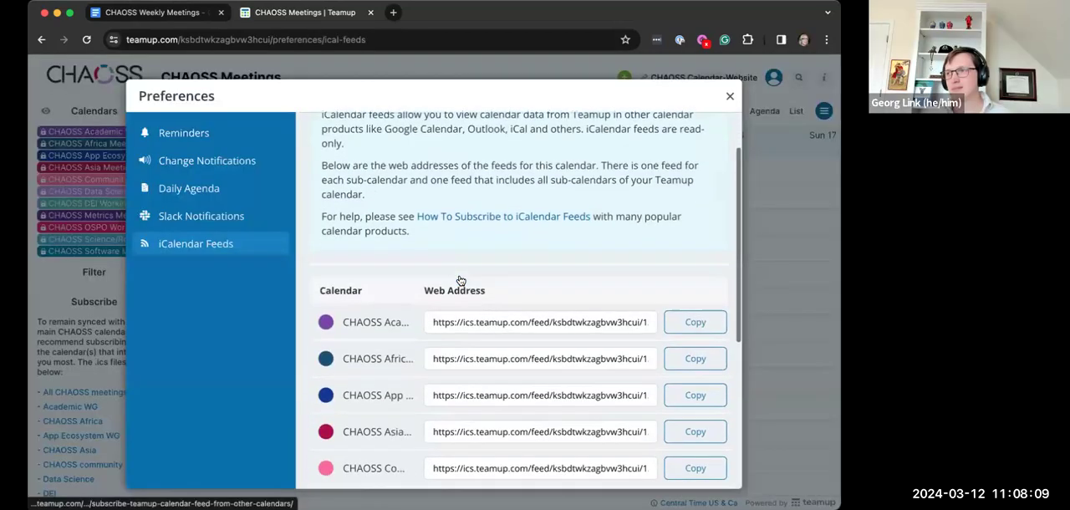
scroll("down", 3)
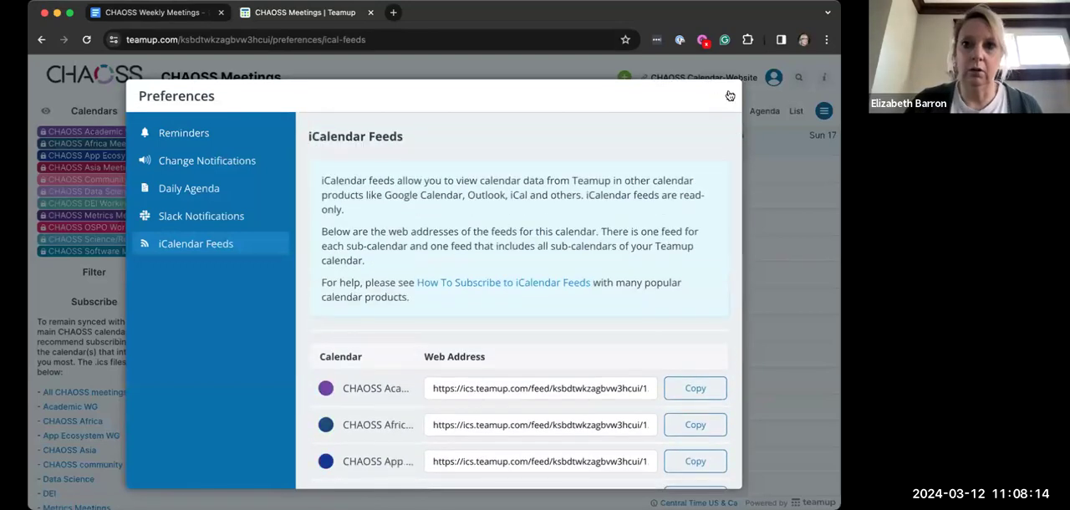
left_click(729, 95)
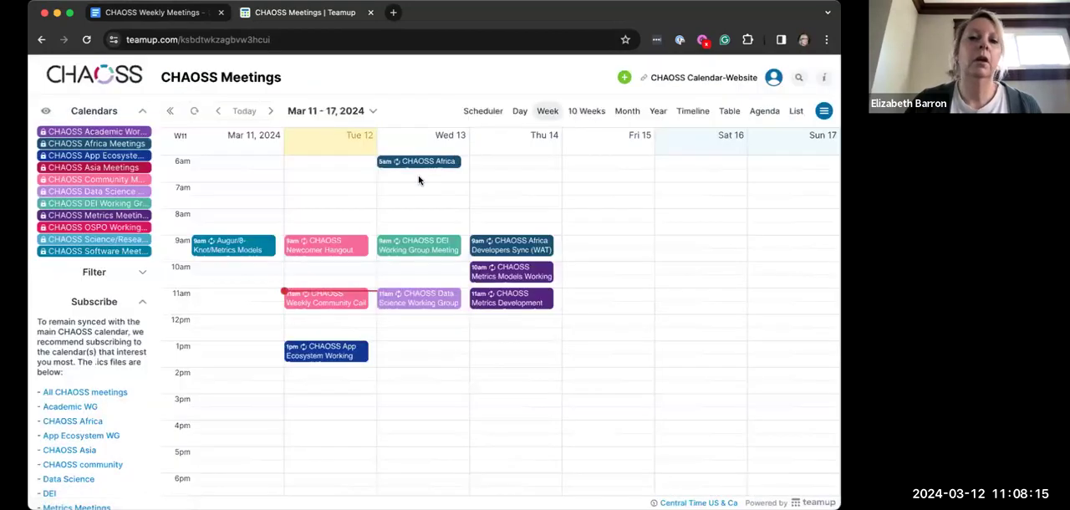
mouse_move(293, 207)
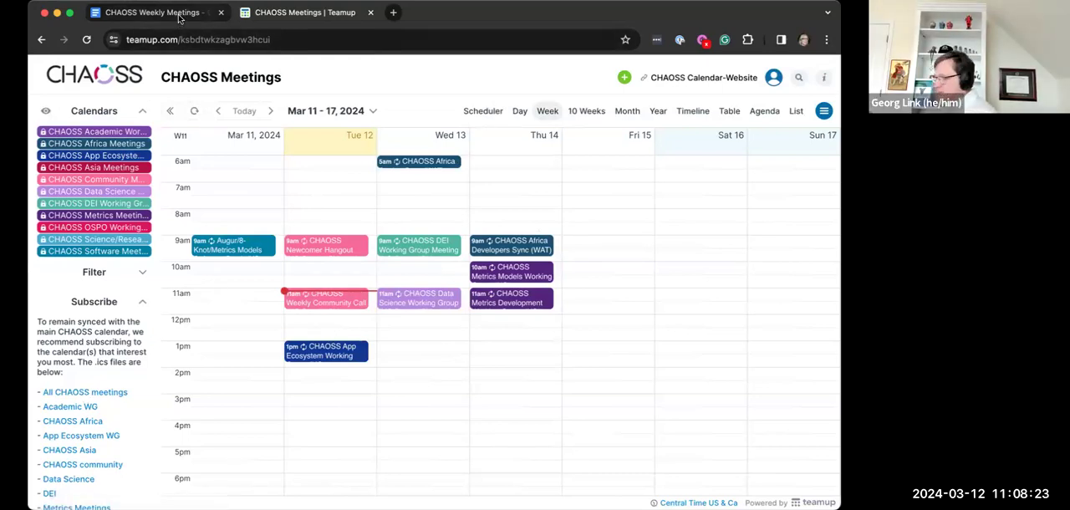
mouse_move(151, 12)
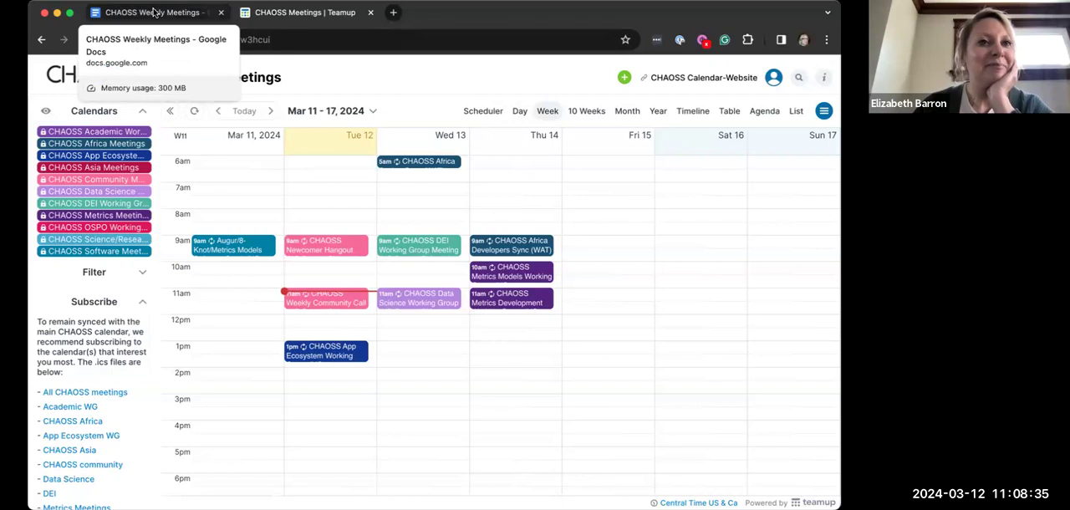
left_click(147, 12)
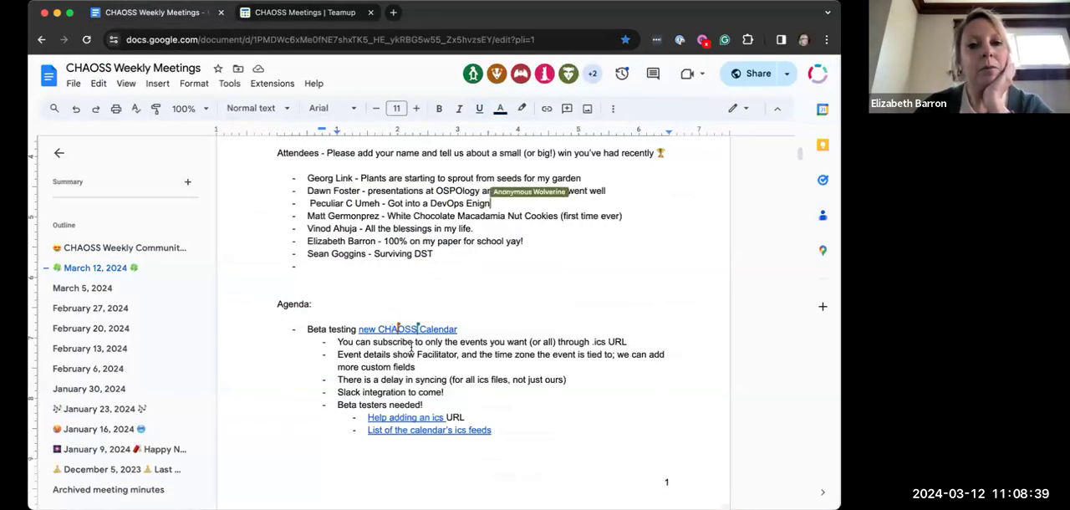
left_click(305, 12)
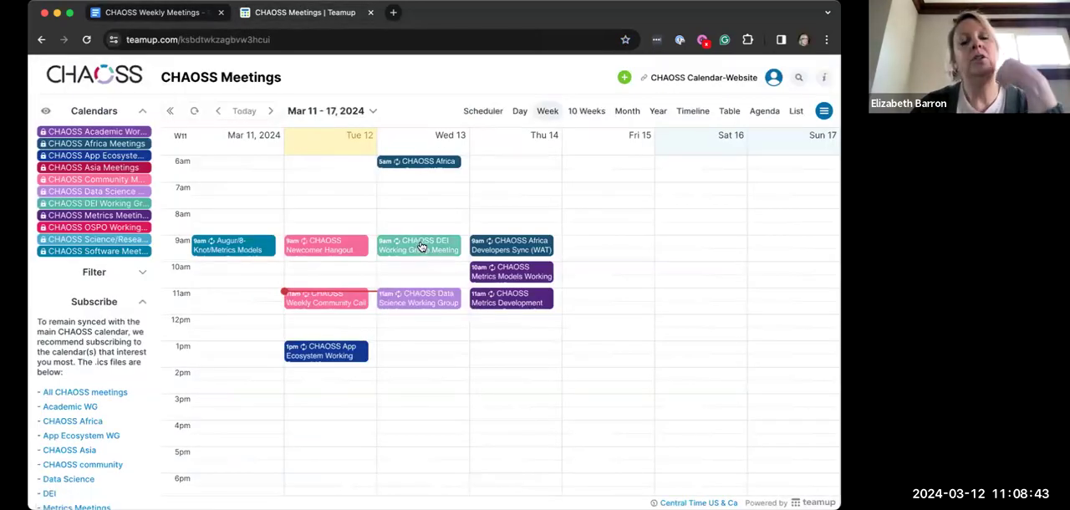
left_click(418, 245)
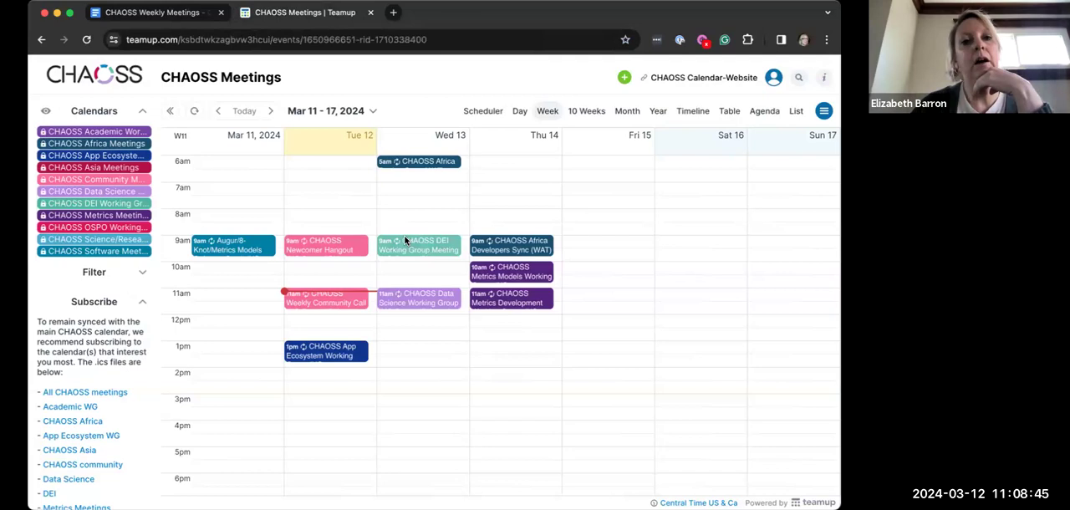
left_click(418, 244)
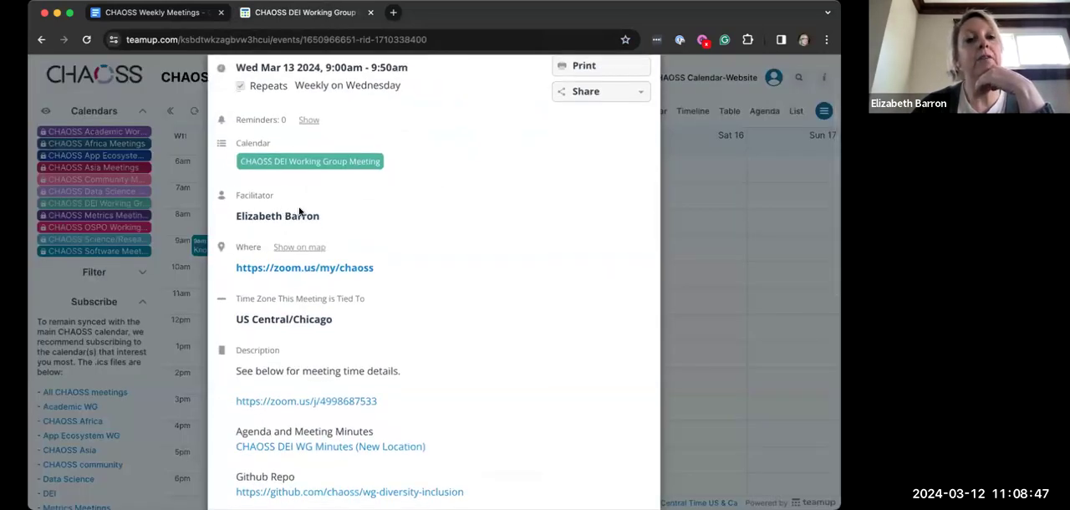
scroll("down", 3)
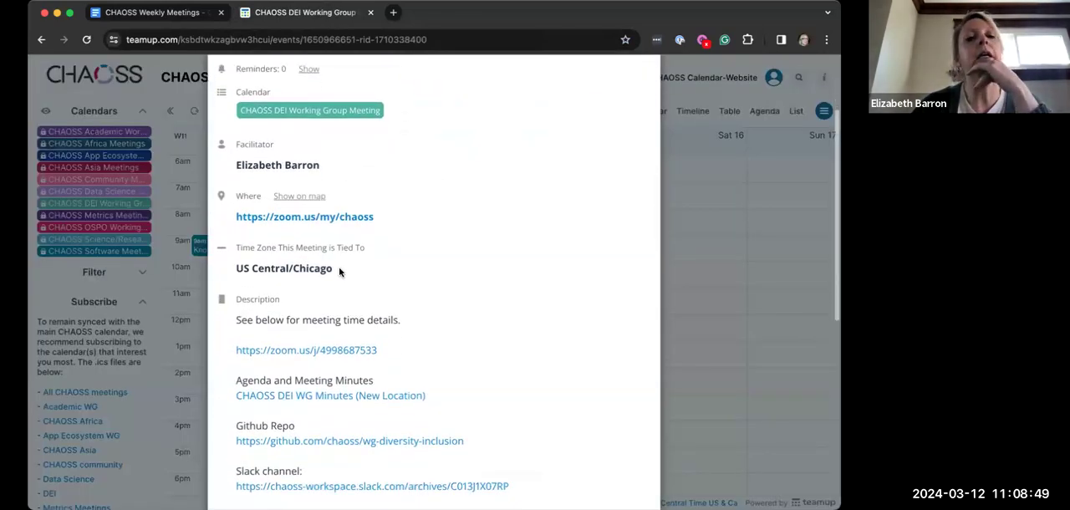
mouse_move(341, 271)
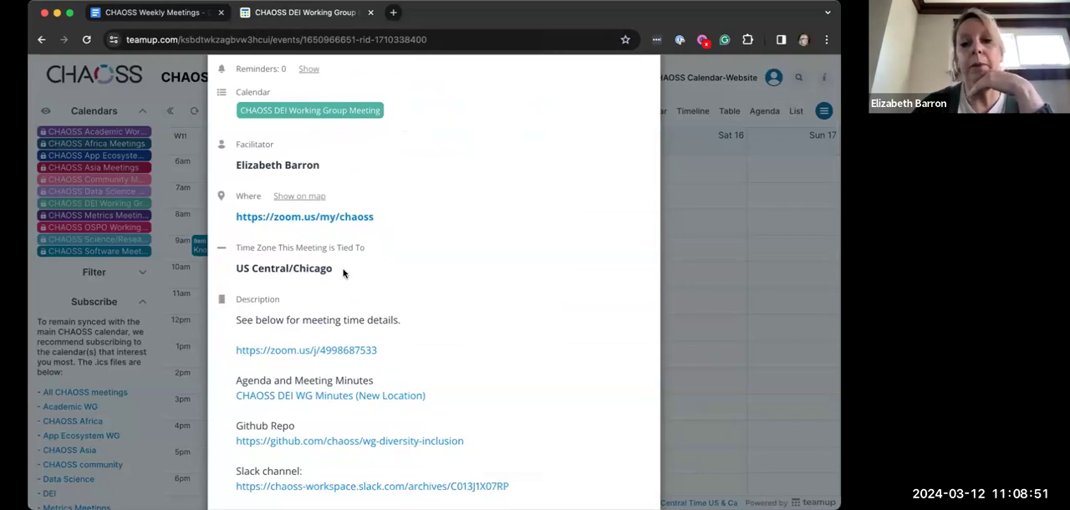
mouse_move(400, 273)
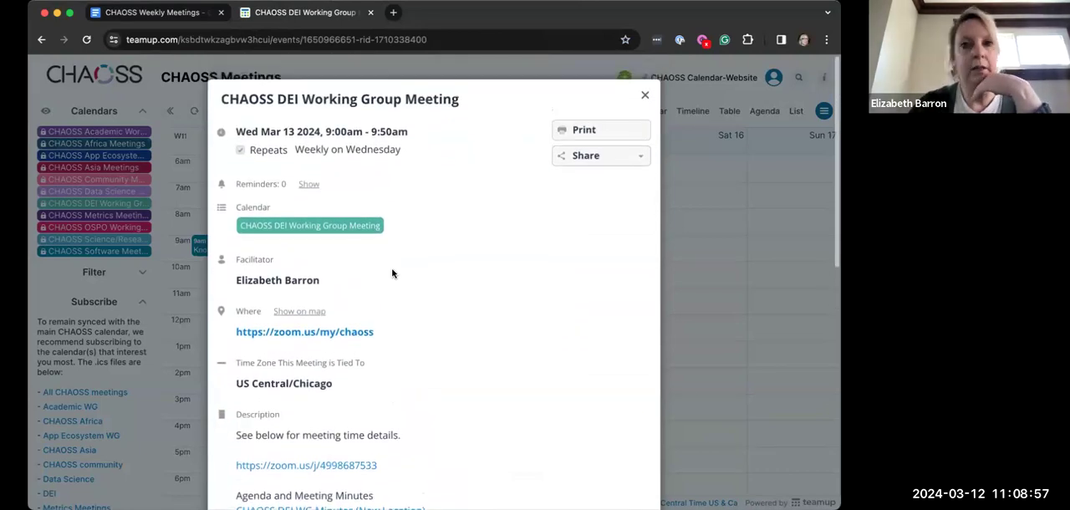
mouse_move(645, 97)
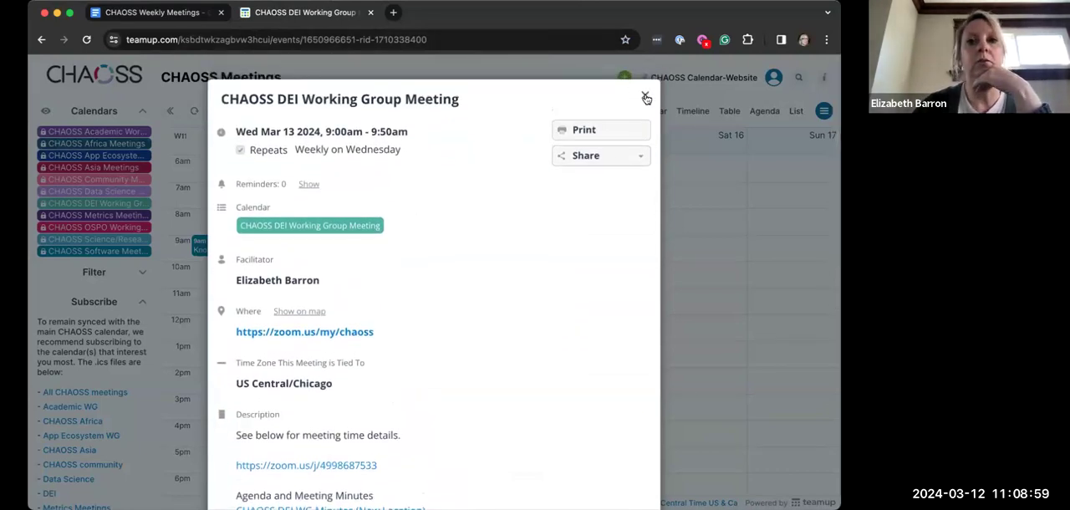
left_click(646, 98)
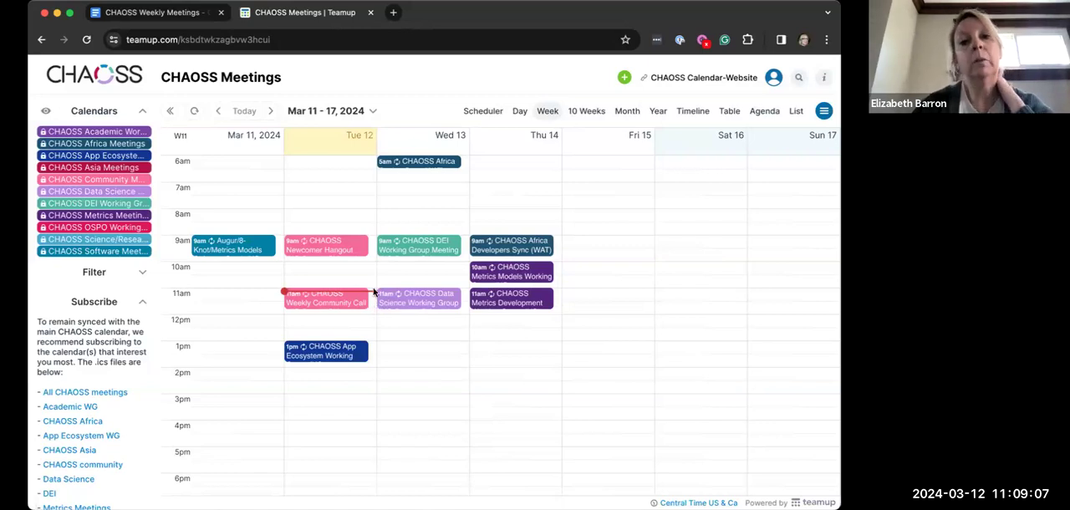
mouse_move(495, 331)
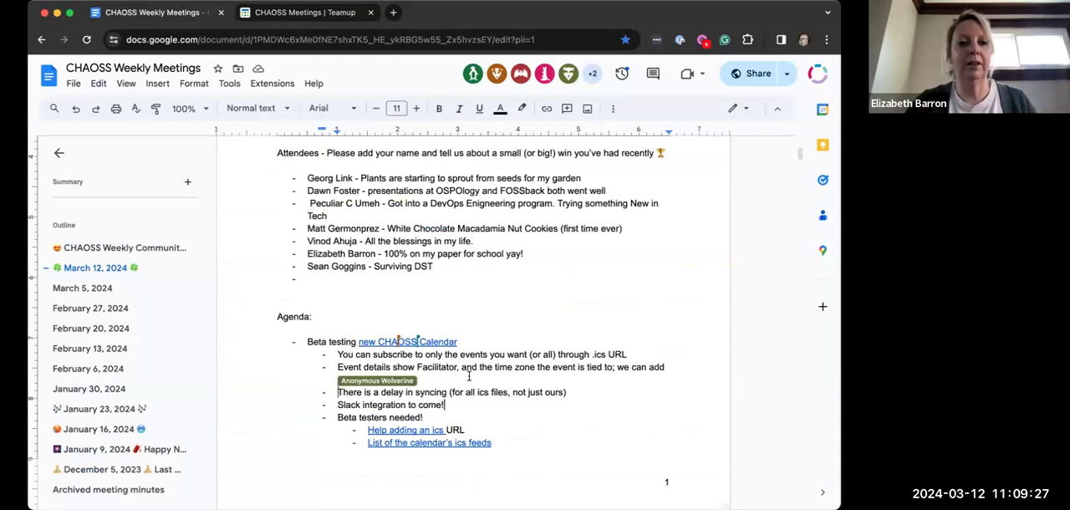
- Complete the agenda bullet with 'more custom fields' and return to the Teamup calendar
type("more custom fields")
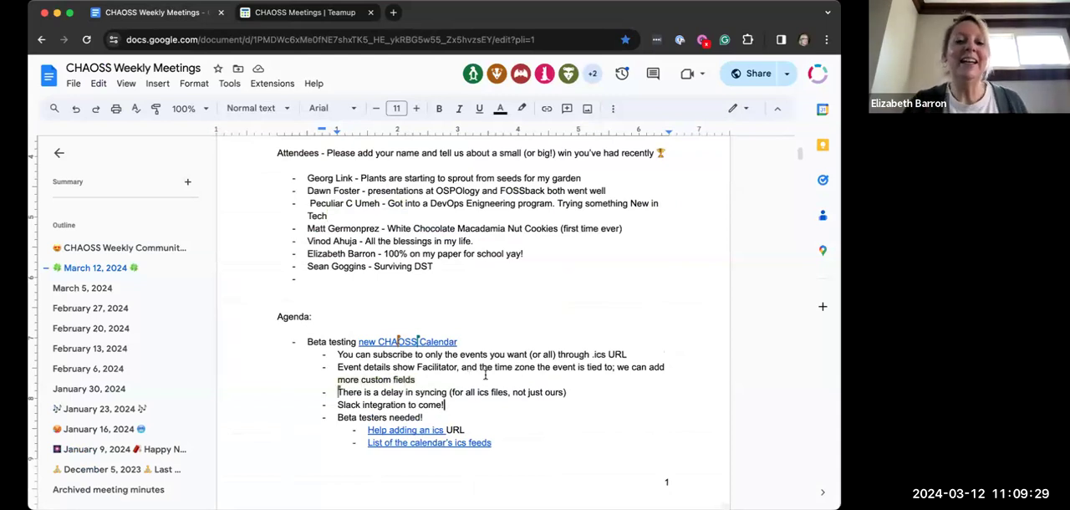
left_click(301, 12)
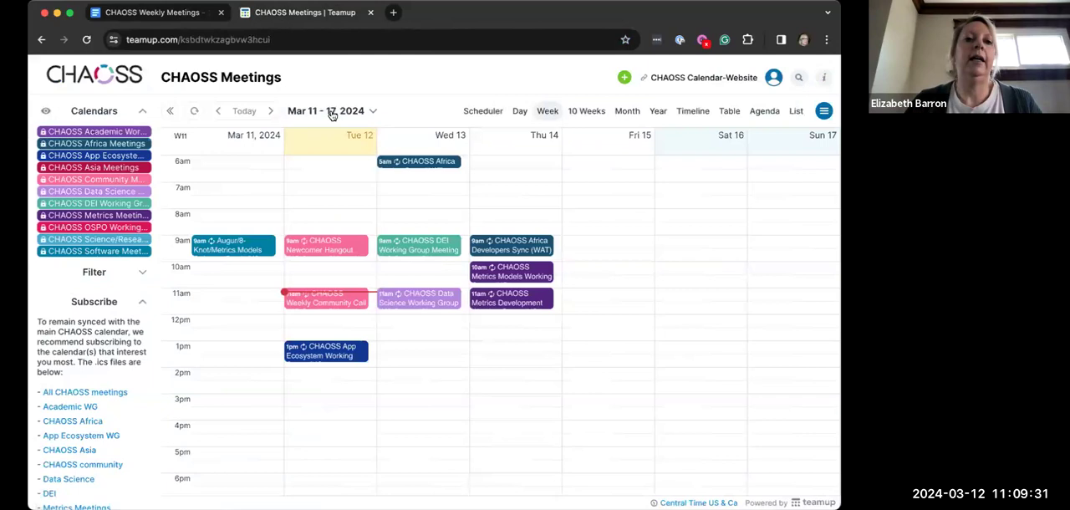
mouse_move(379, 268)
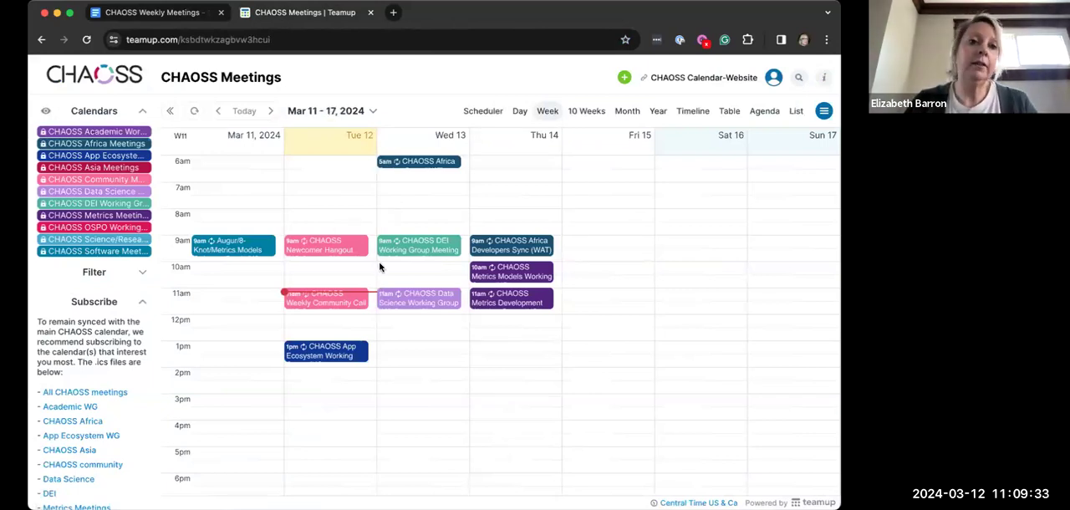
- Advance to the week of March 25–31 and open the New Badger Orientation event details
left_click(271, 110)
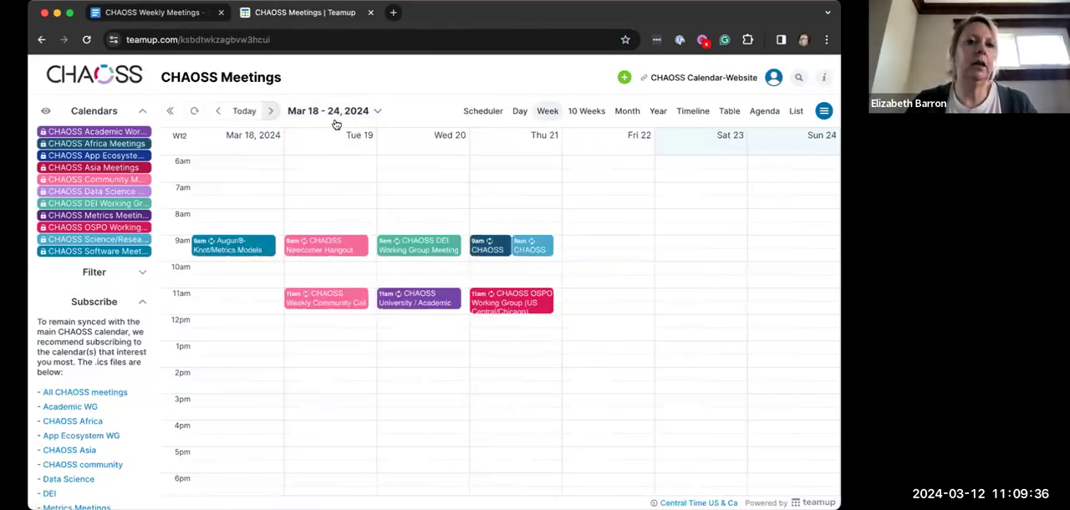
left_click(270, 110)
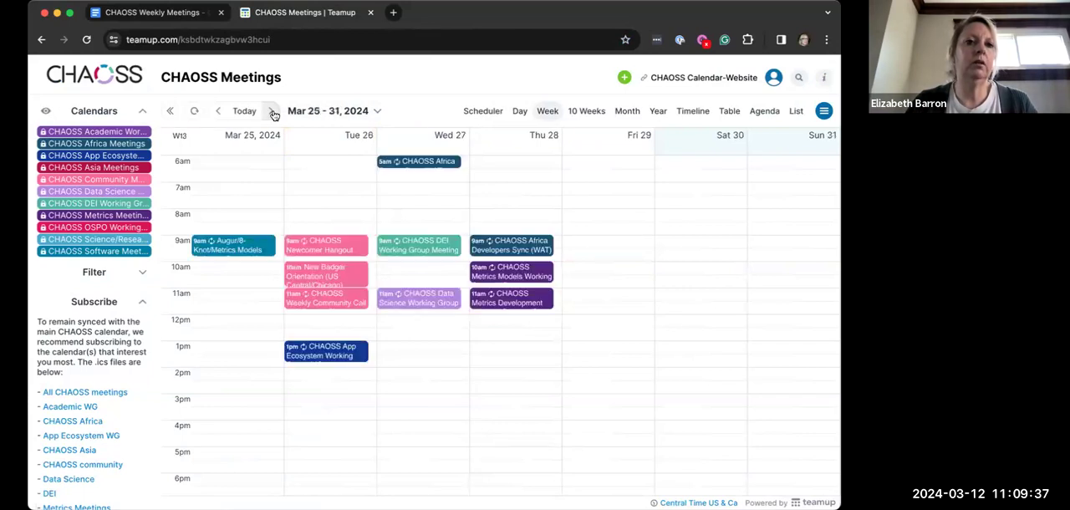
left_click(321, 270)
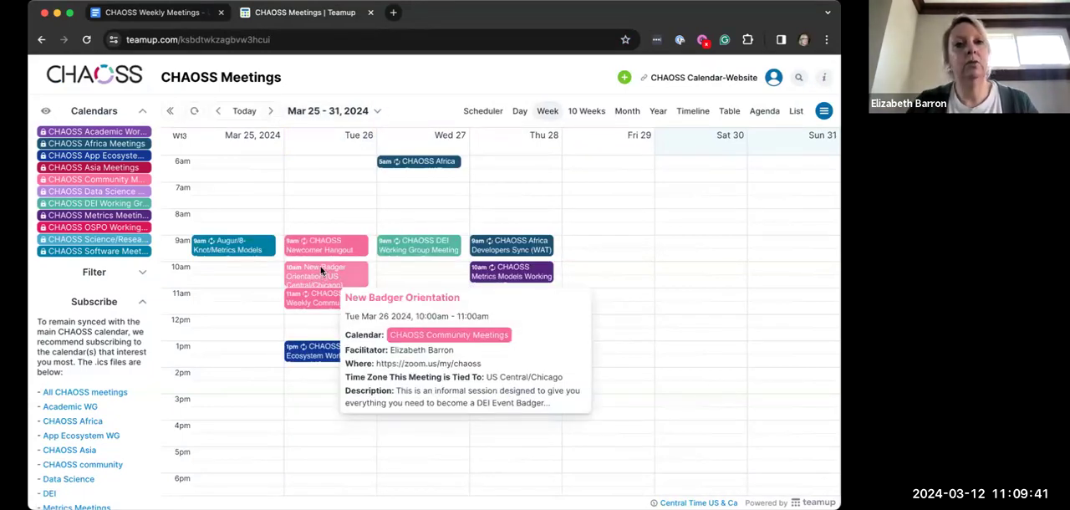
left_click(321, 276)
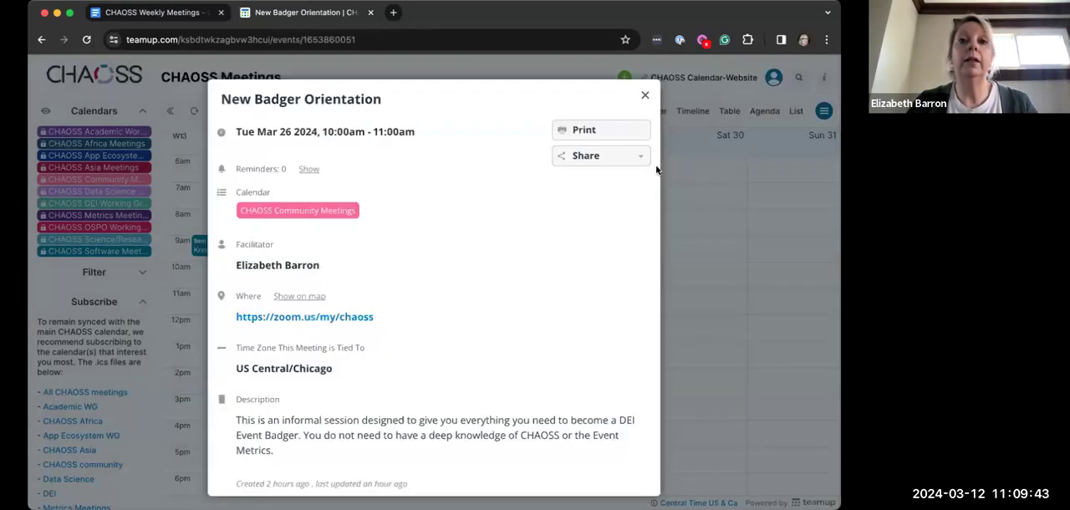
- Share the New Badger Orientation event as its own page and review it
left_click(585, 156)
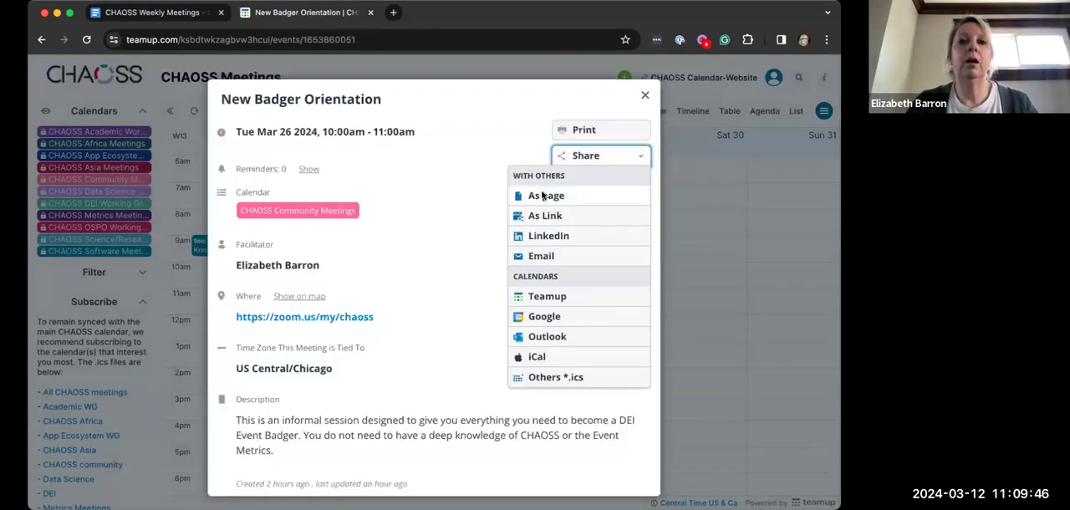
left_click(546, 195)
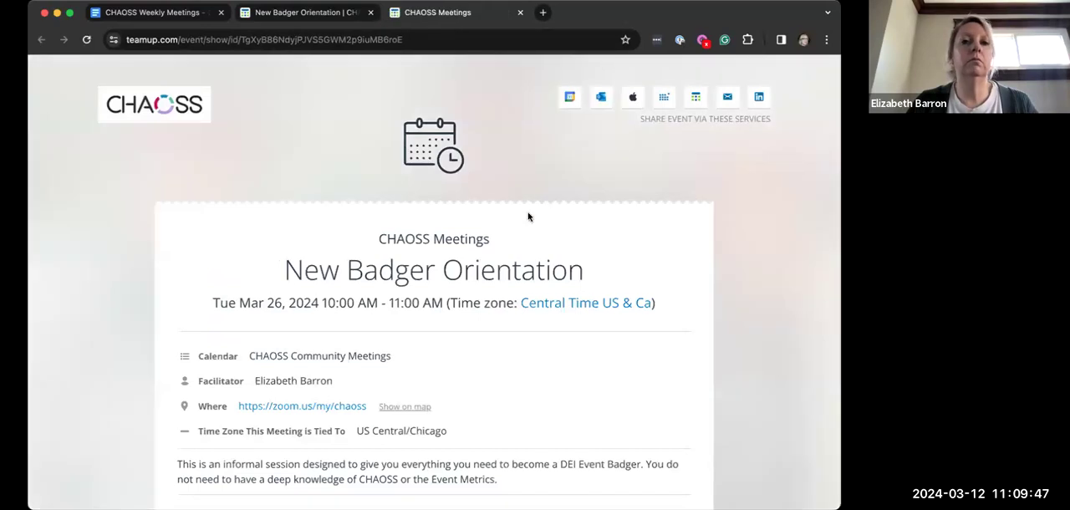
scroll("down", 3)
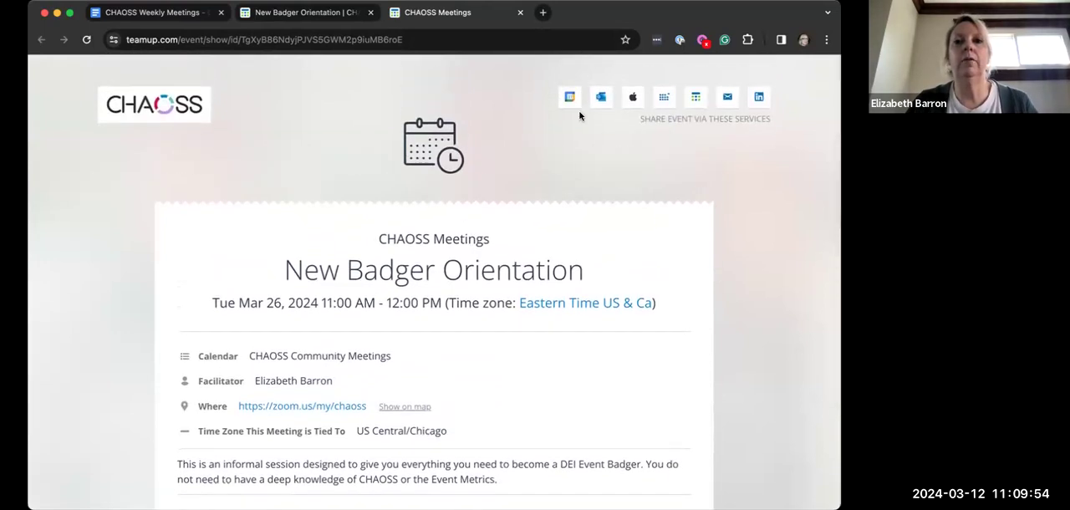
scroll("down", 3)
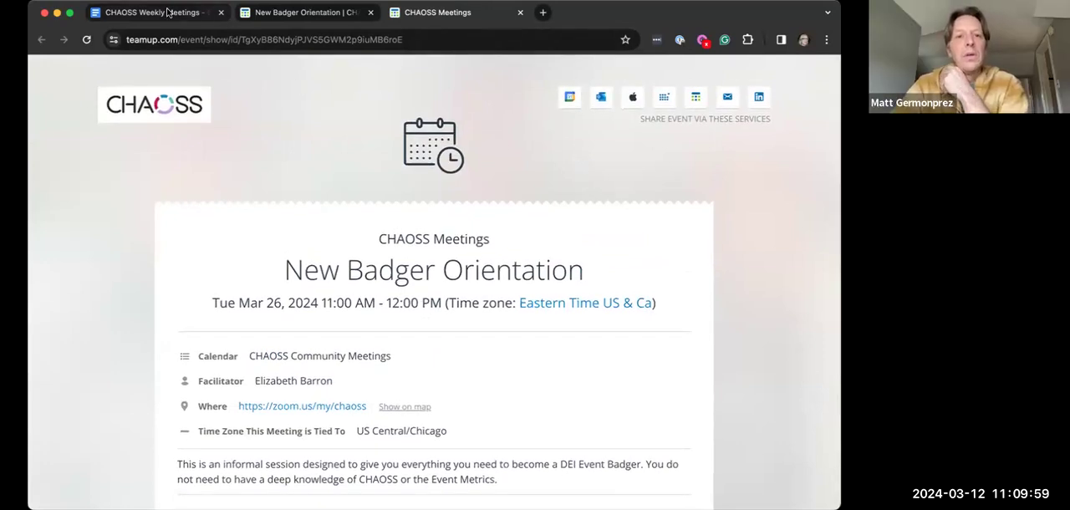
- Go back to the CHAOSS Meetings week view for March 25–31
left_click(150, 12)
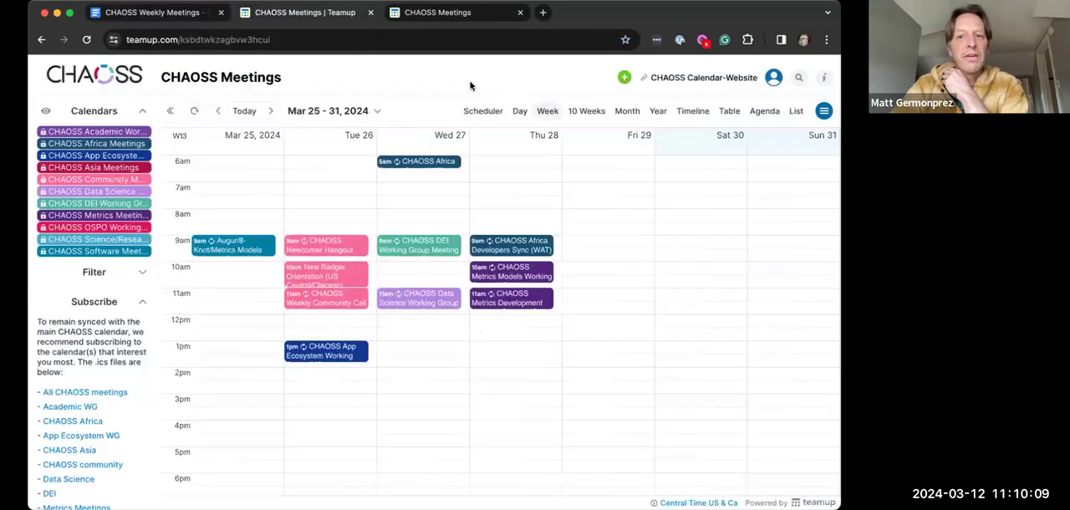
mouse_move(515, 207)
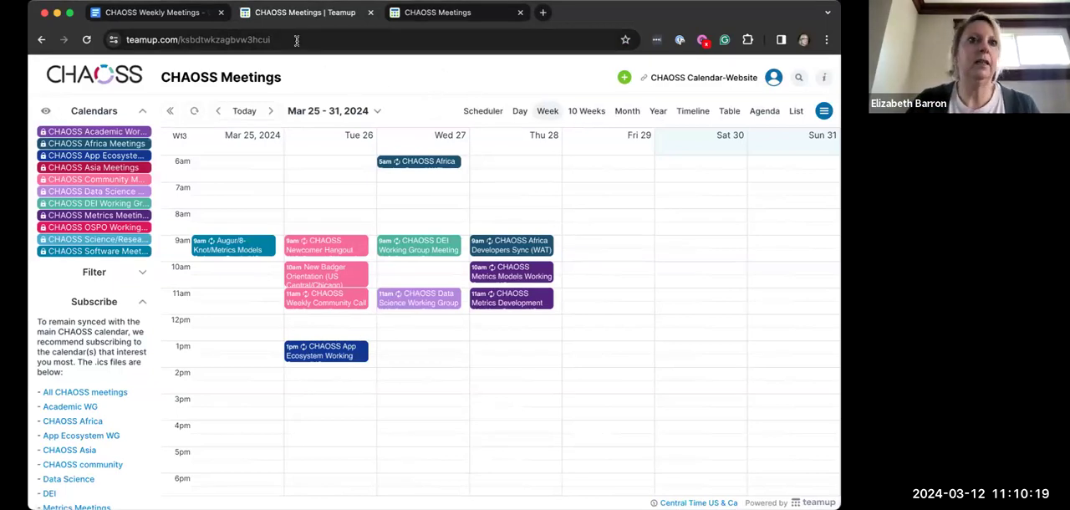
mouse_move(427, 99)
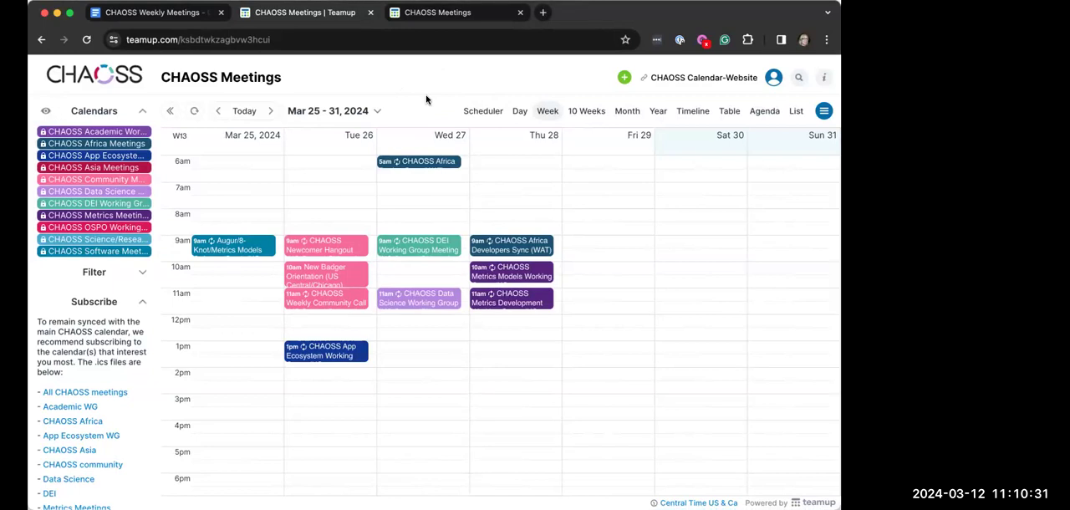
mouse_move(438, 80)
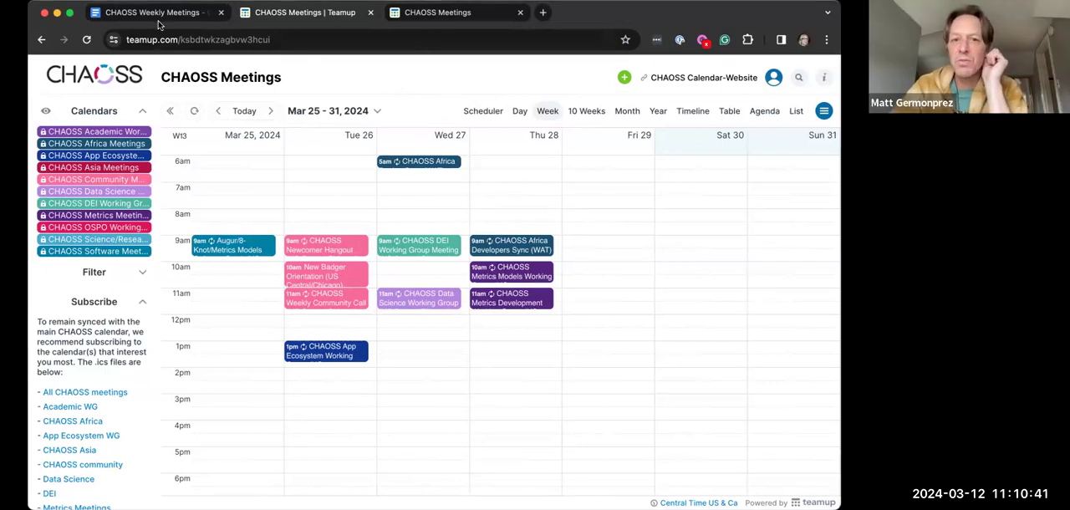
mouse_move(150, 12)
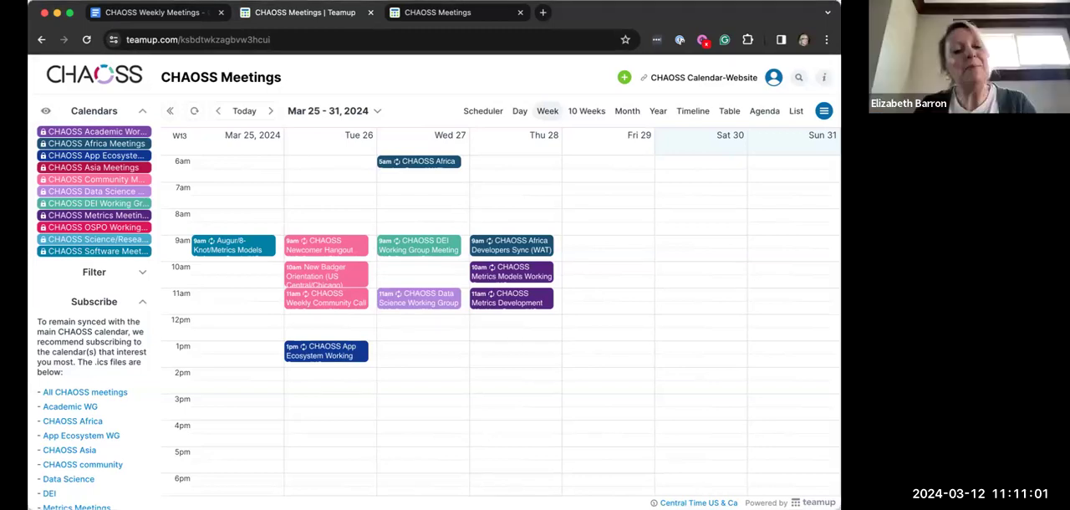
mouse_move(575, 364)
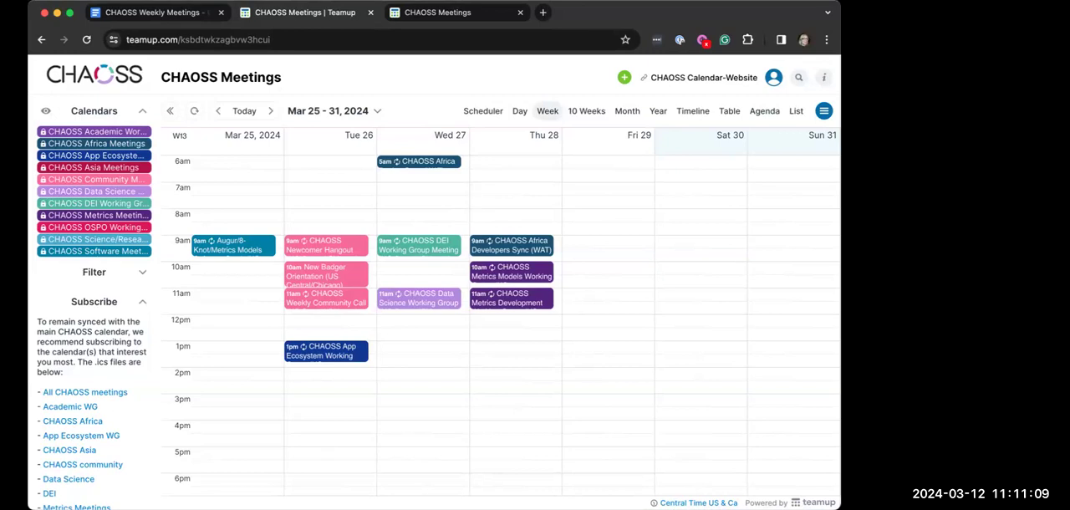
mouse_move(394, 475)
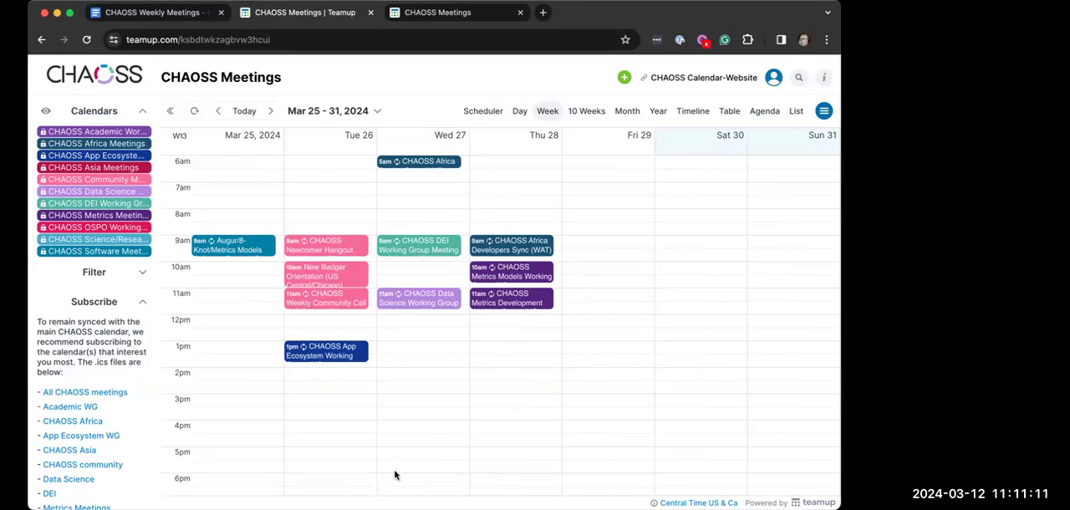
mouse_move(287, 485)
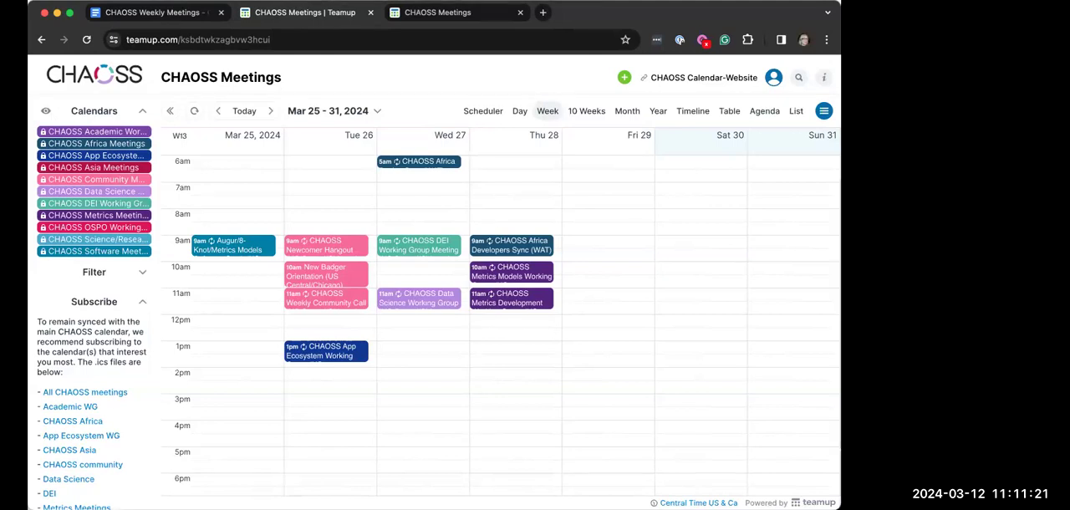
mouse_move(383, 478)
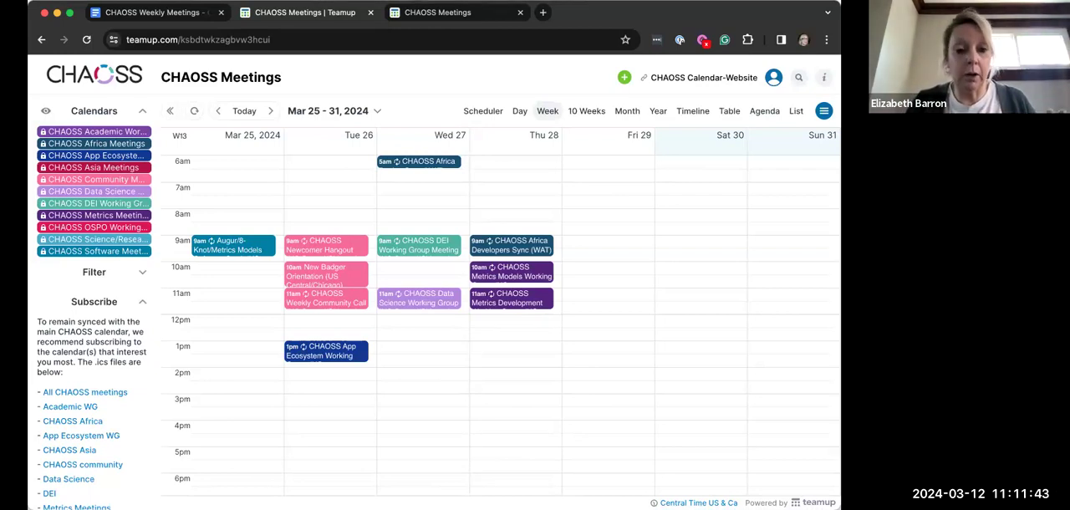
mouse_move(651, 197)
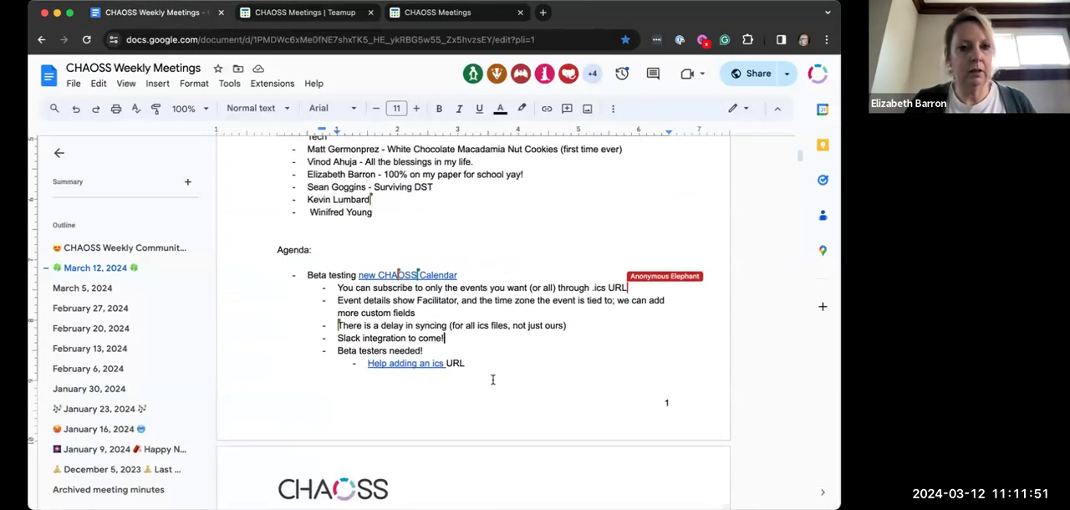
- Add a 'Look into appointment slots' note under the calendar feeds agenda item
scroll("down", 3)
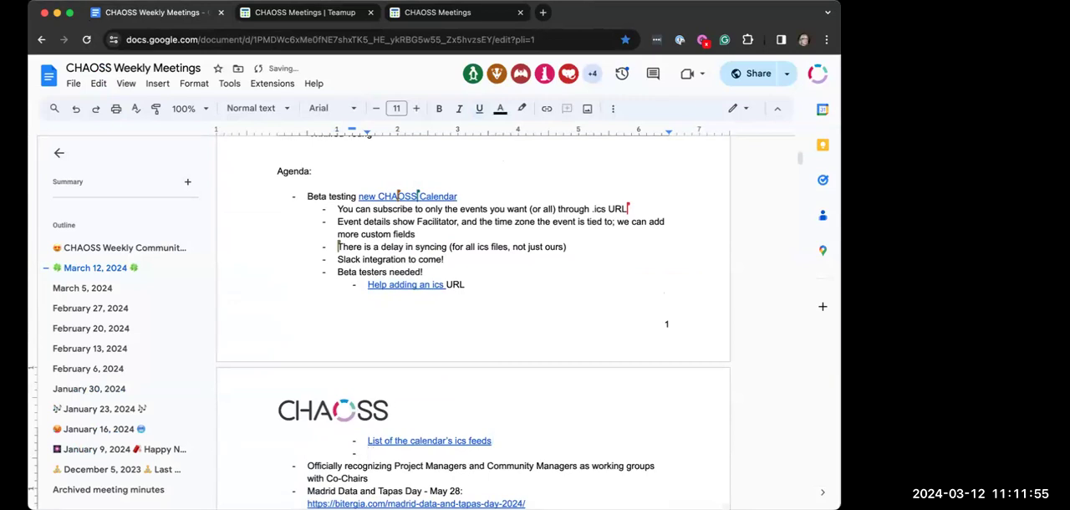
type("Look into")
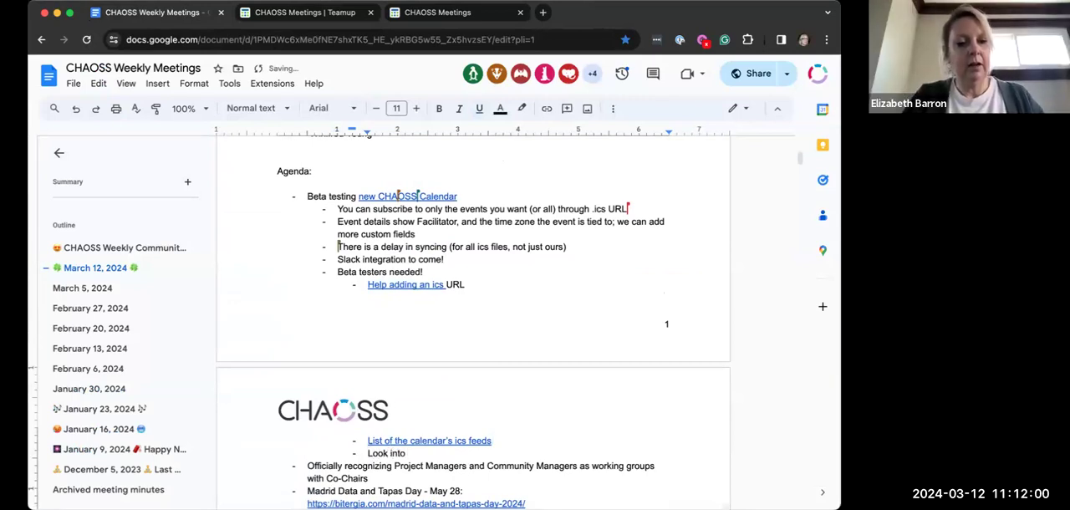
type("appointment slots")
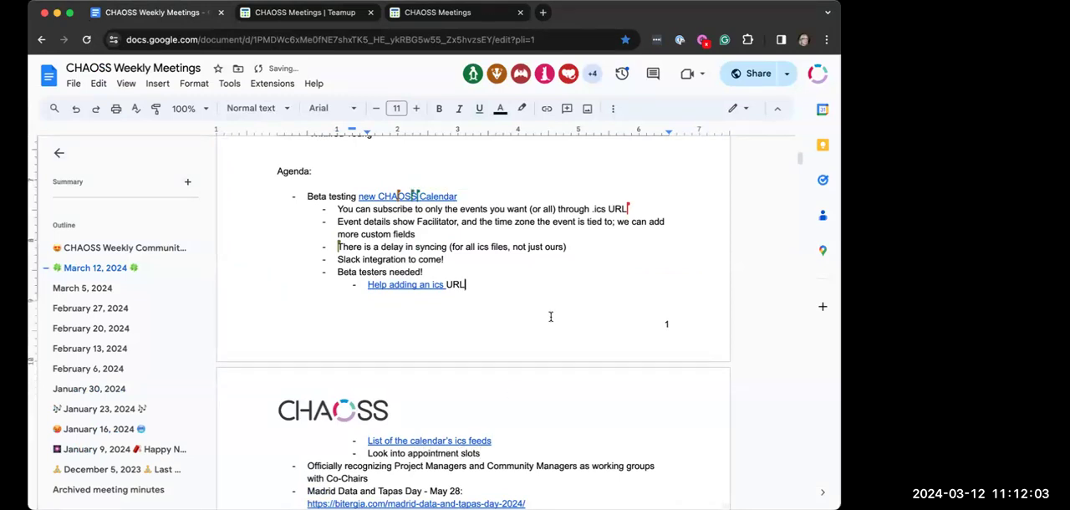
scroll("down", 3)
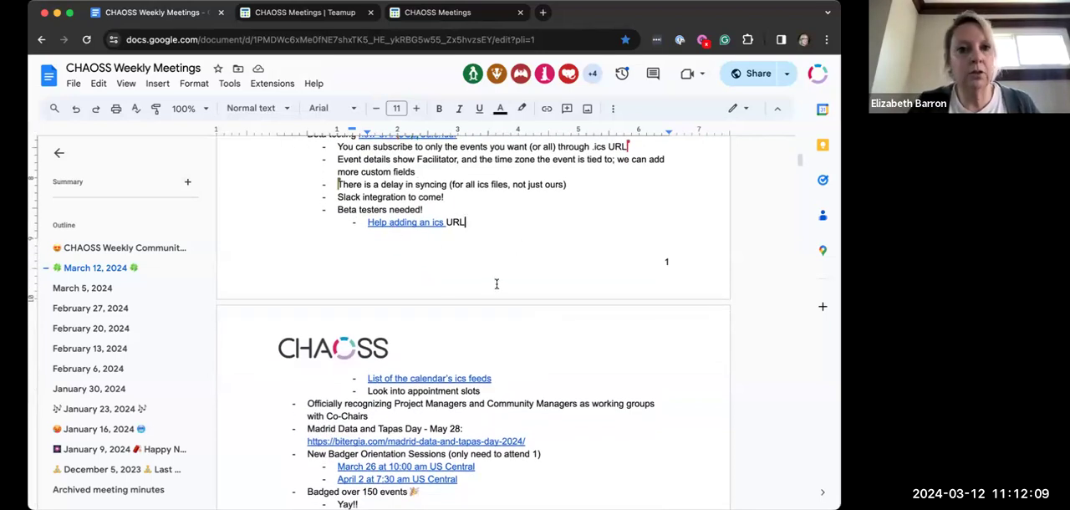
mouse_move(505, 274)
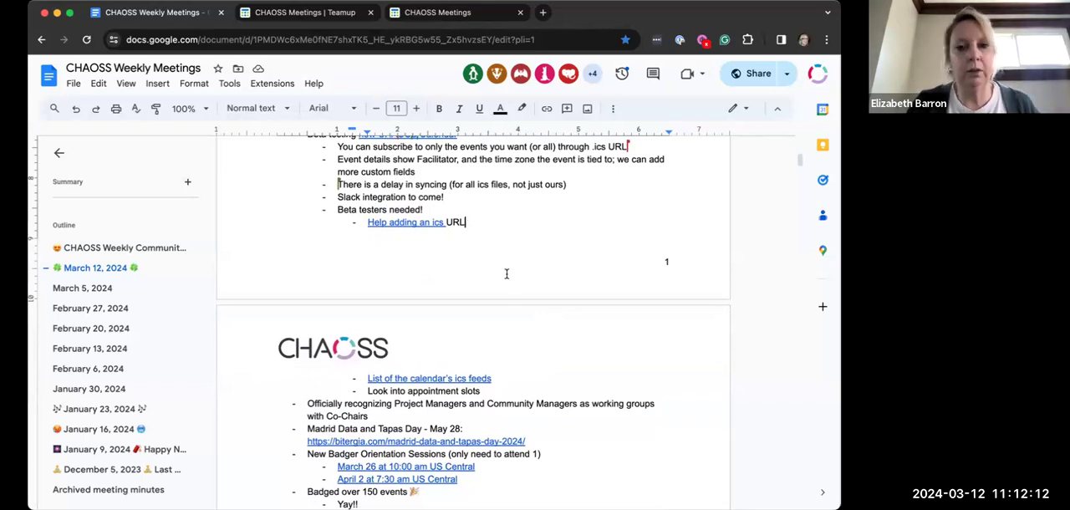
mouse_move(538, 252)
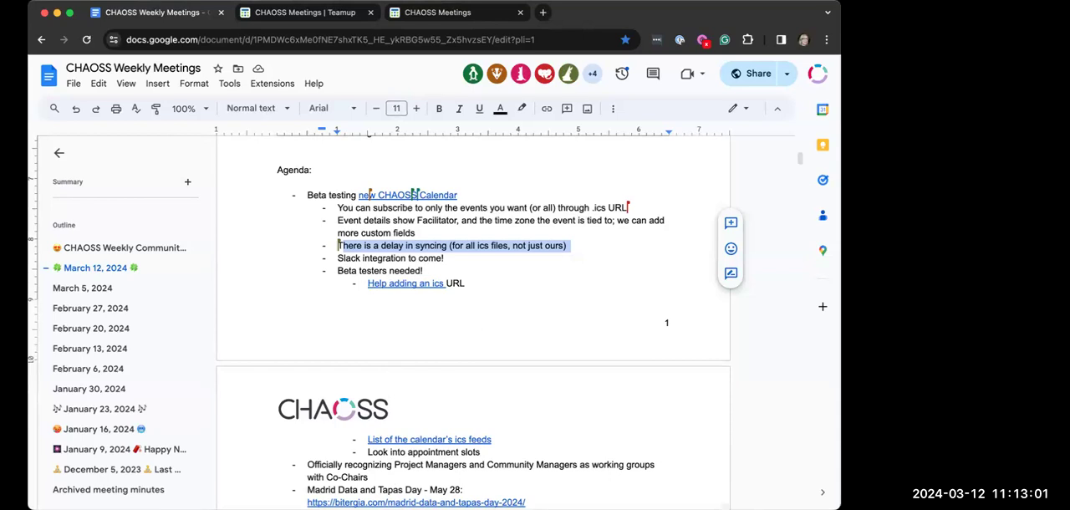
mouse_move(375, 479)
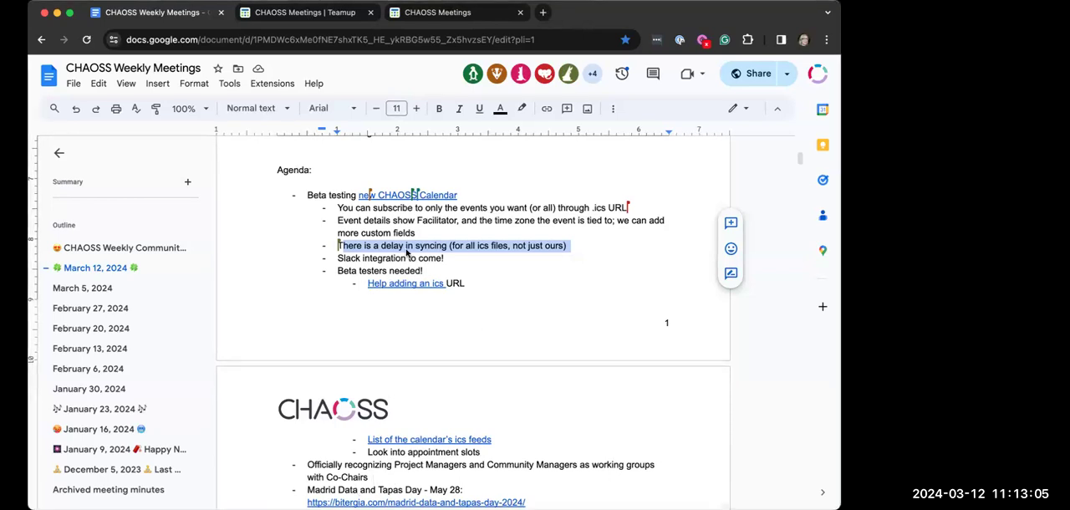
mouse_move(408, 195)
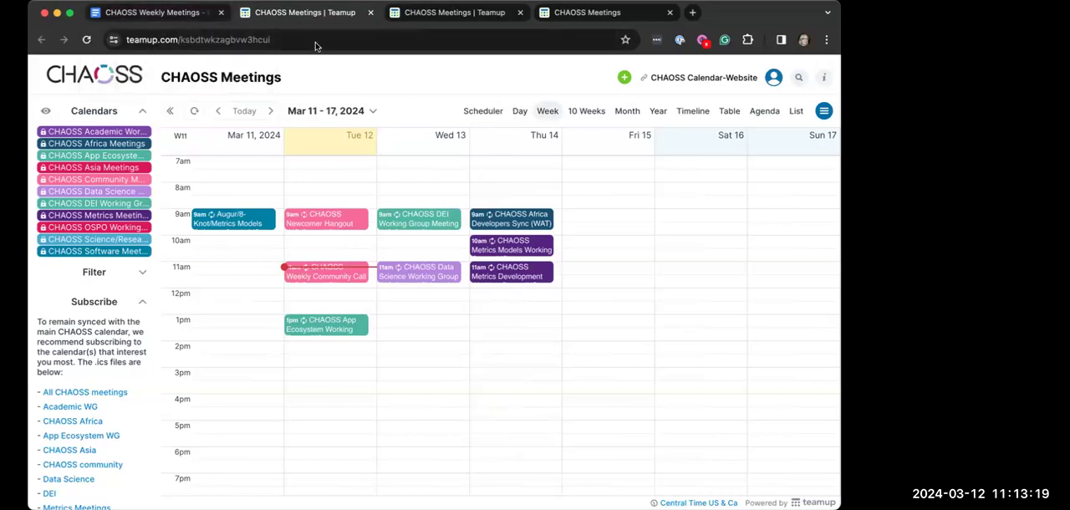
mouse_move(116, 475)
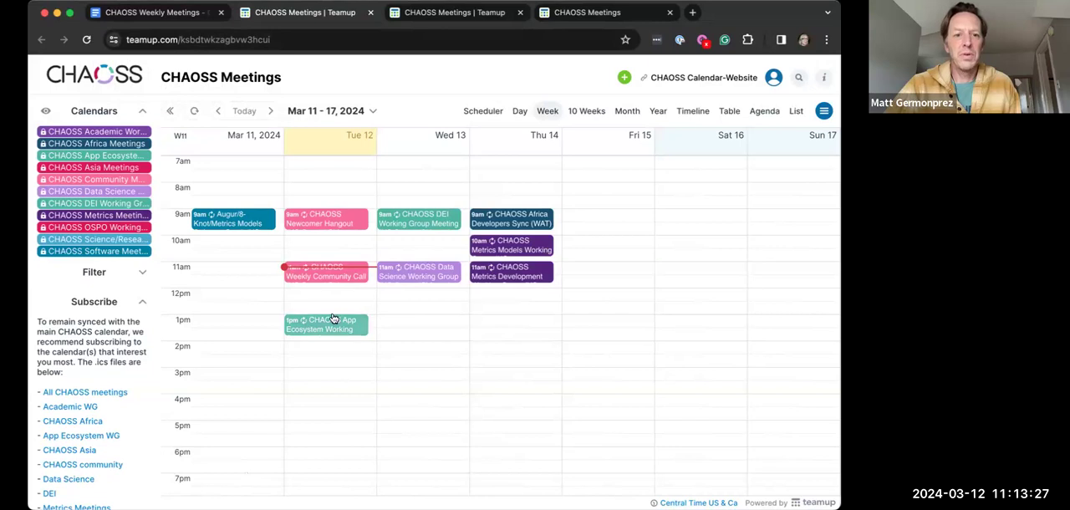
mouse_move(371, 261)
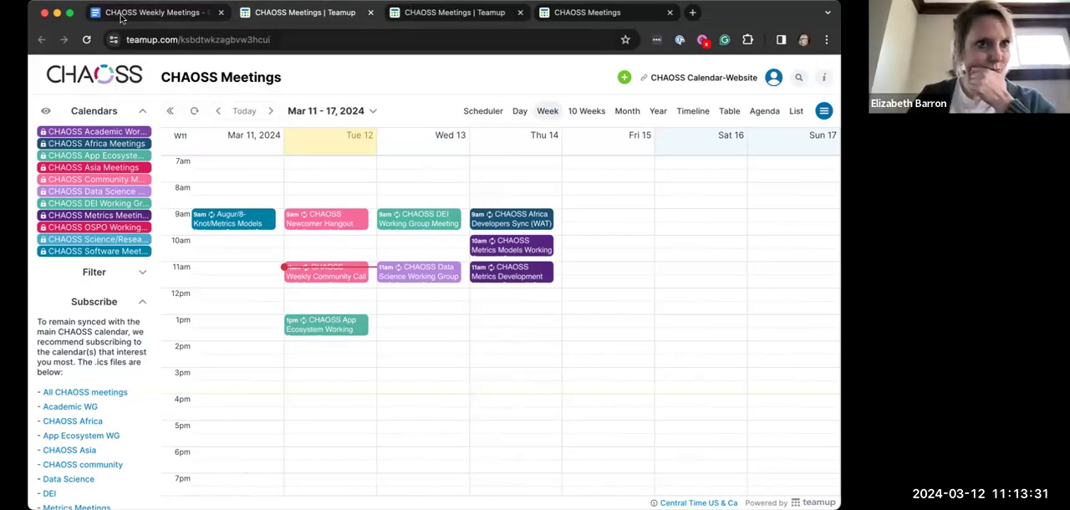
- Switch back to the CHAOSS Weekly Meetings agenda document
left_click(150, 12)
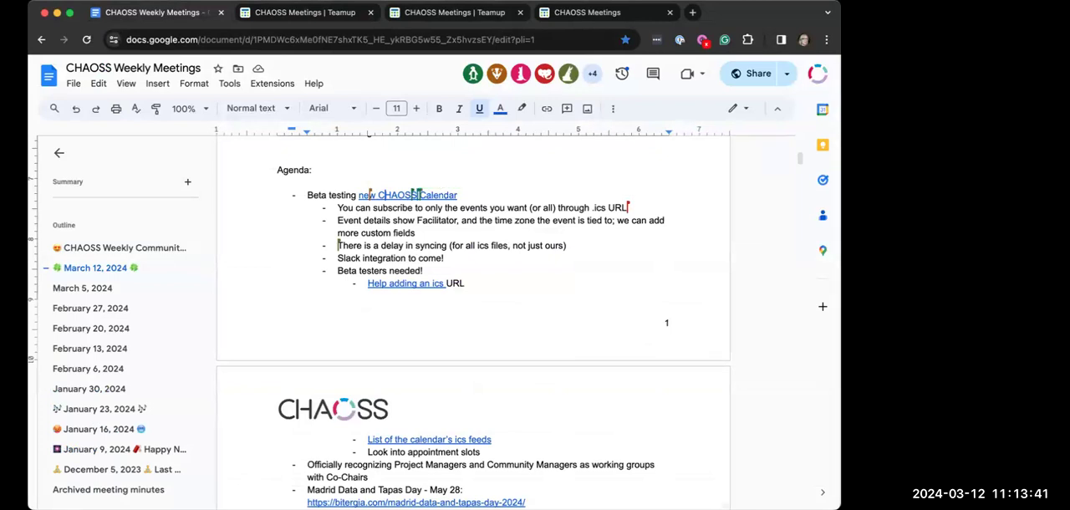
mouse_move(435, 342)
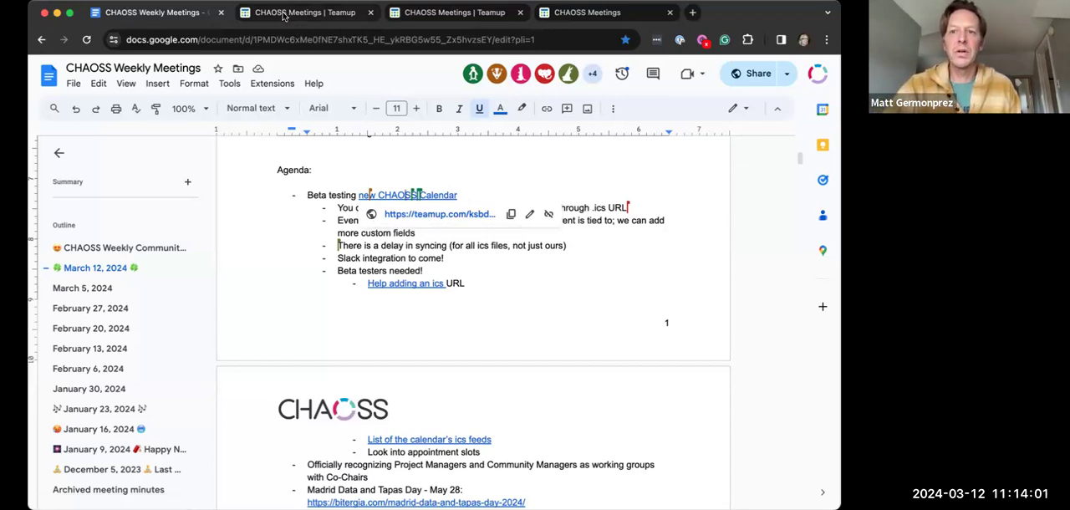
- Switch over to the Teamup CHAOSS Meetings calendar
left_click(301, 12)
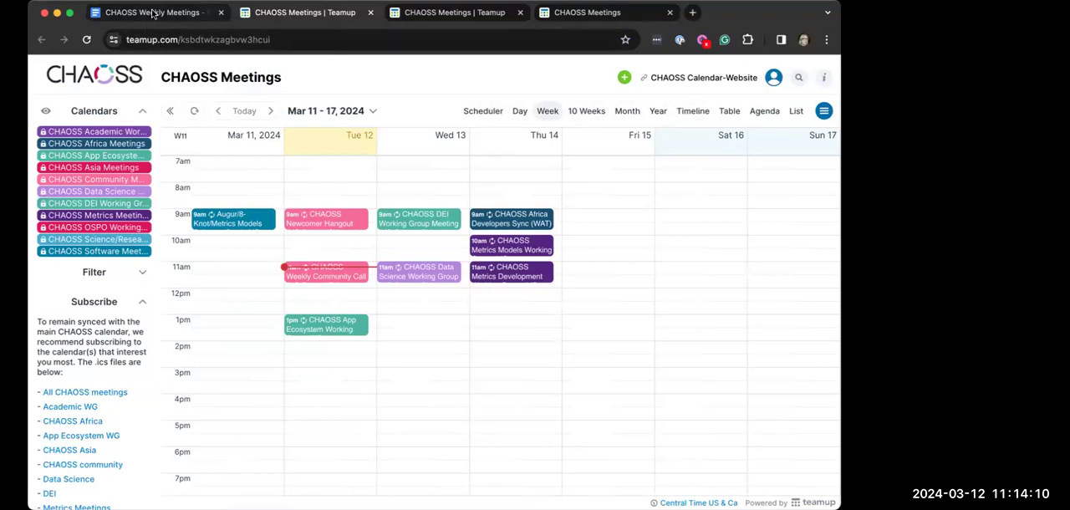
mouse_move(151, 11)
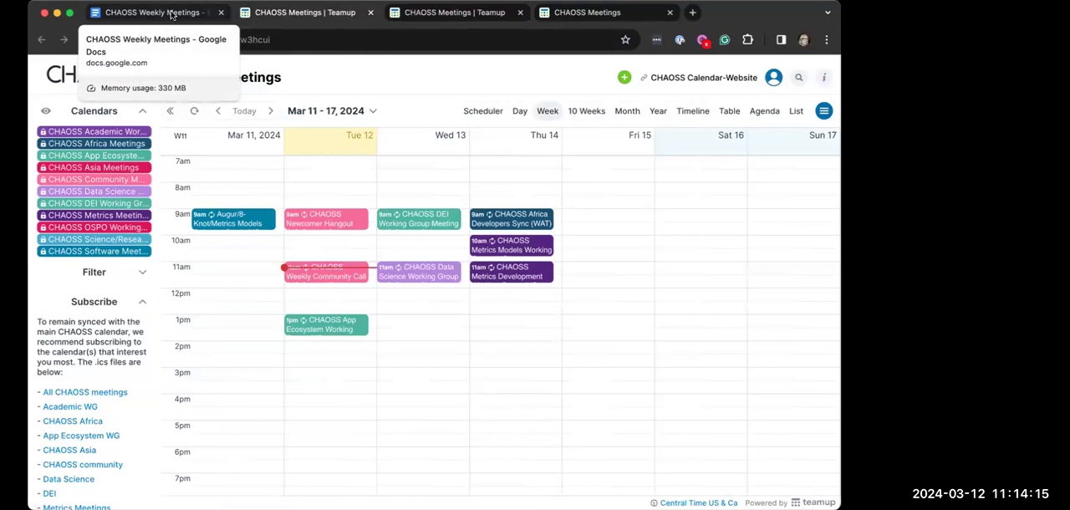
mouse_move(181, 15)
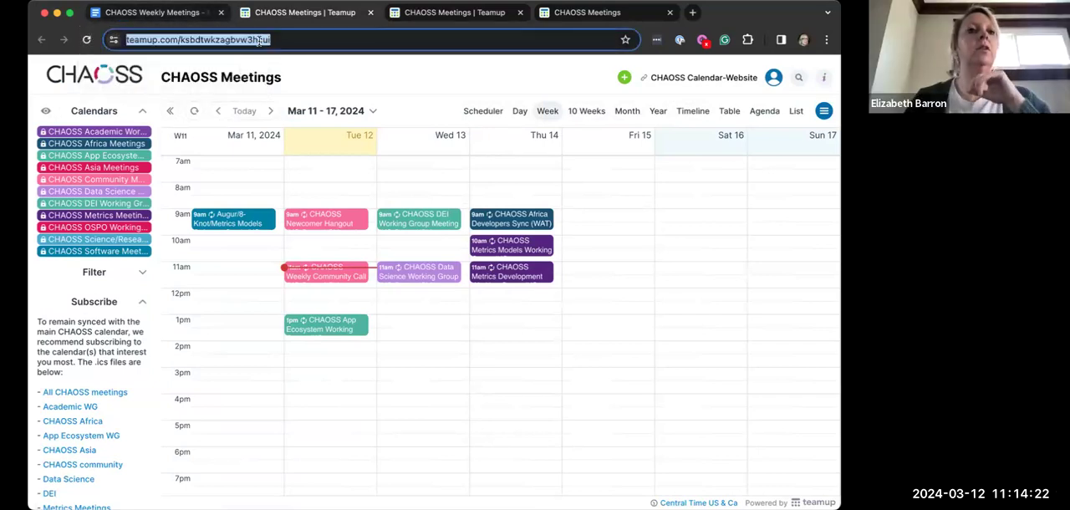
mouse_move(752, 341)
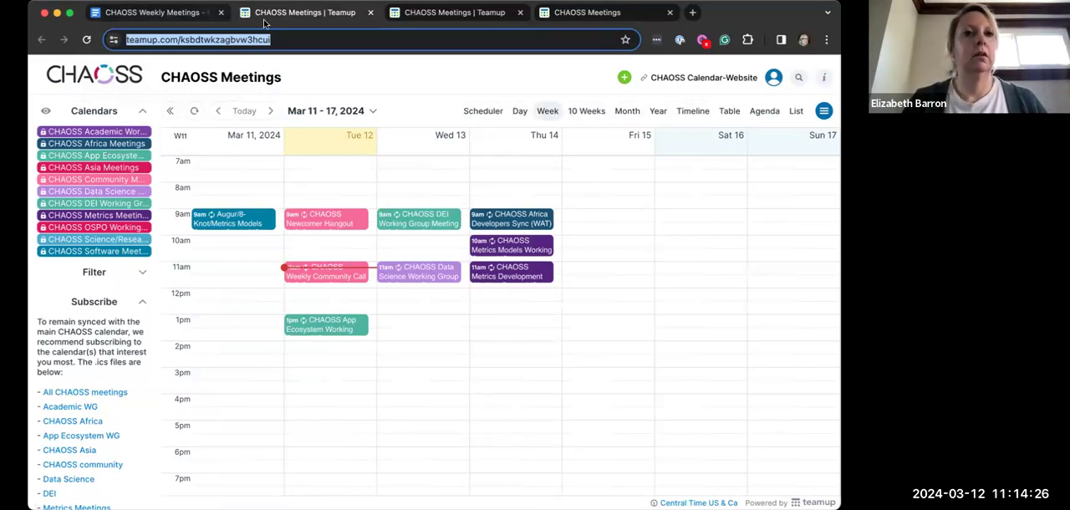
mouse_move(388, 258)
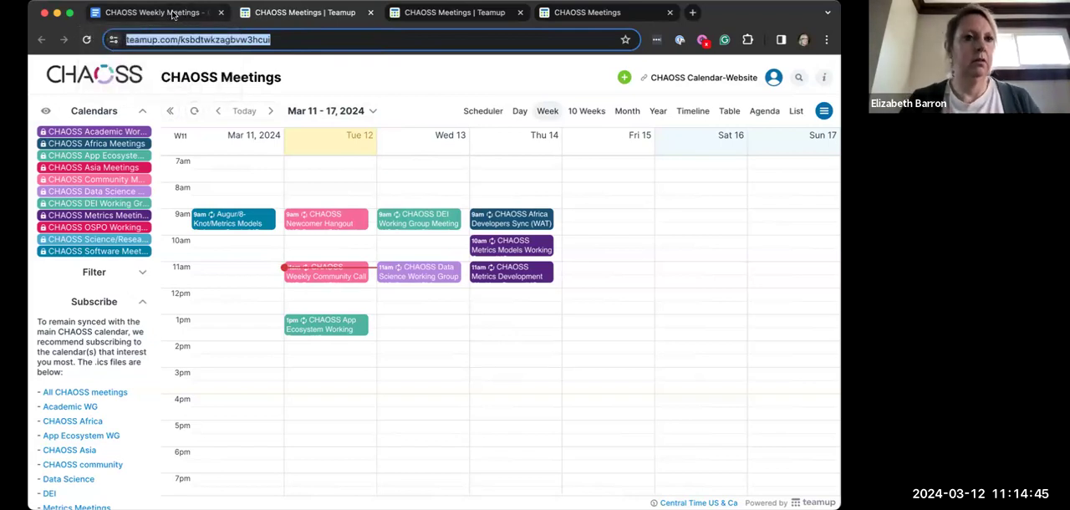
mouse_move(151, 12)
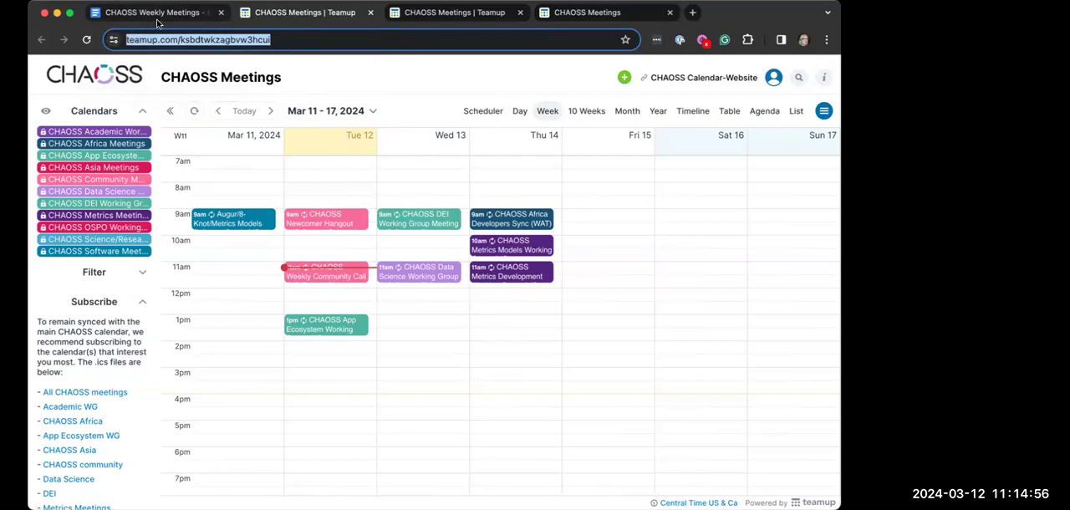
- Switch back to the CHAOSS Weekly Meetings agenda document
left_click(151, 12)
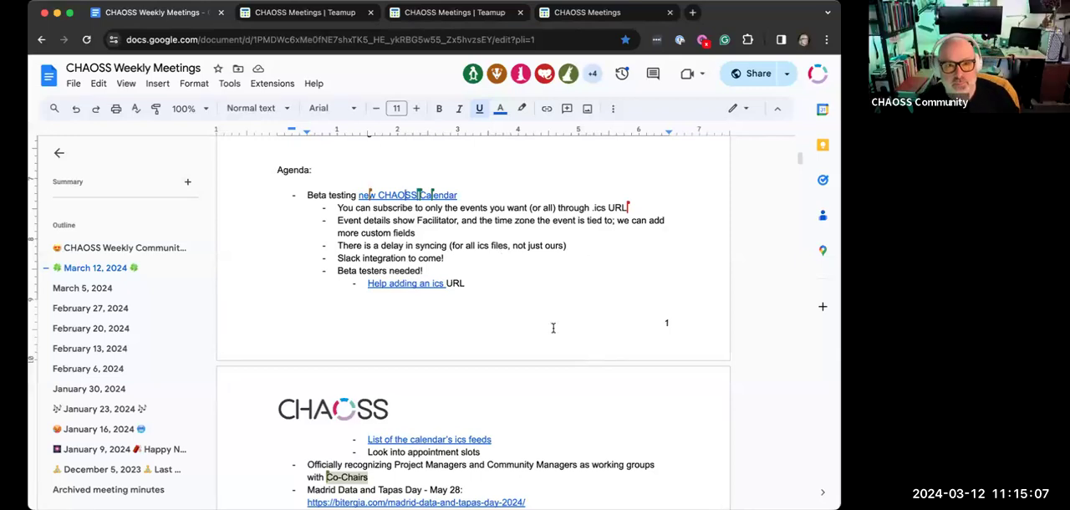
- Add a 'Test embedding in website' bullet below the appointment slots note
scroll("down", 3)
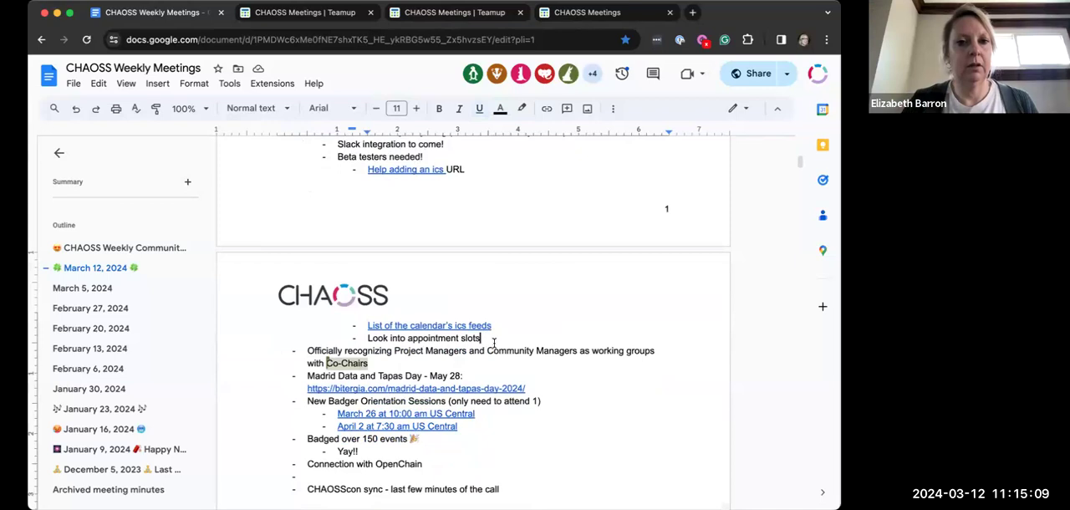
key("enter")
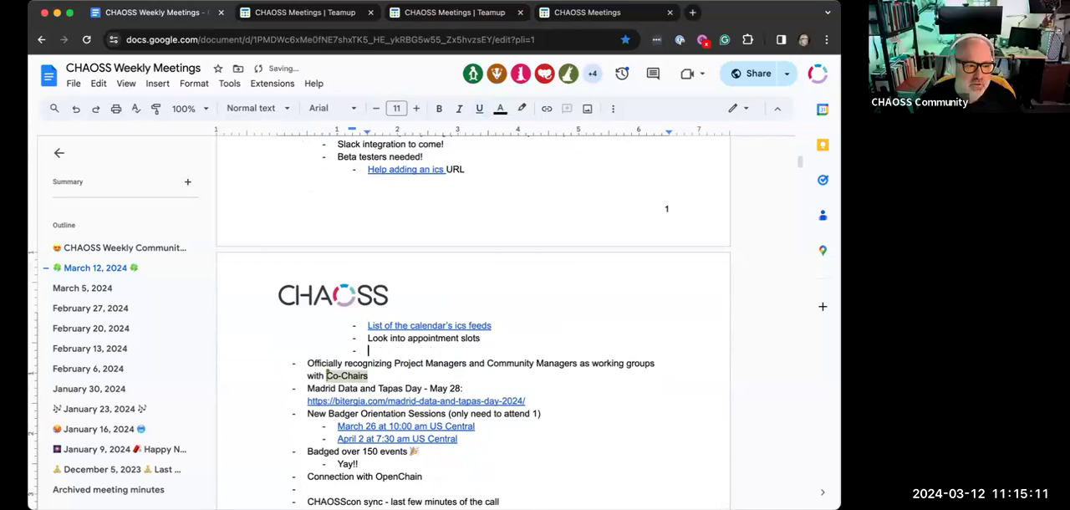
type("Test embedding")
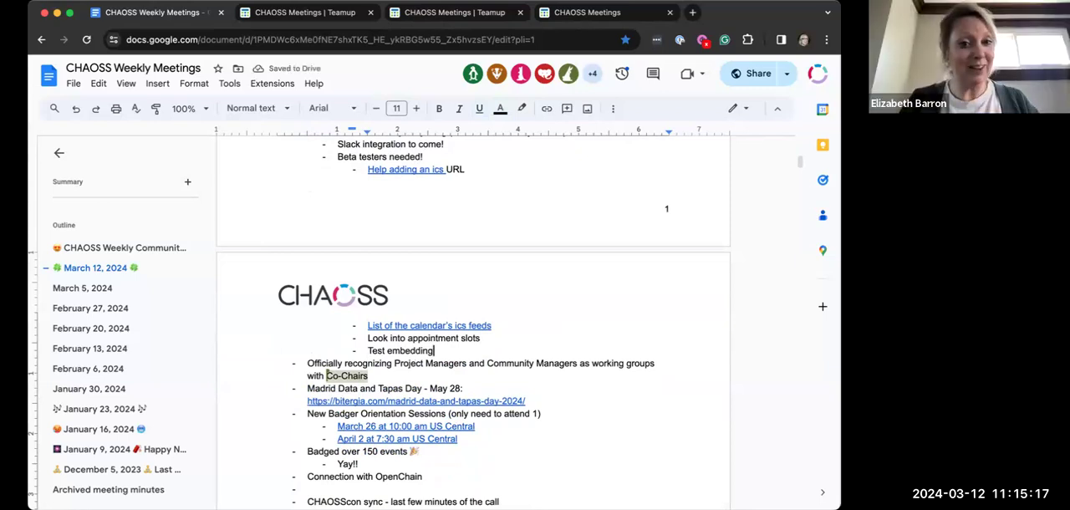
type("in website")
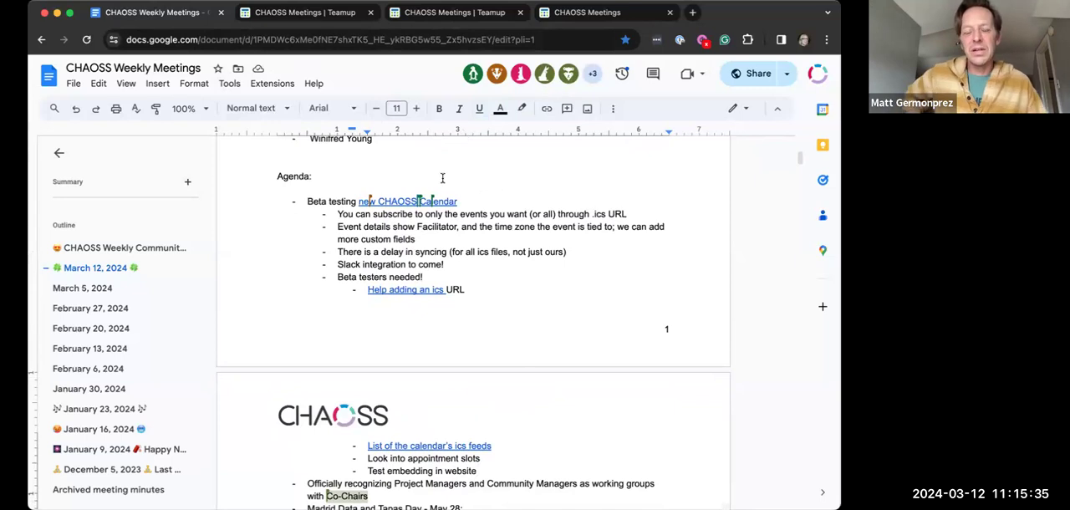
scroll("down", 3)
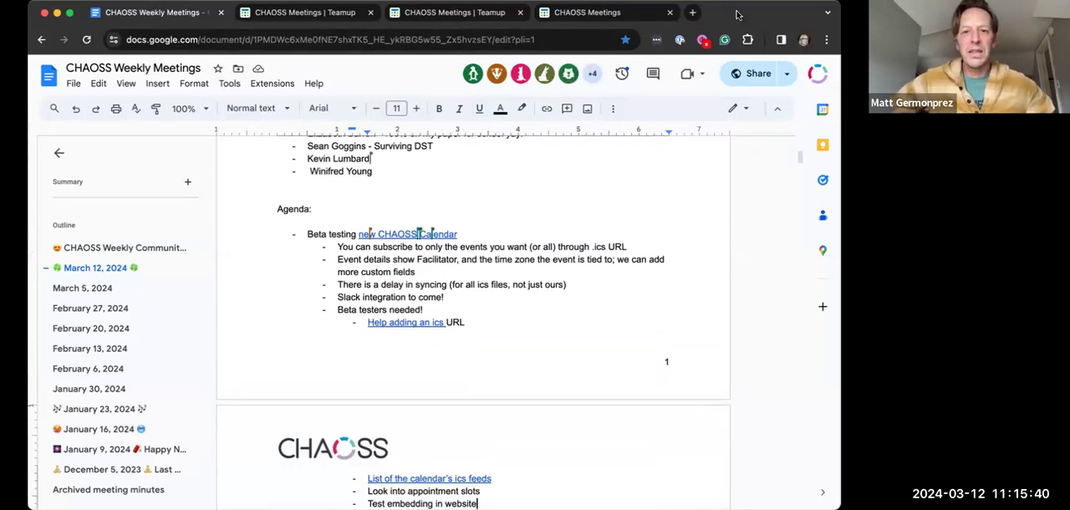
mouse_move(783, 13)
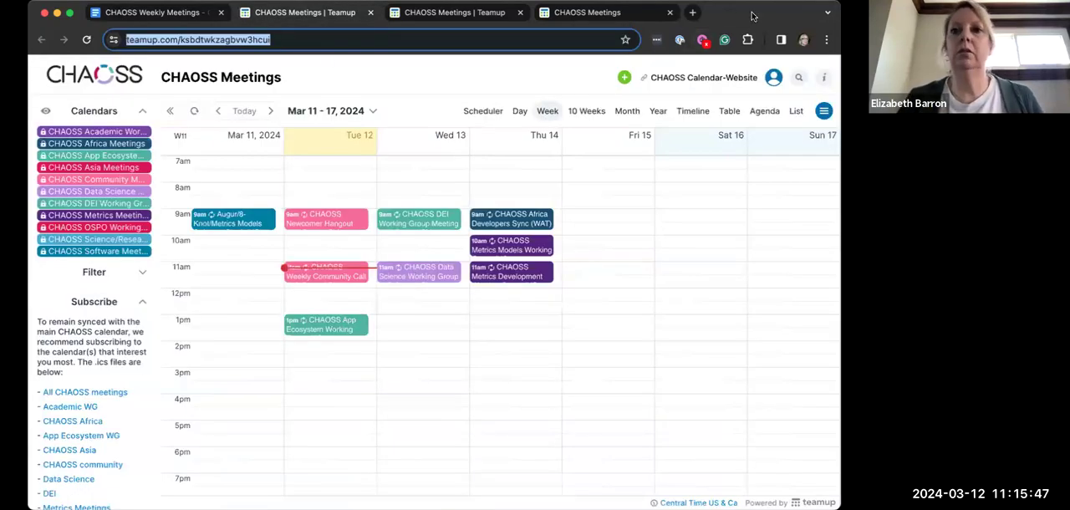
mouse_move(544, 159)
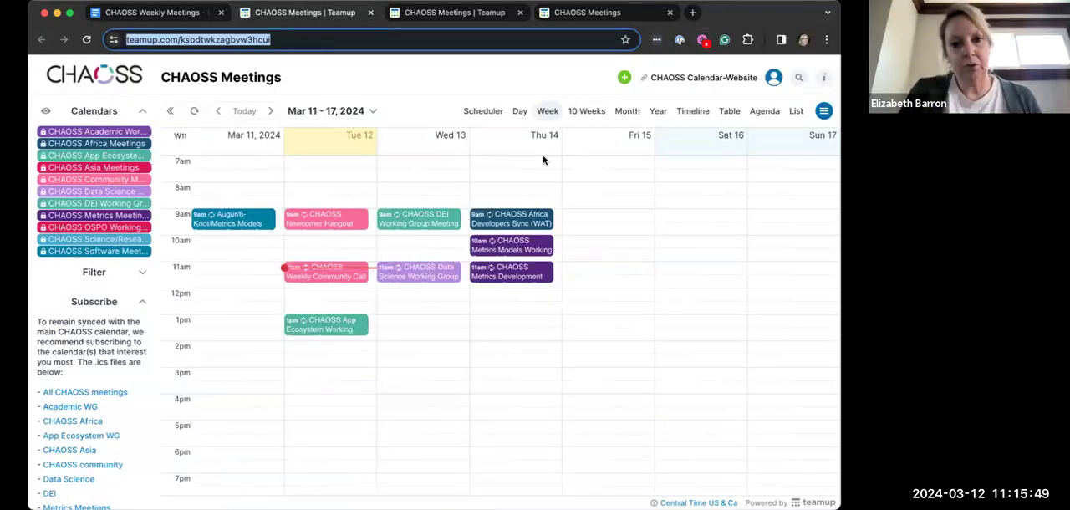
mouse_move(502, 224)
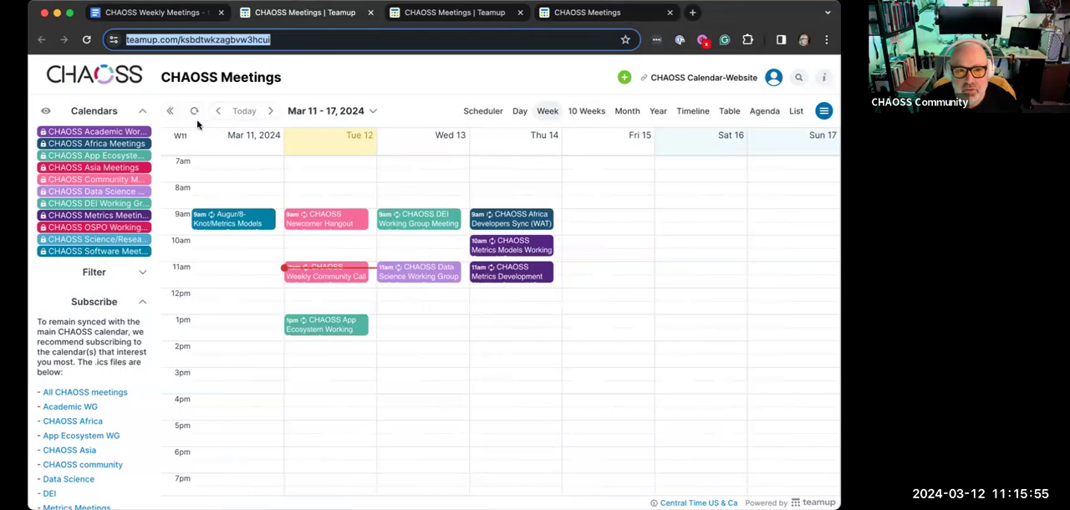
mouse_move(204, 287)
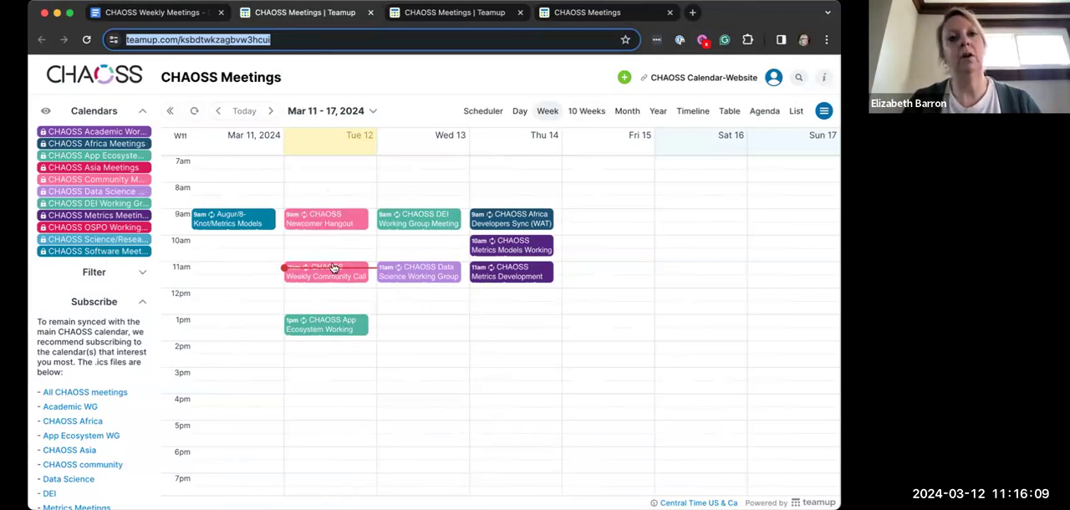
mouse_move(492, 271)
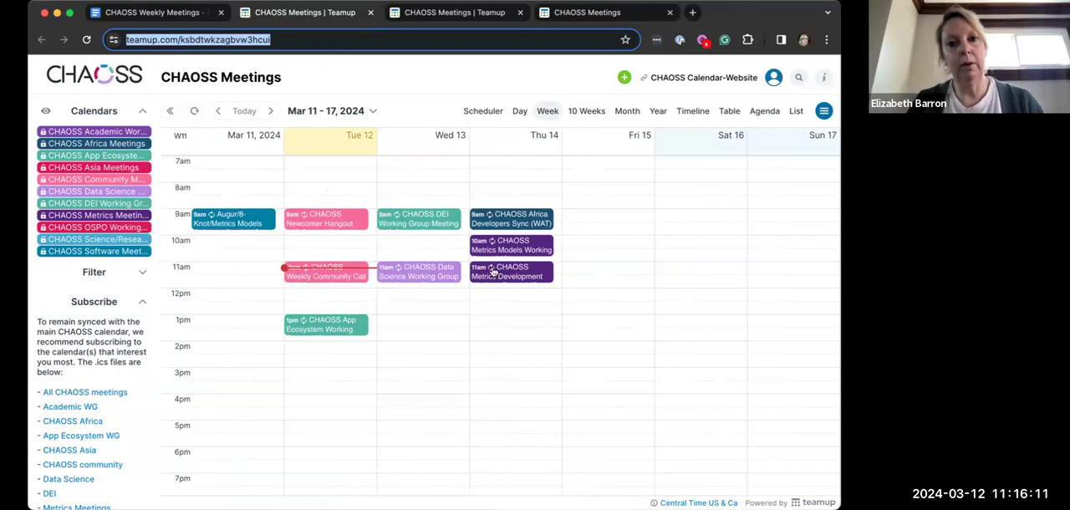
left_click(510, 271)
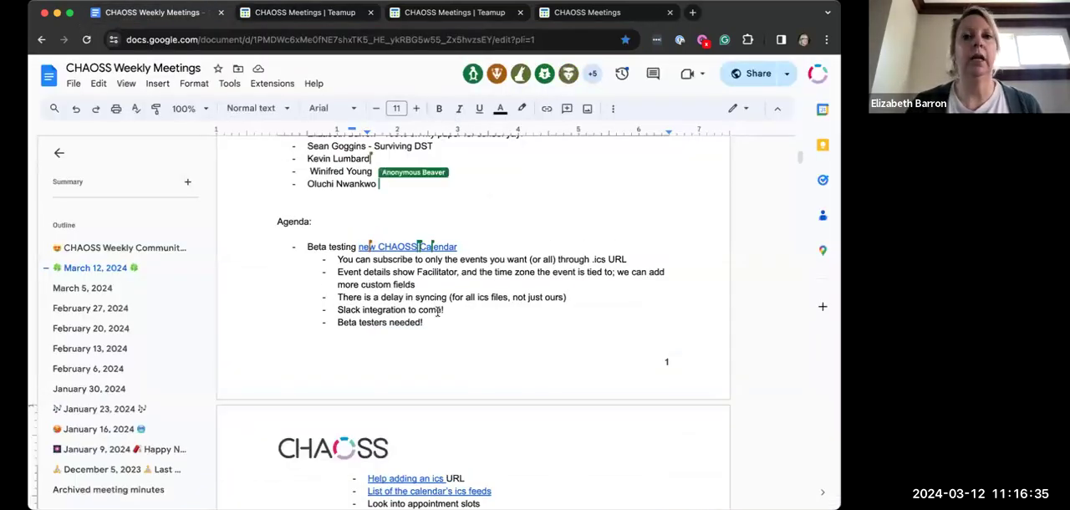
scroll("down", 3)
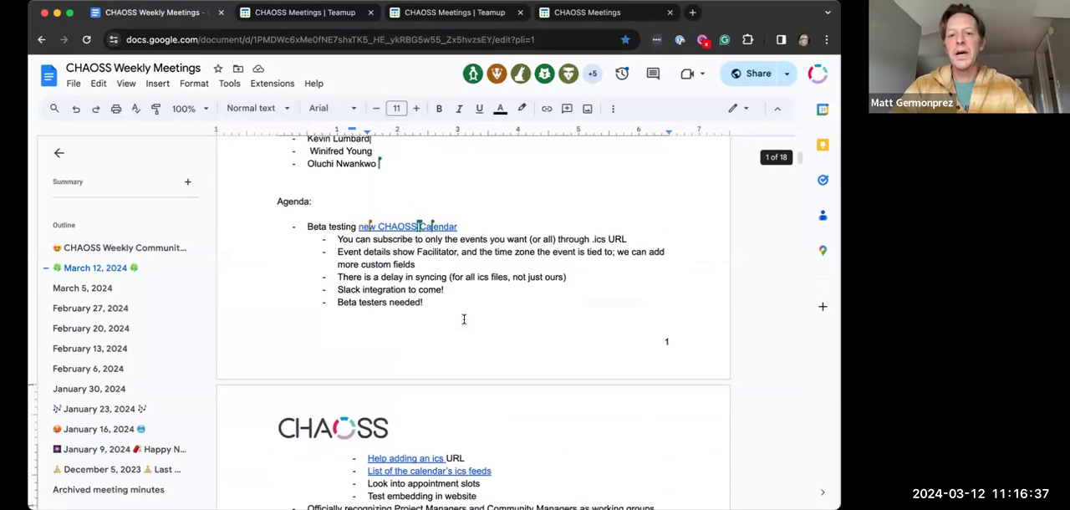
left_click(452, 12)
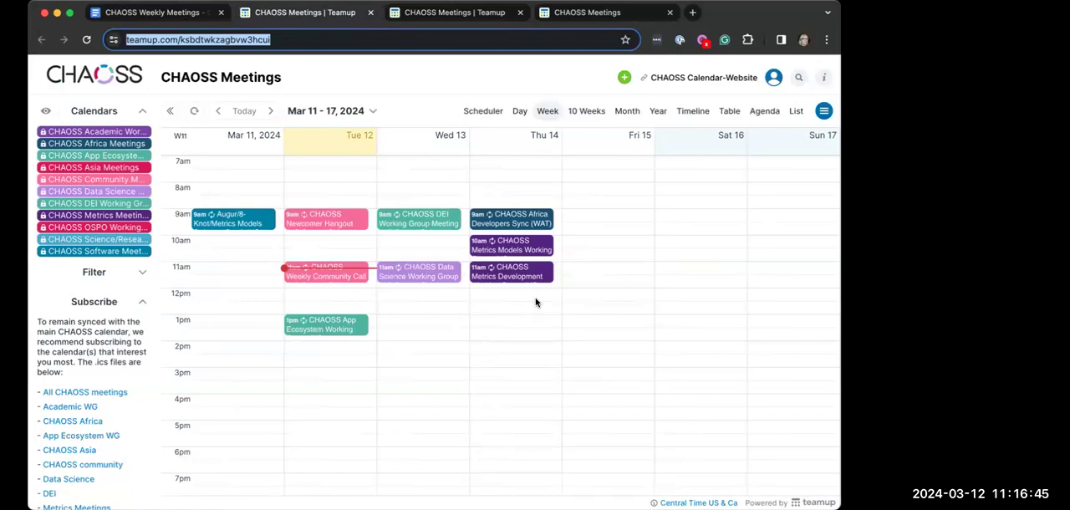
mouse_move(107, 377)
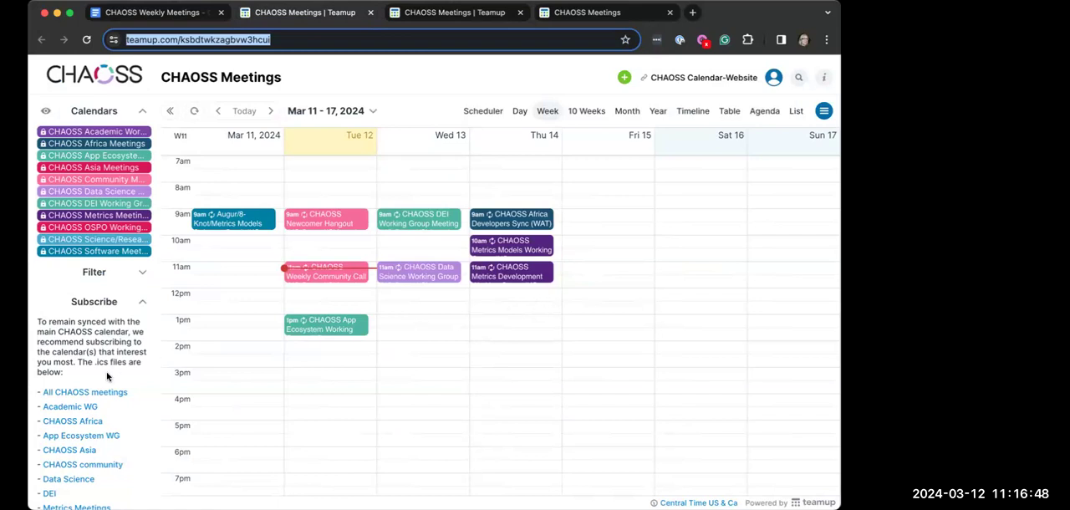
- Open the Wed 13 CHAOSS Data Science Working Group event and show its Share options
scroll("down", 3)
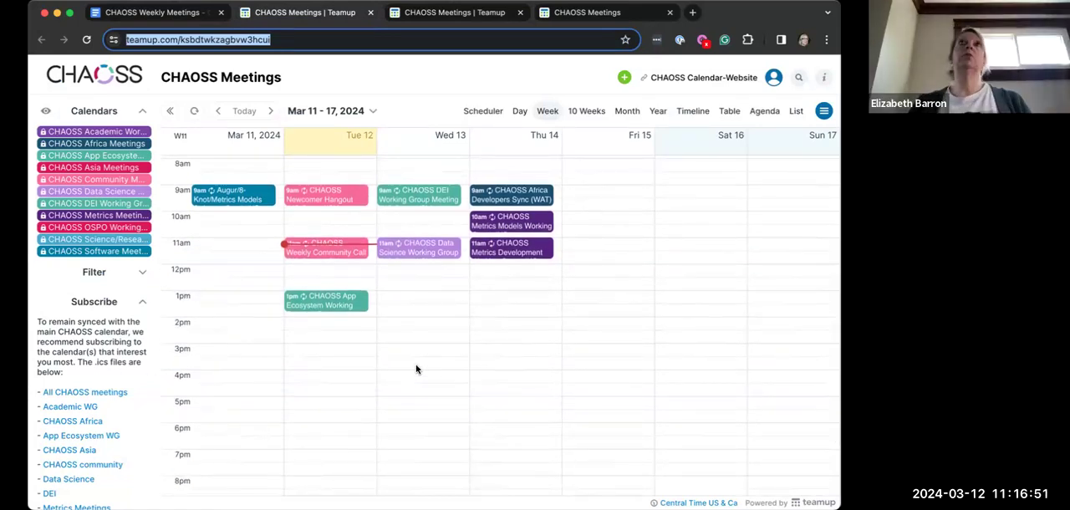
mouse_move(431, 306)
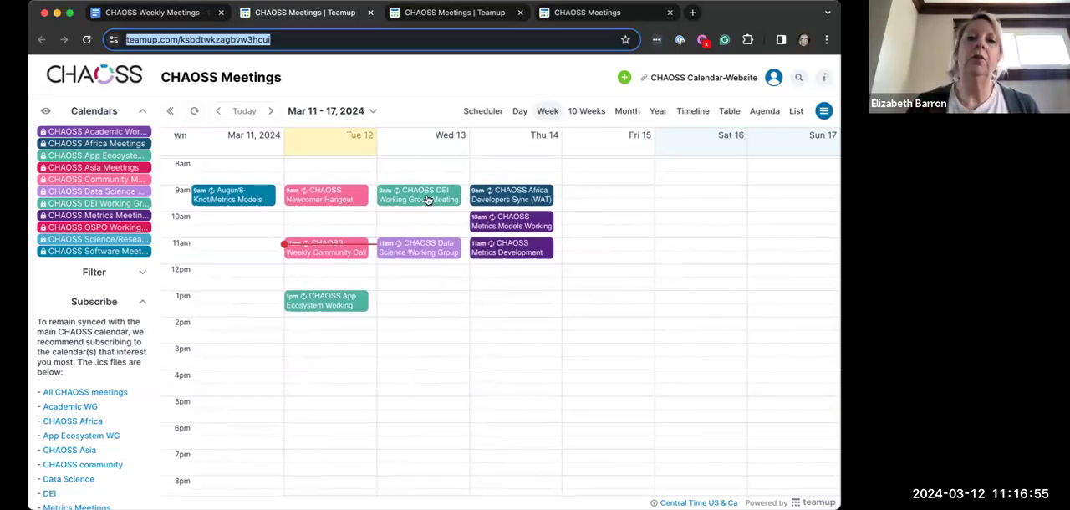
left_click(418, 251)
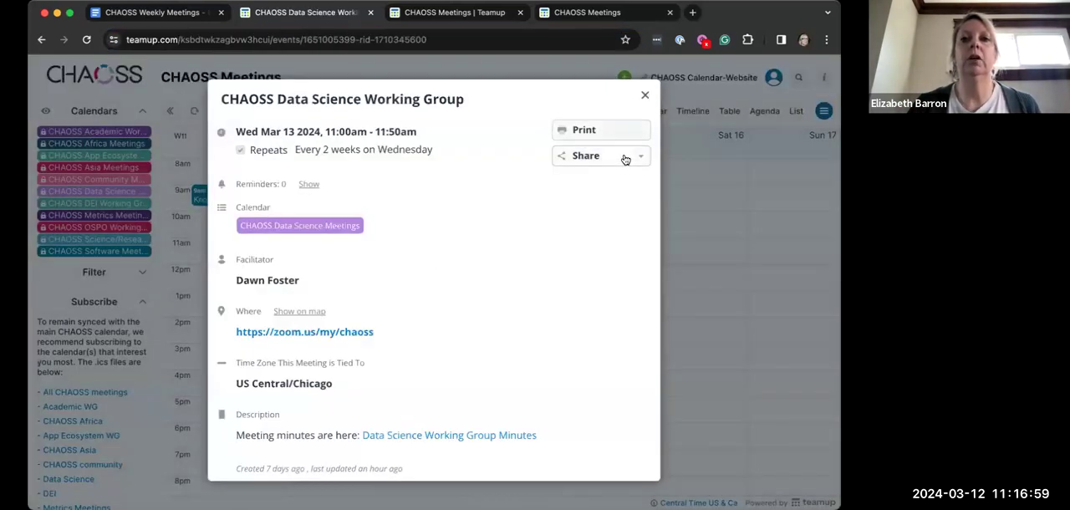
left_click(585, 155)
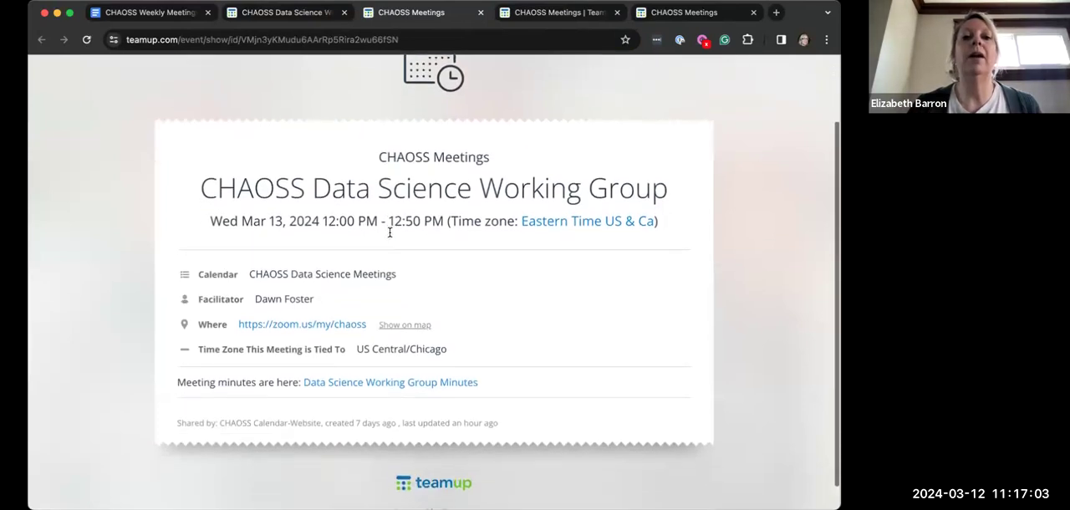
- Scroll through the event's shared page, then close the meeting details popup
scroll("down", 3)
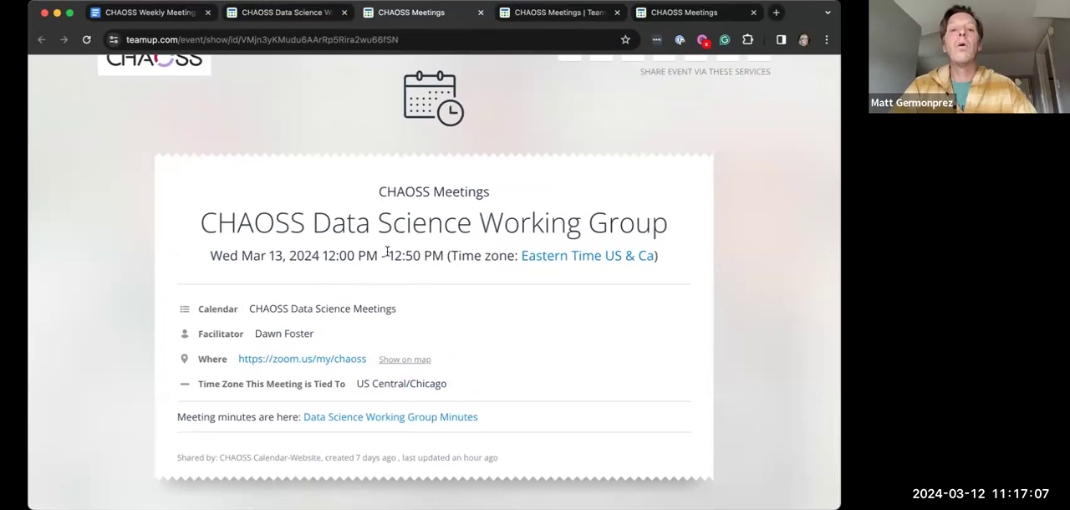
mouse_move(432, 167)
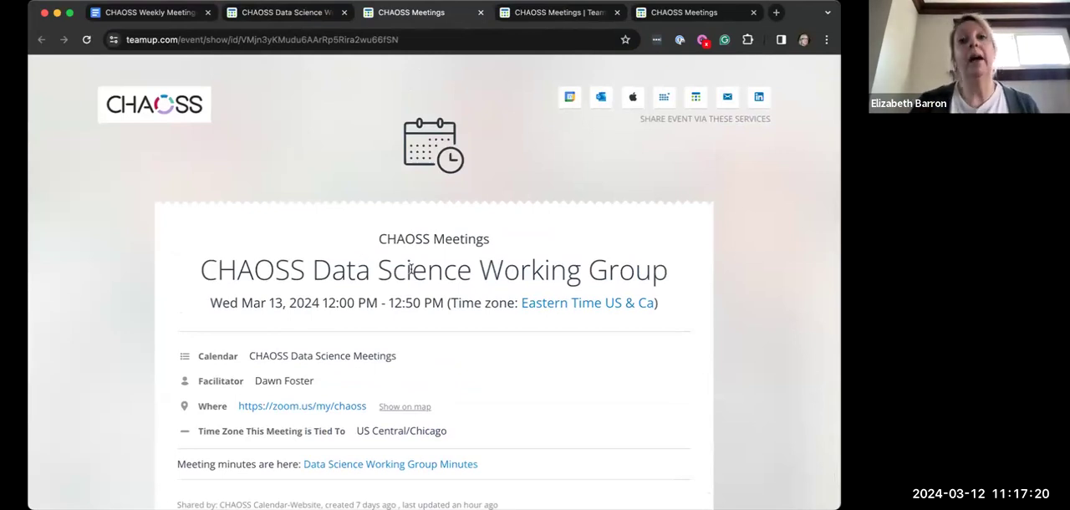
scroll("down", 3)
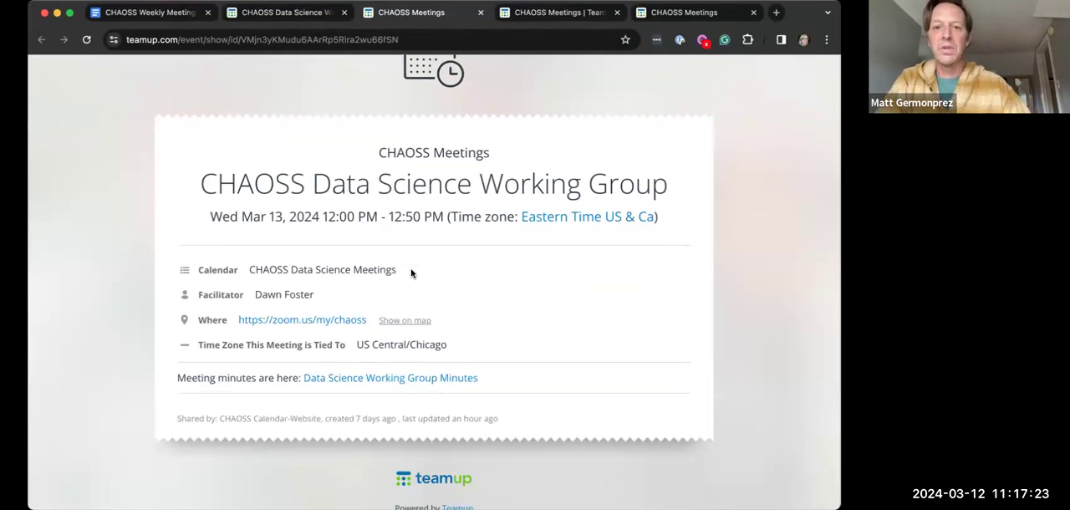
mouse_move(341, 221)
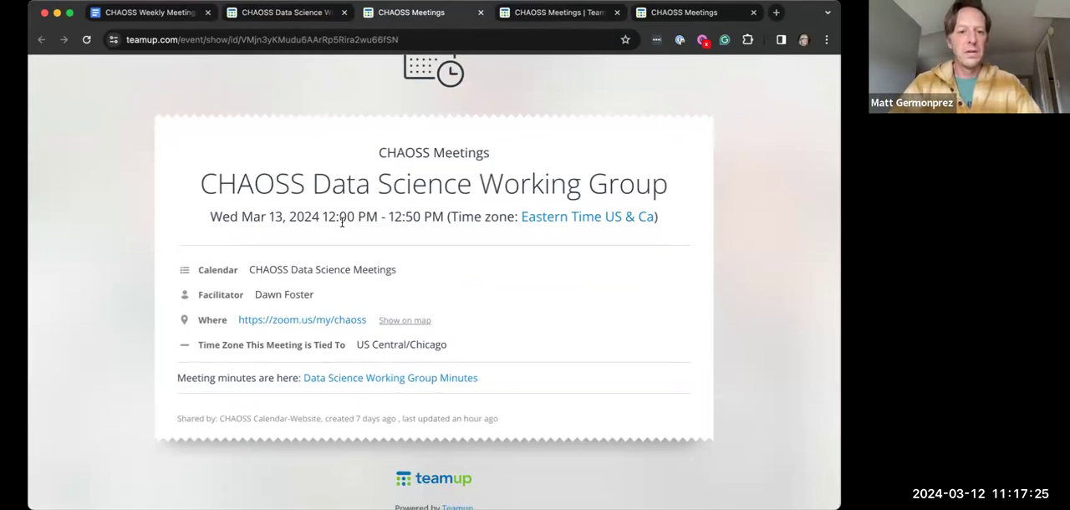
mouse_move(398, 438)
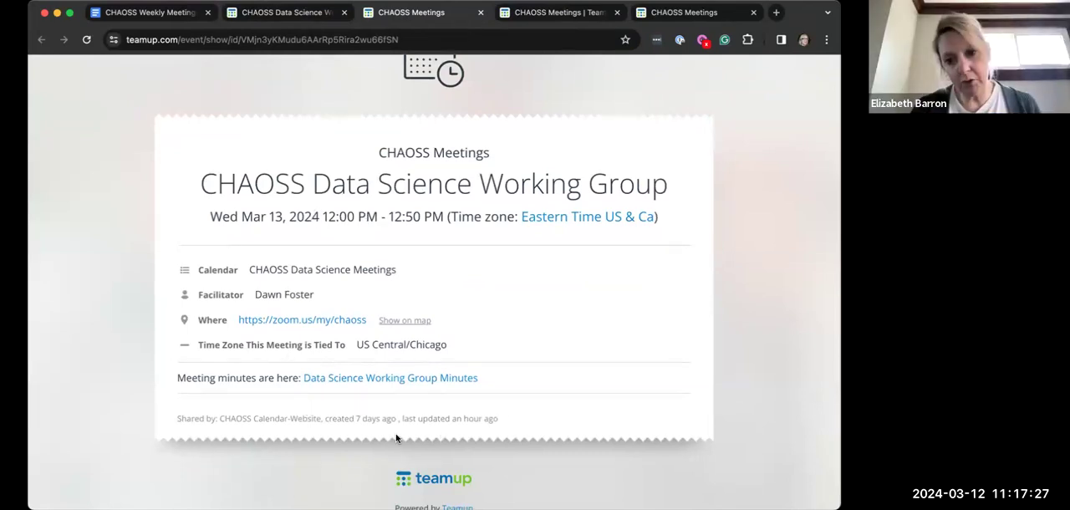
mouse_move(318, 411)
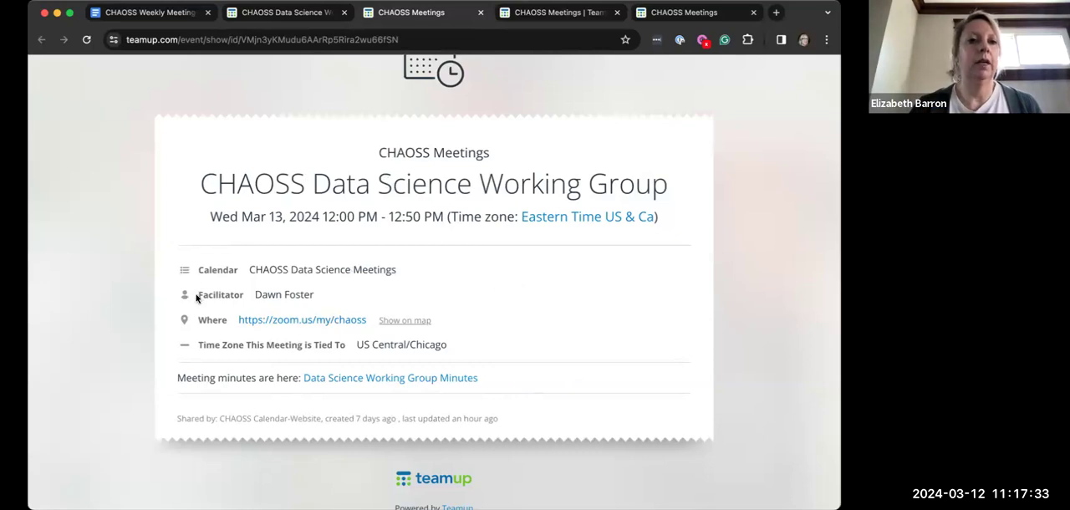
mouse_move(220, 327)
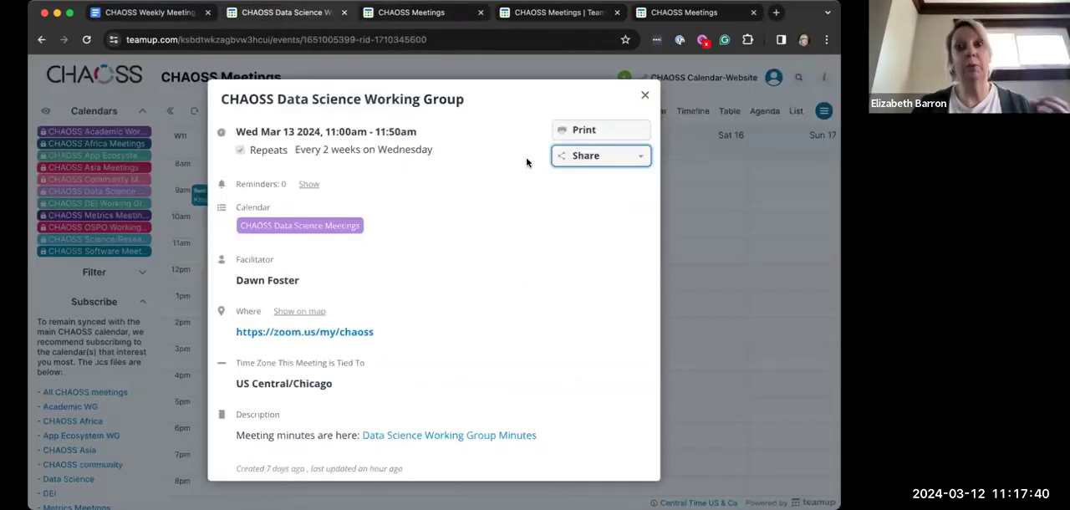
left_click(646, 94)
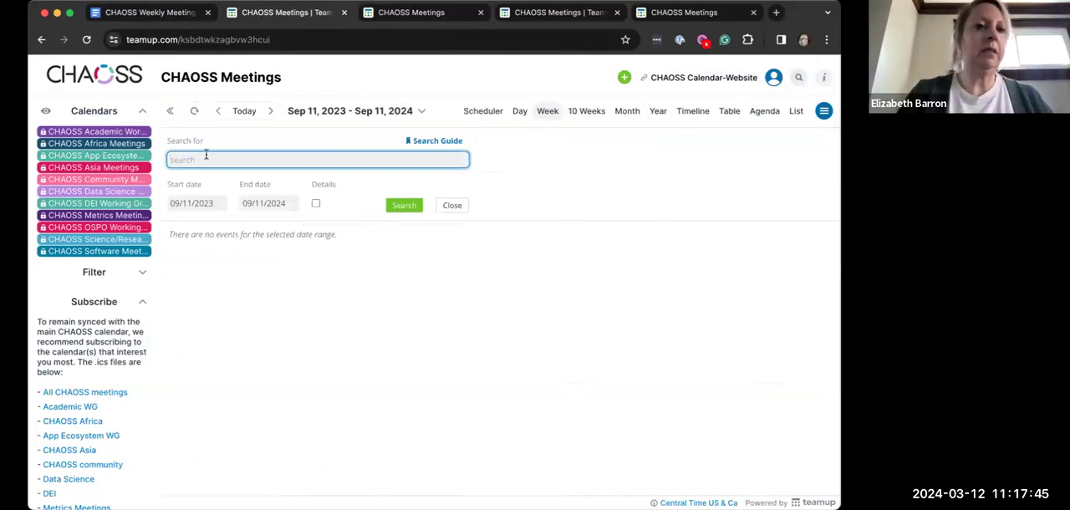
- Search the CHAOSS Meetings calendar for 'metrics' and scan the matching events
type("metrics")
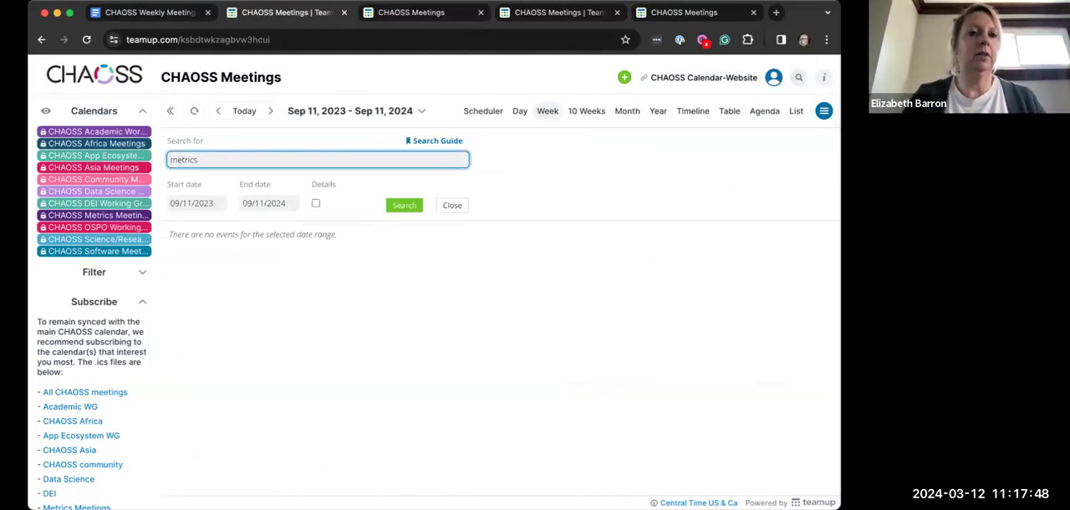
left_click(405, 204)
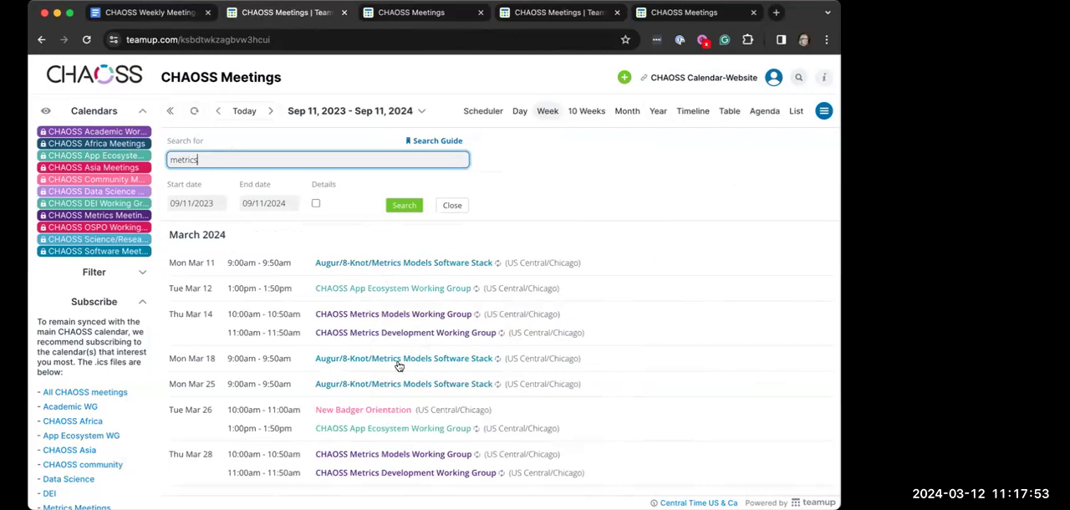
scroll("down", 3)
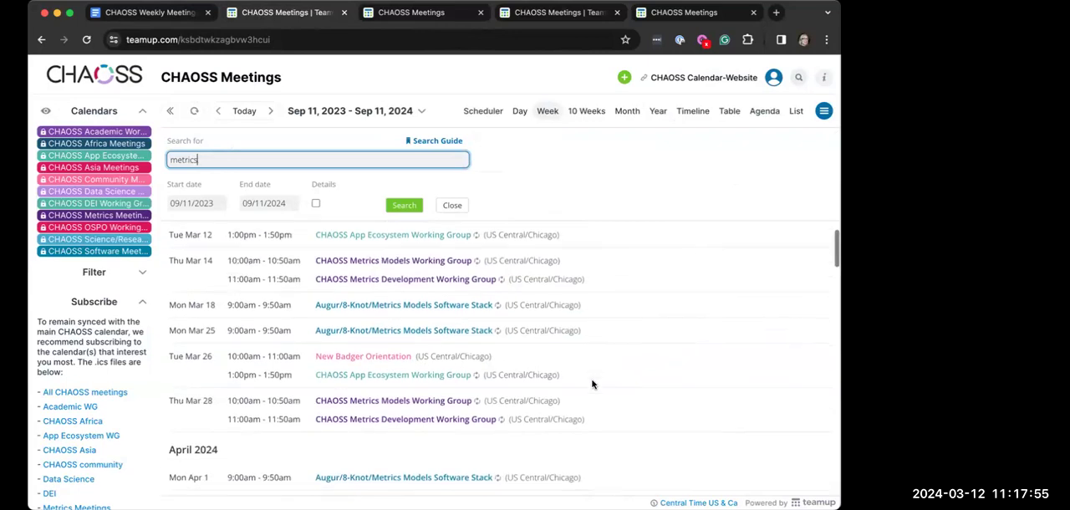
scroll("down", 3)
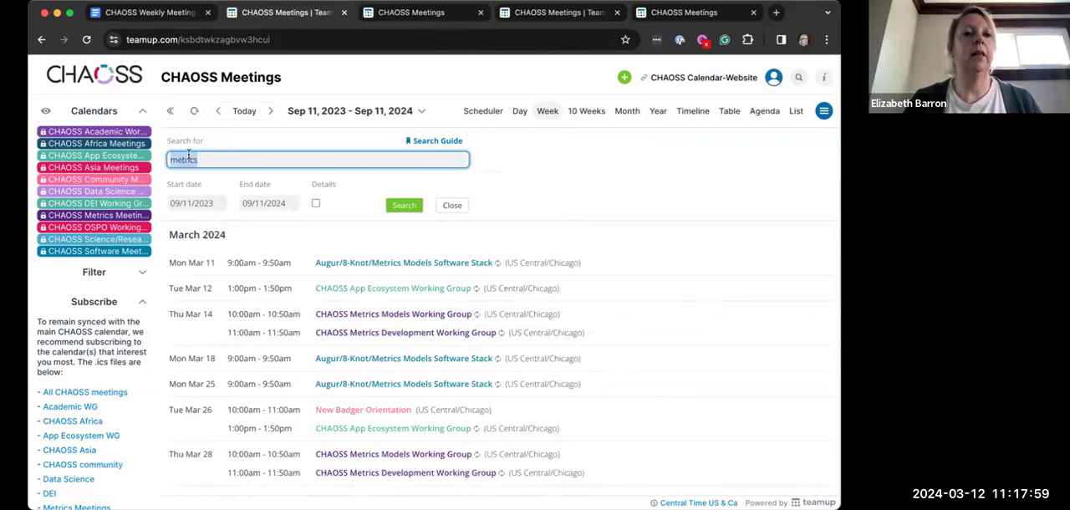
type("elizabeth")
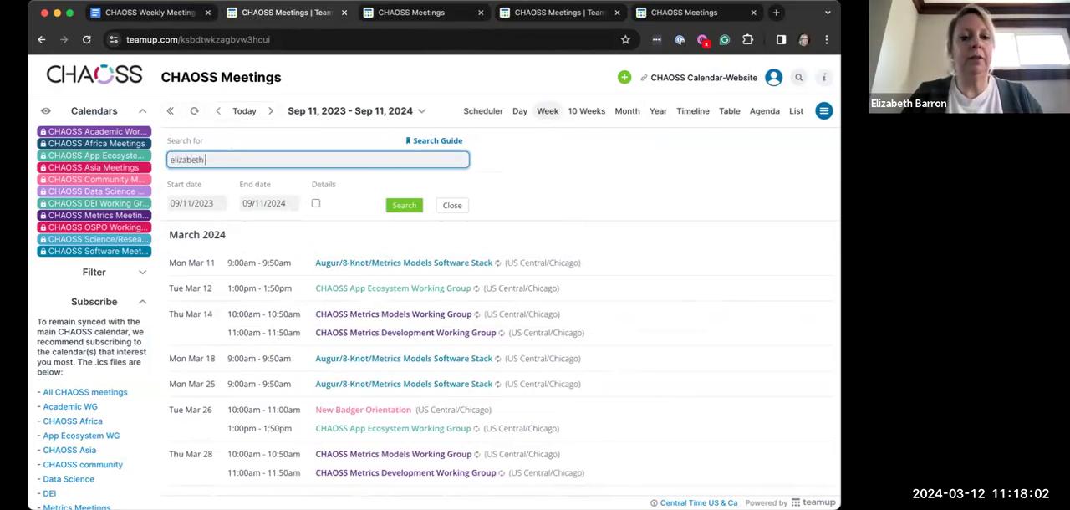
type("barron")
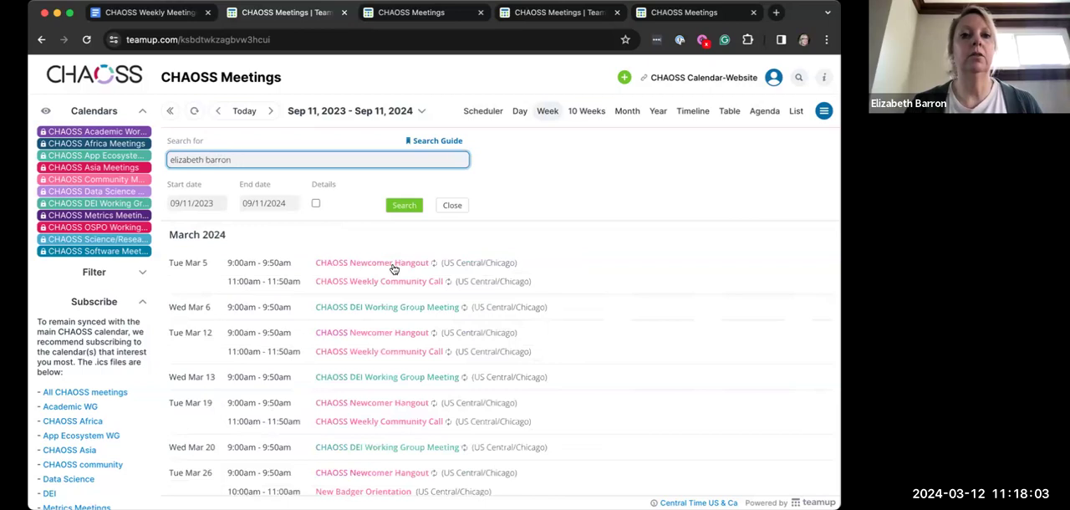
mouse_move(584, 365)
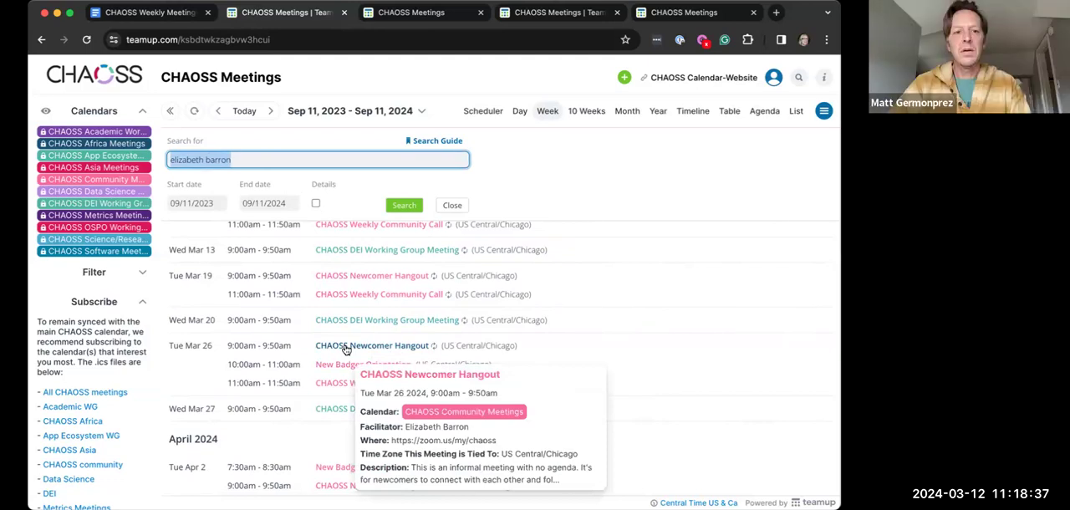
mouse_move(598, 169)
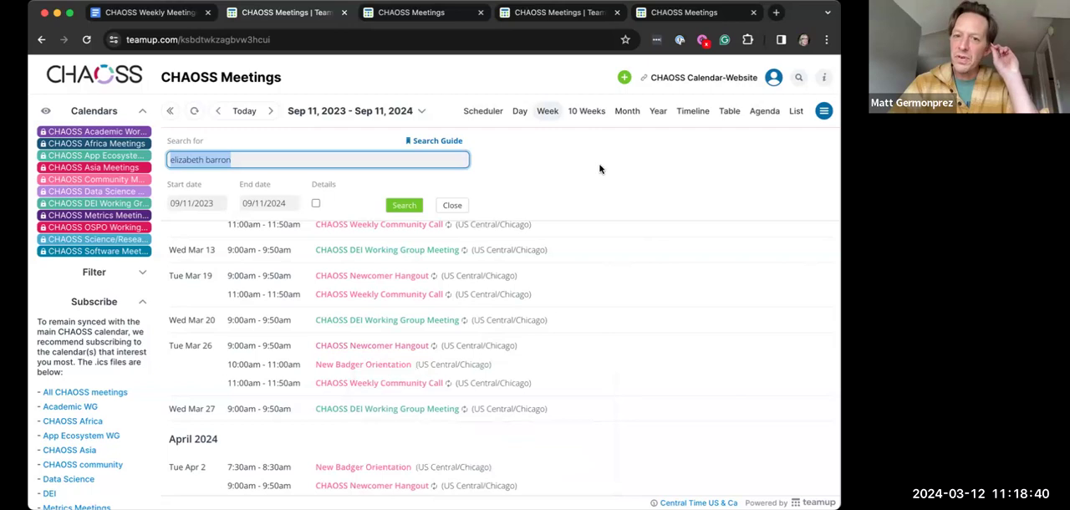
mouse_move(585, 177)
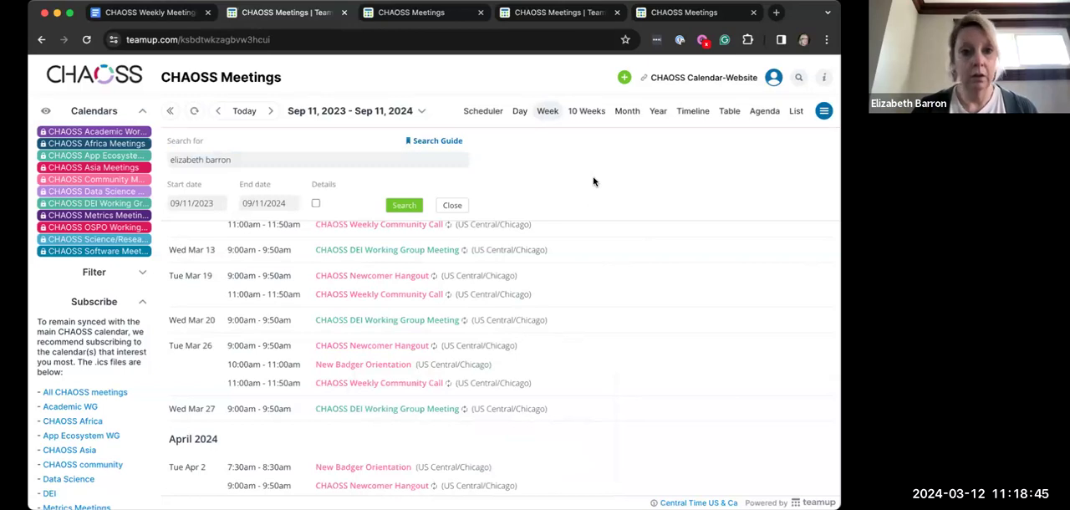
mouse_move(384, 114)
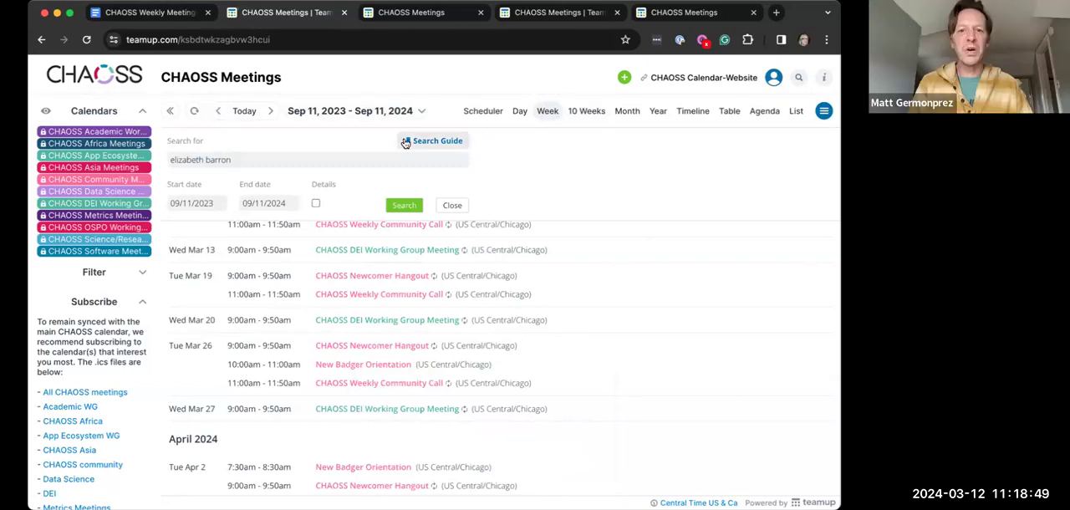
- View the Weekly Community Call's details and Share options, close it, and clear the search
left_click(378, 224)
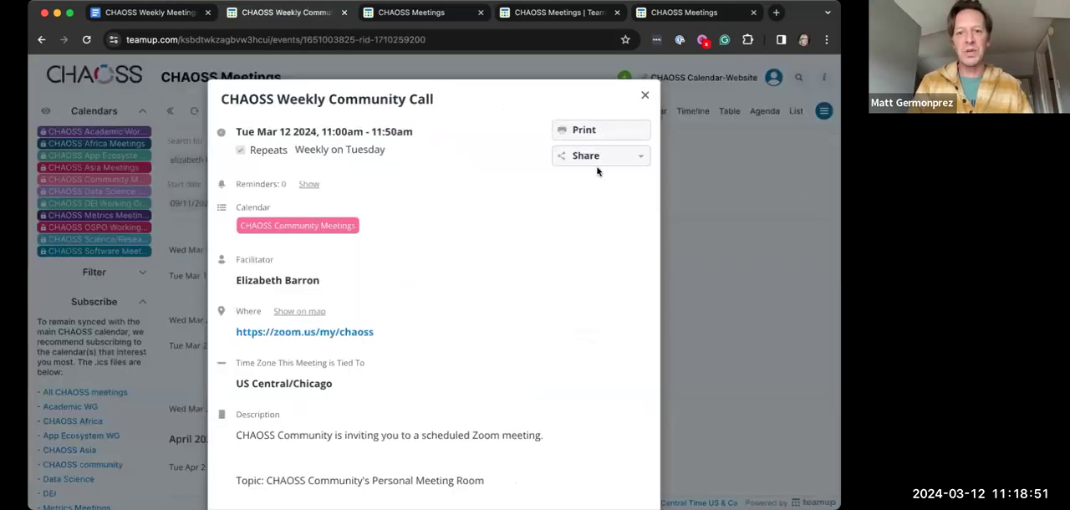
left_click(585, 154)
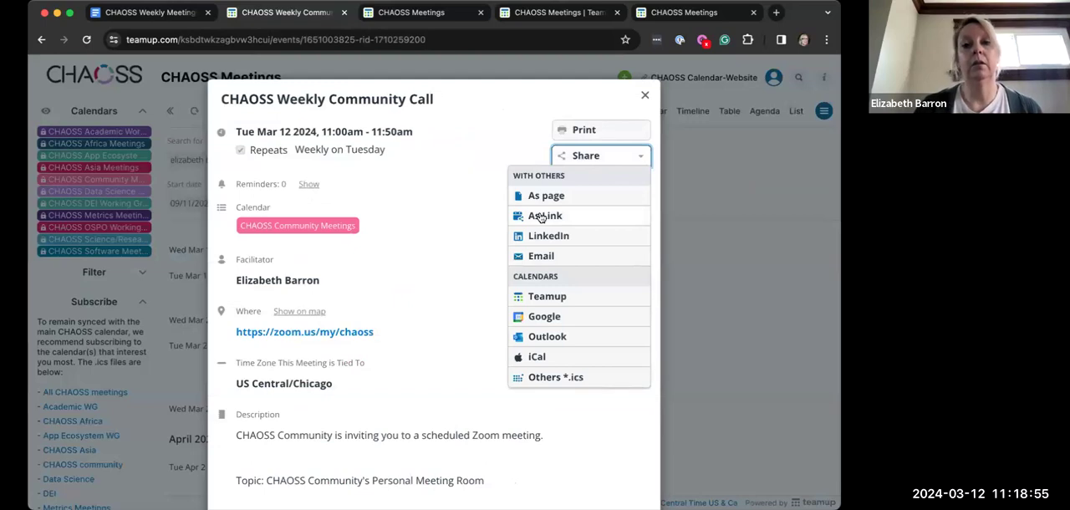
mouse_move(569, 371)
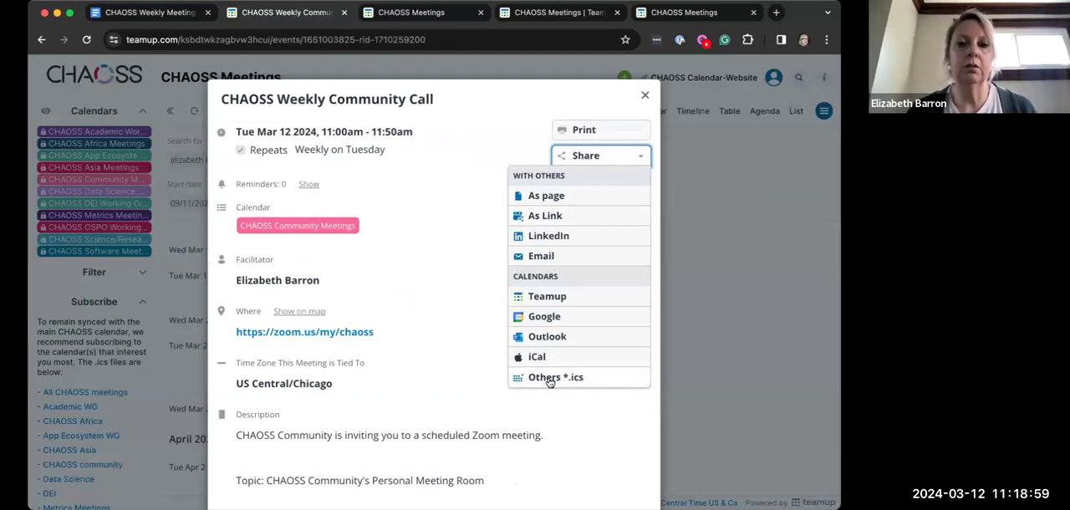
mouse_move(545, 195)
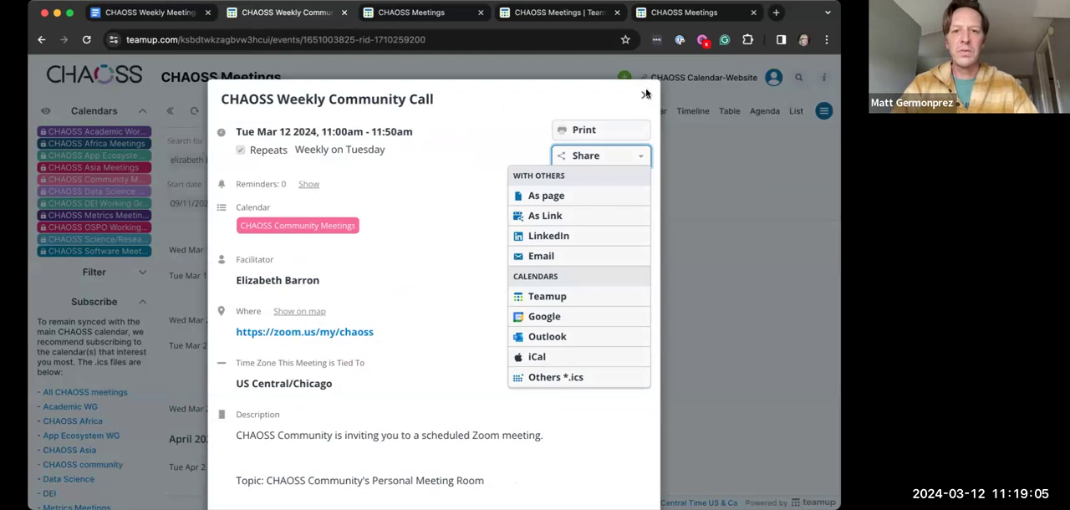
left_click(646, 94)
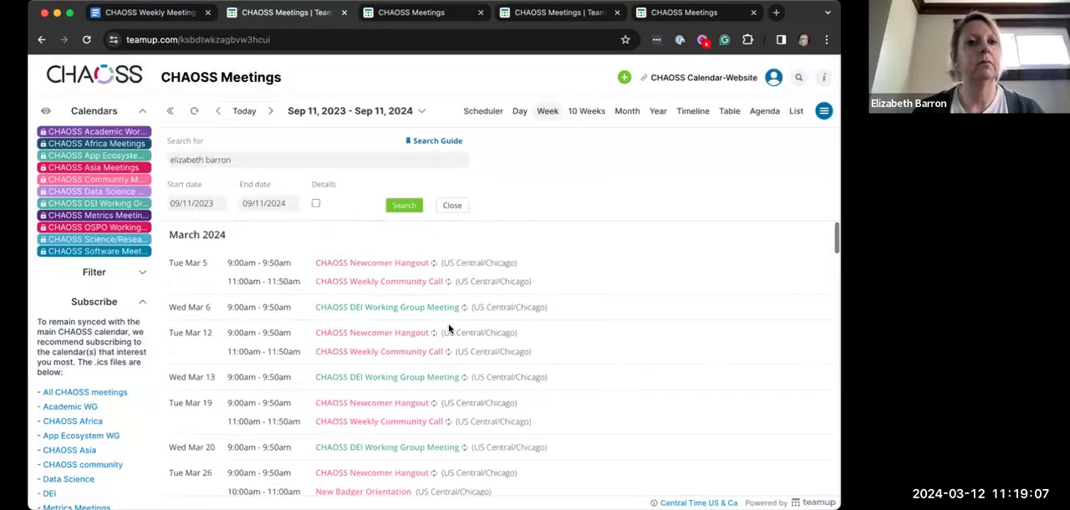
left_click(318, 160)
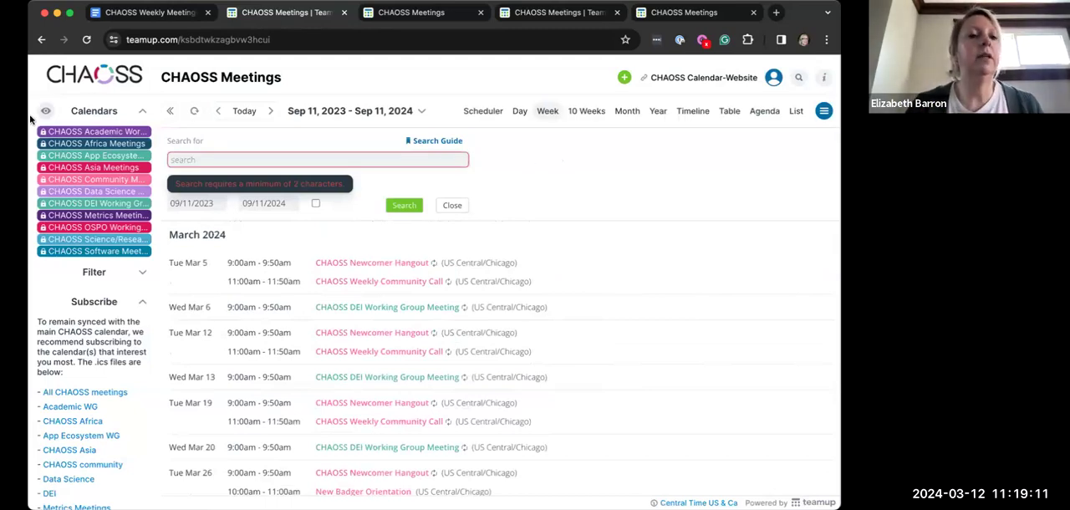
mouse_move(627, 198)
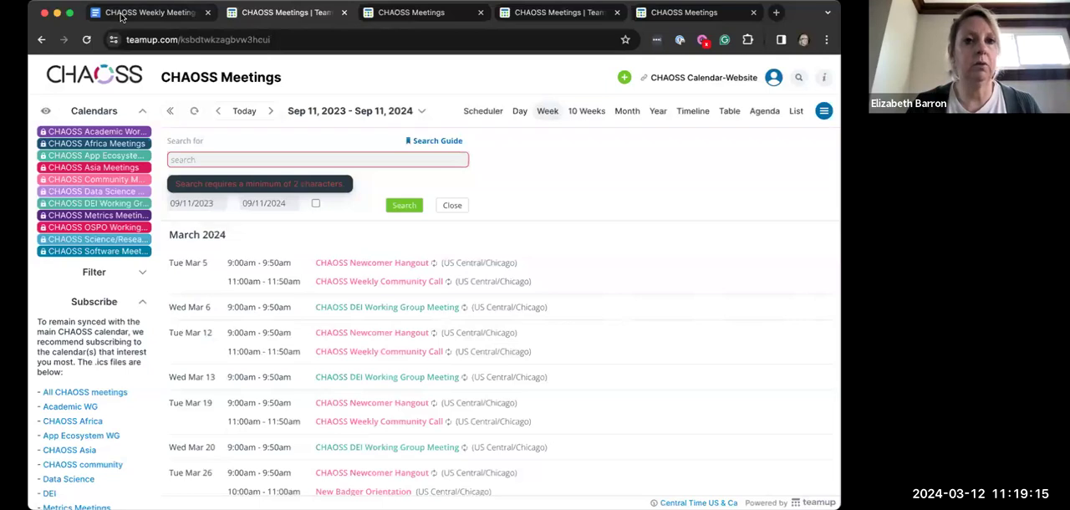
- Switch to the agenda doc and scroll to the Madrid Data and Tapas Day and badger items
left_click(151, 12)
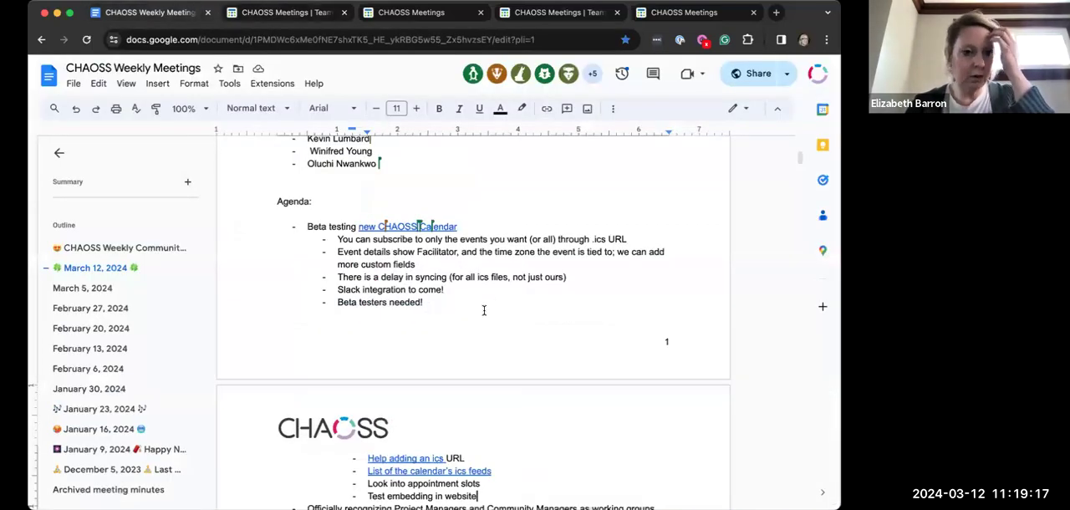
mouse_move(791, 191)
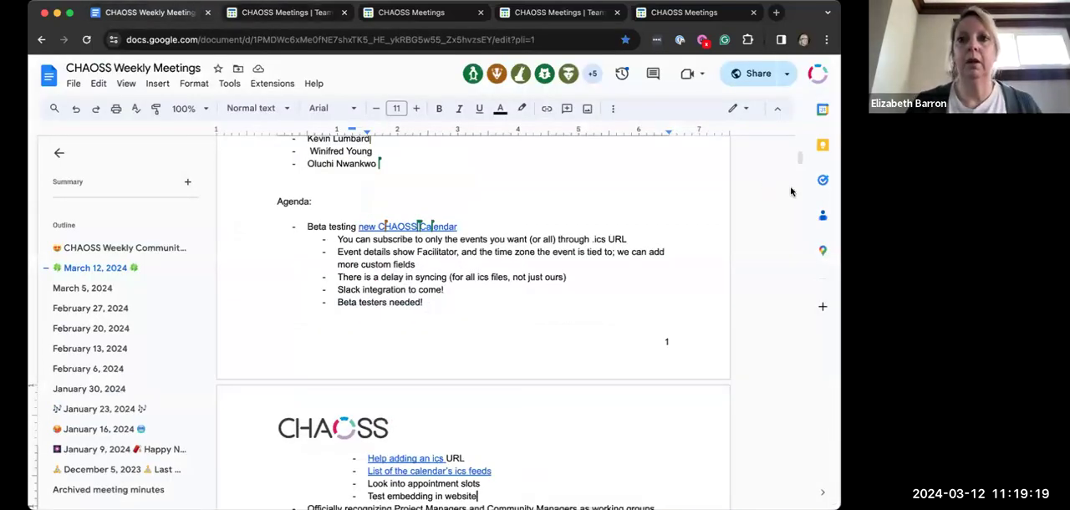
scroll("down", 3)
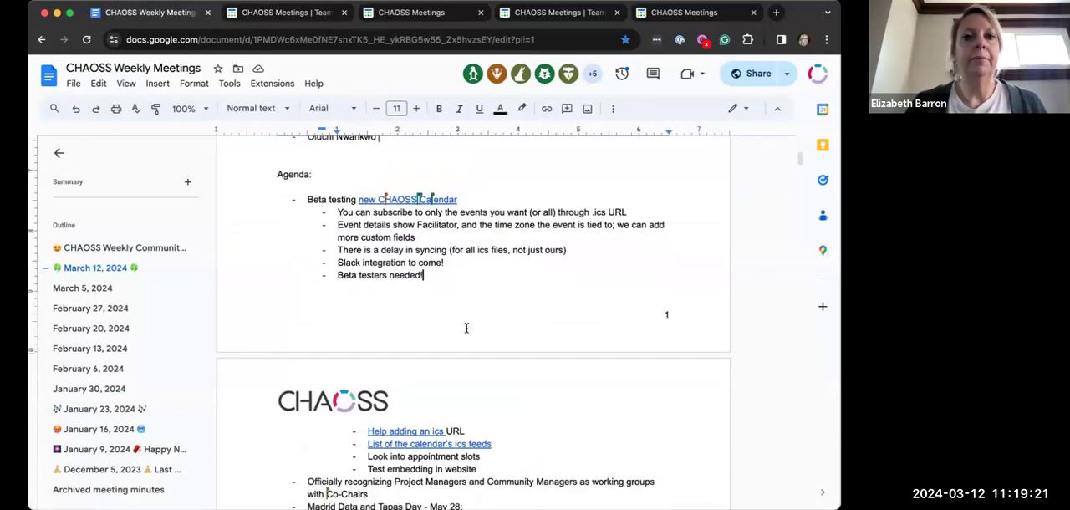
scroll("down", 3)
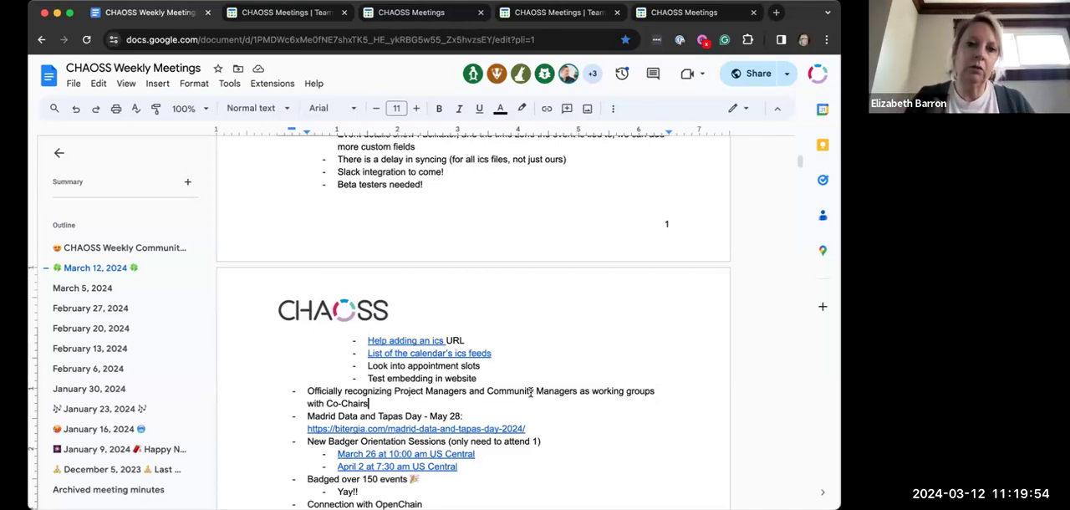
mouse_move(606, 421)
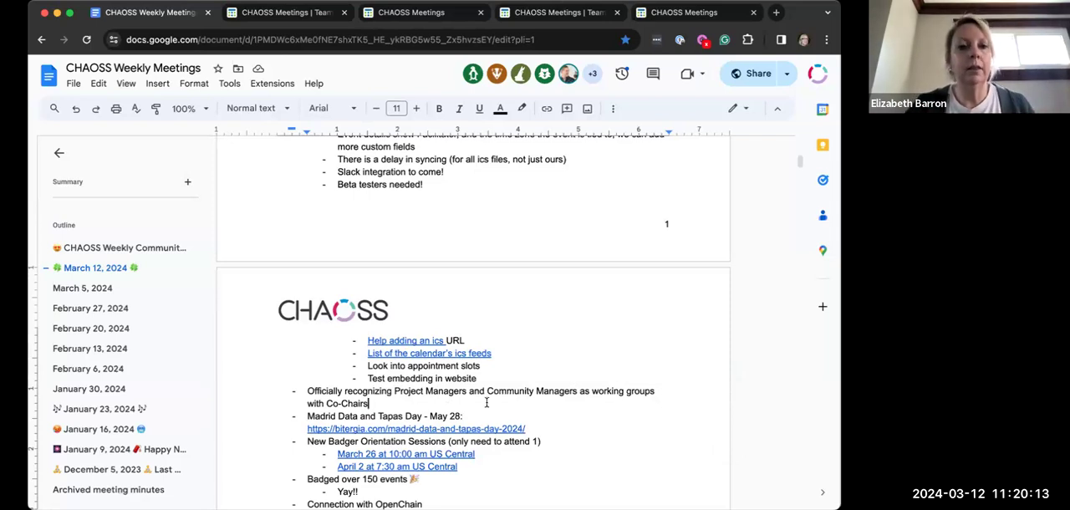
- Scroll the March 12 agenda down to the OpenChain and CHAOSScon sync items
scroll("down", 3)
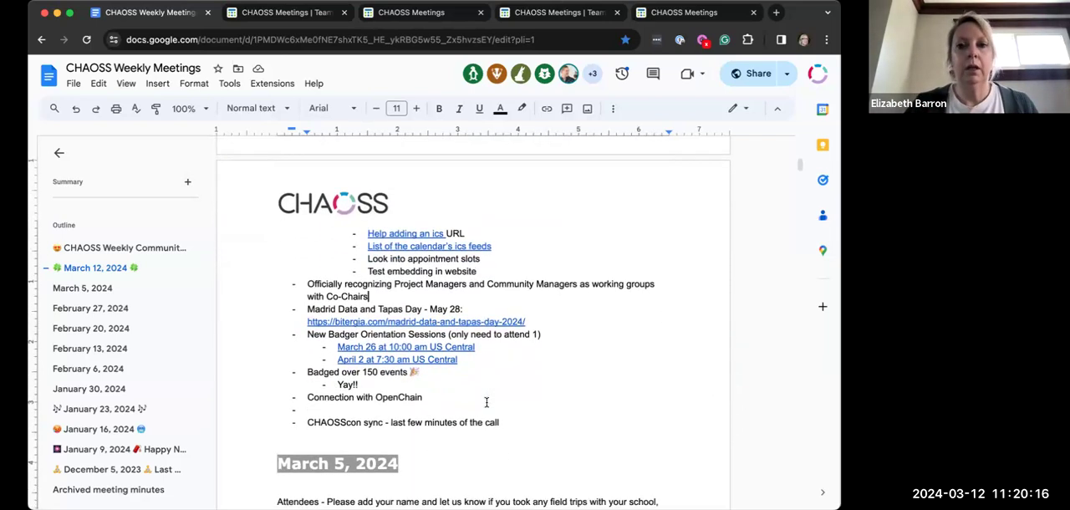
scroll("down", 3)
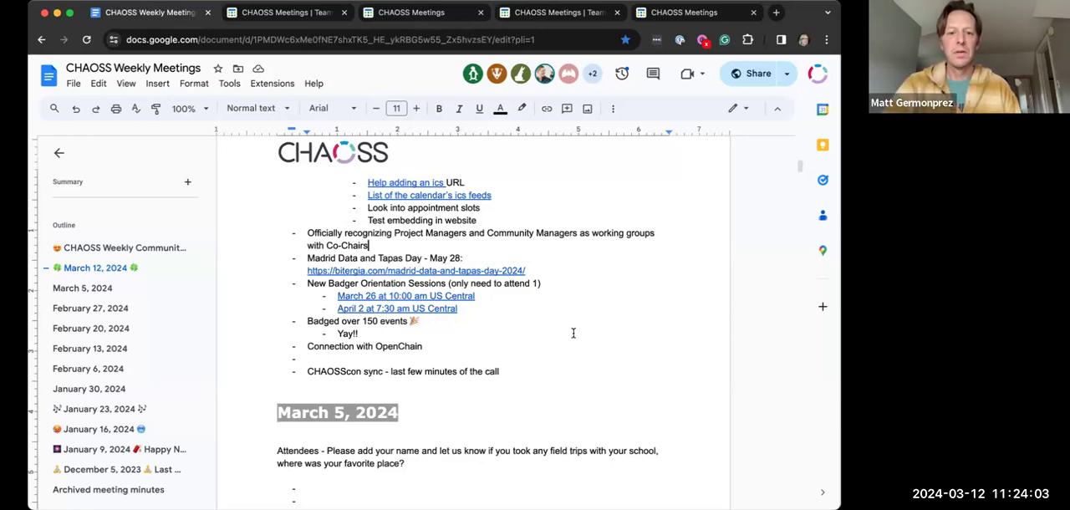
- Note agreement on co-chairs and an action to ask the slack groups who might be interested
type("yes")
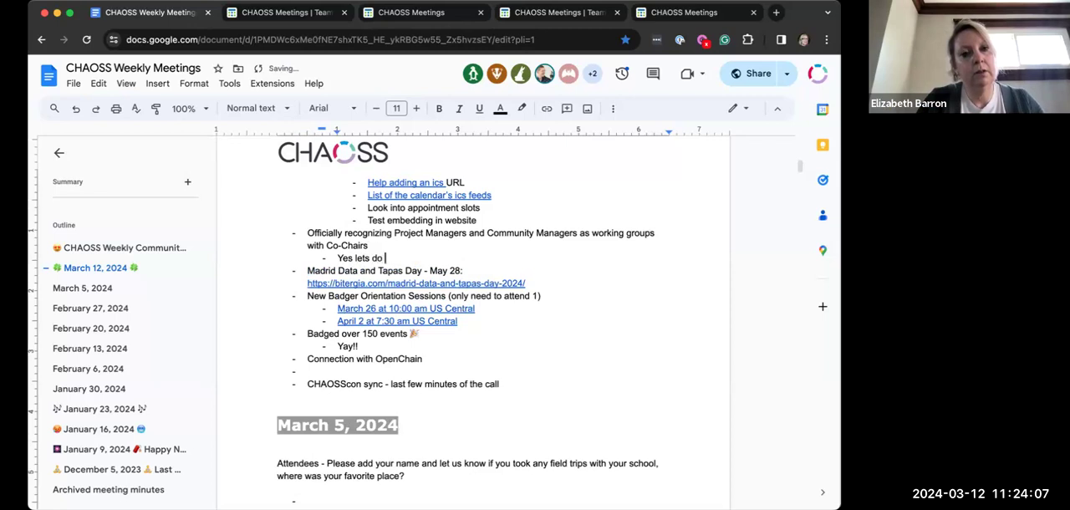
type("this")
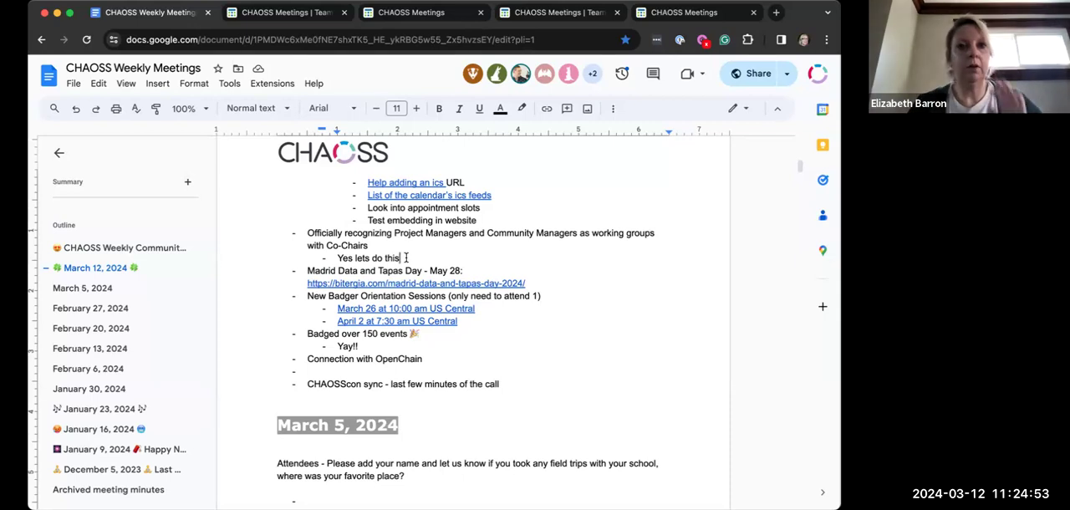
type("All")
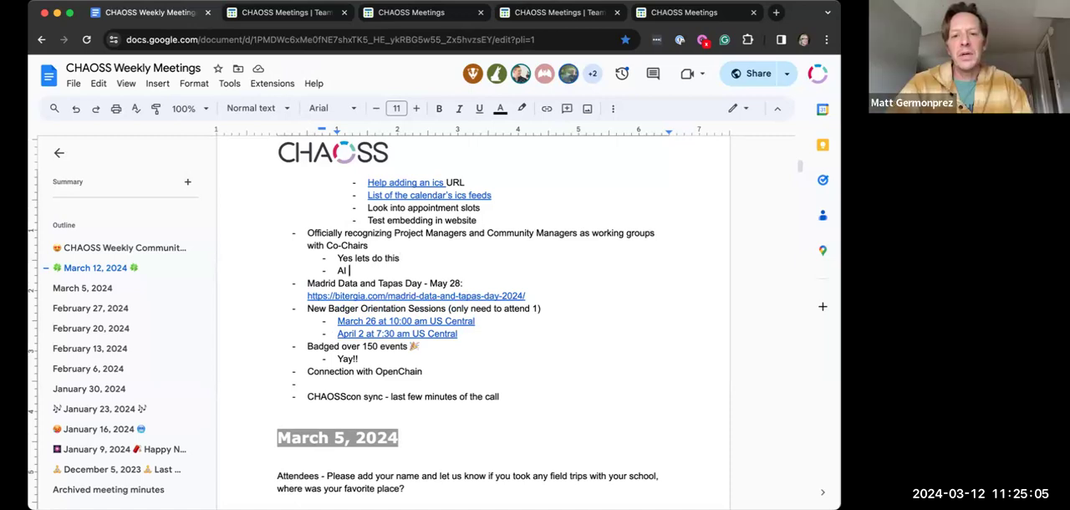
type("Elizabeth - ask in these slack")
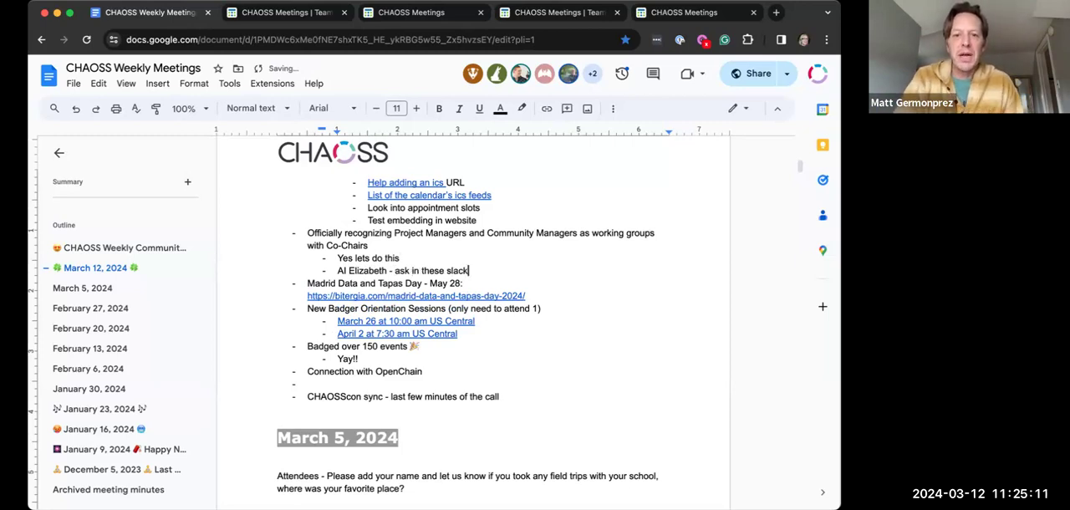
type("groups")
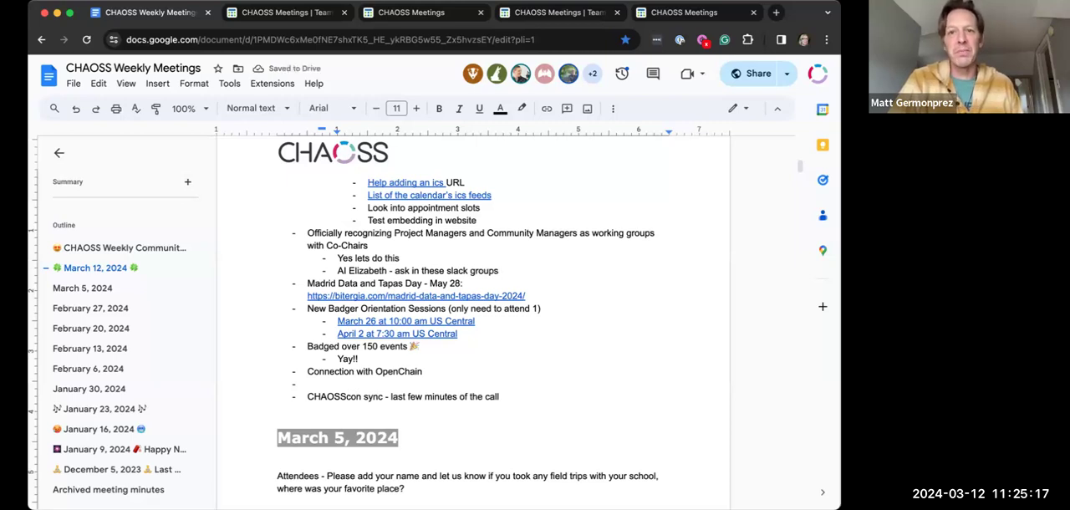
type("who might be int")
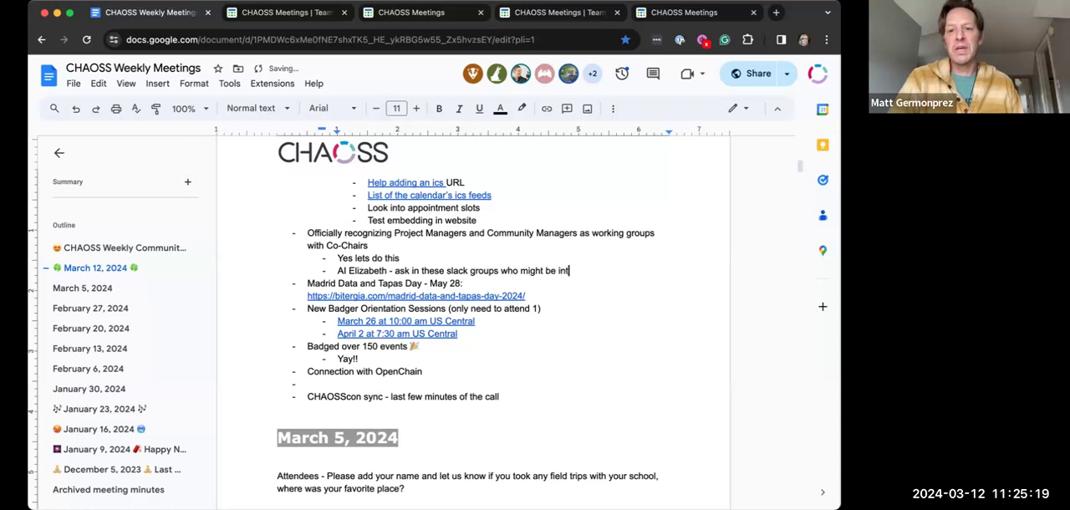
type("erested")
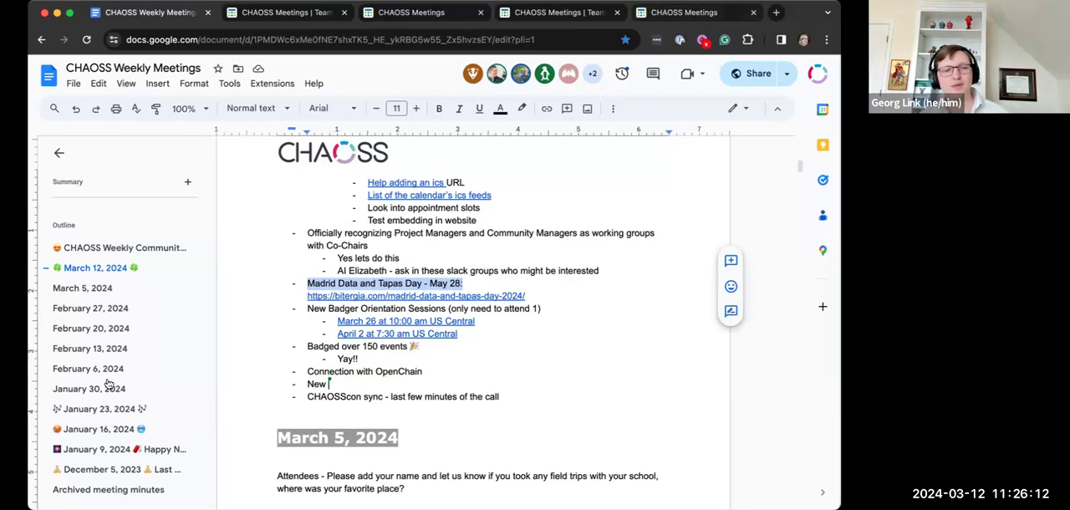
- Add the item 'New CHAOSScast Episode: Managing Federal CHAOSS at CMS.gov'
type("CHAOSS")
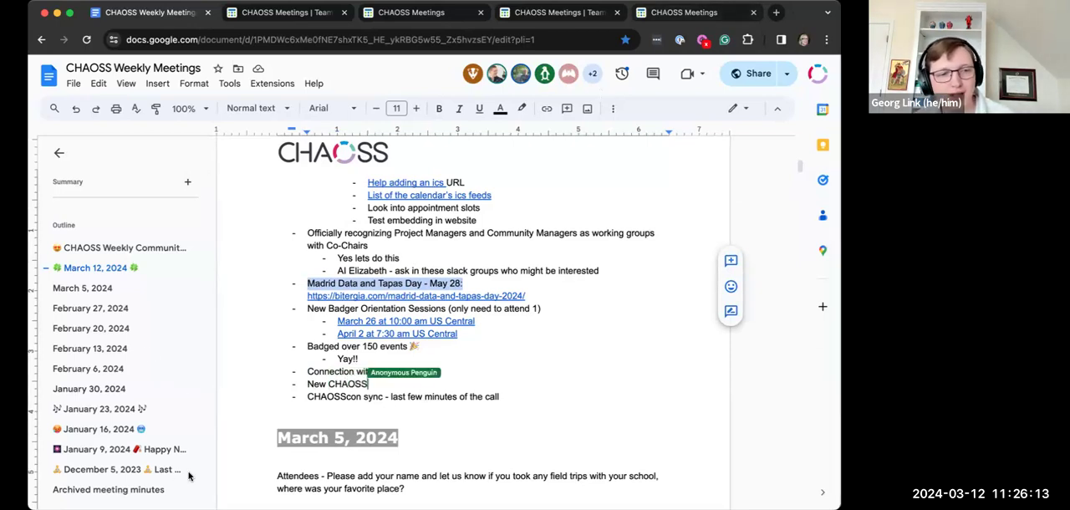
type("cast Episode!")
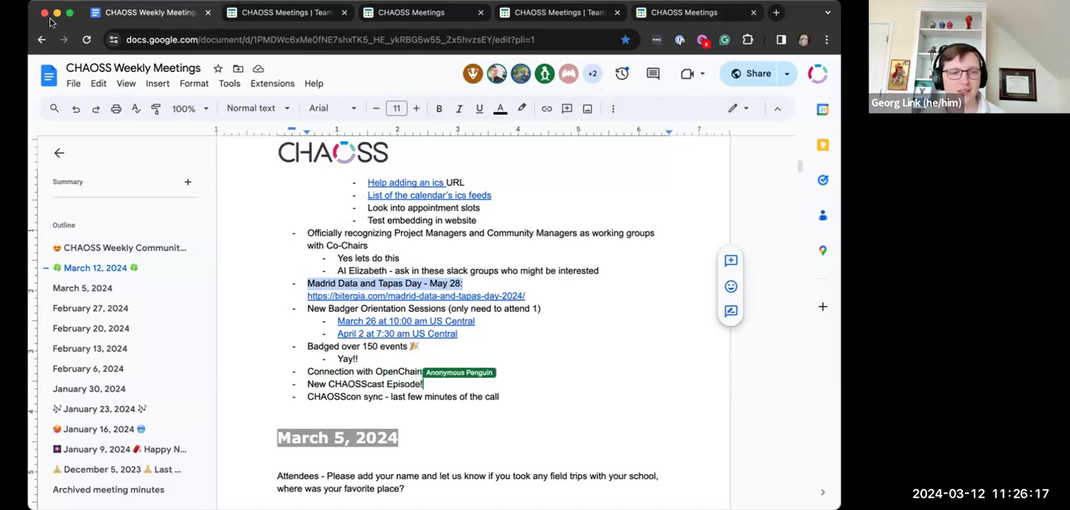
type("Managing Federal CHAOSS at CMS.gov")
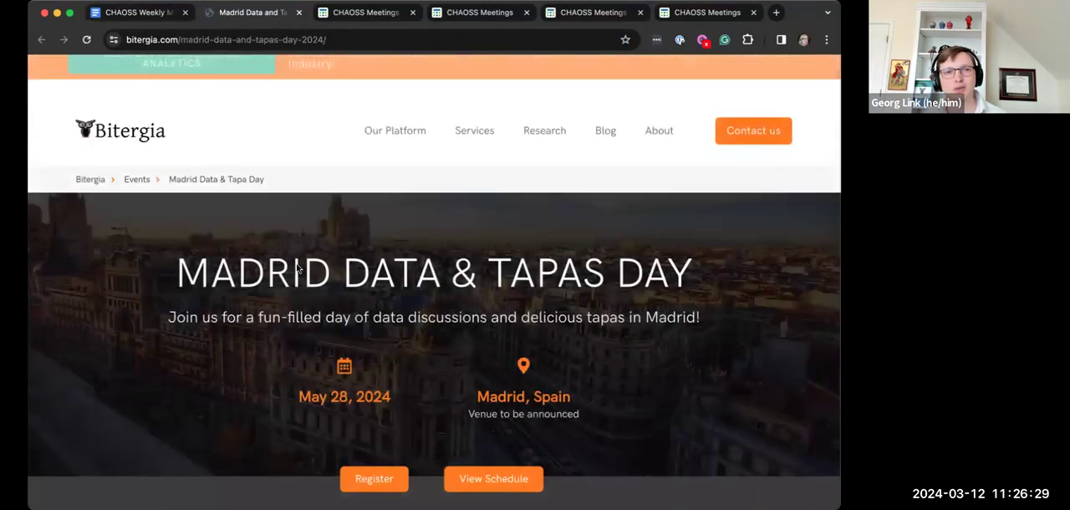
- Scroll through the Madrid Data & Tapas Day agenda and description, then back to the banner
scroll("down", 3)
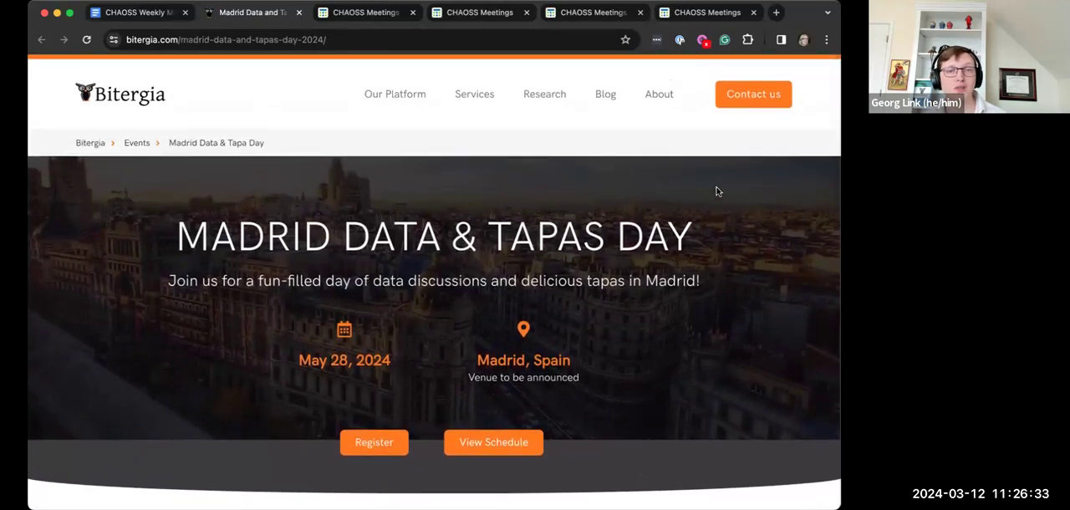
mouse_move(761, 194)
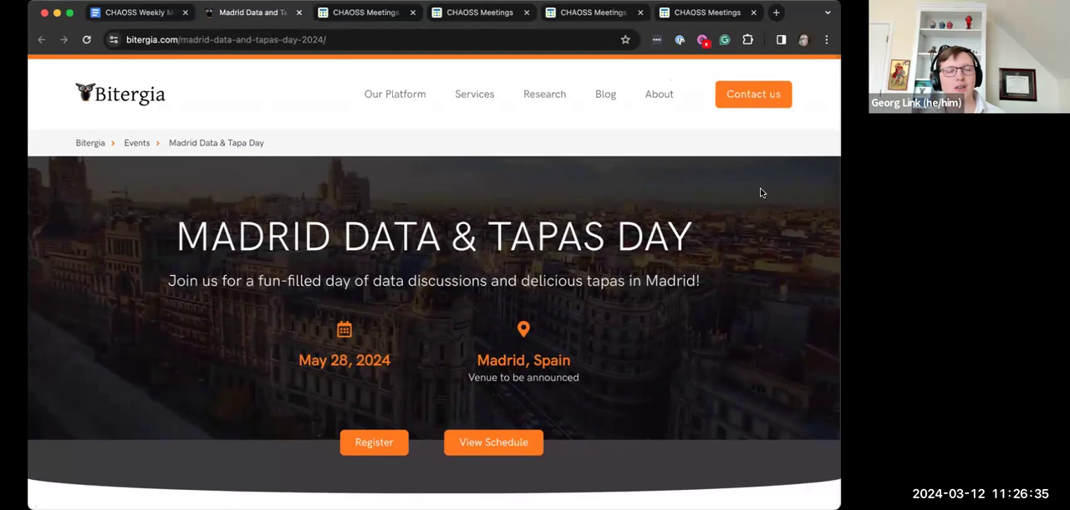
mouse_move(781, 368)
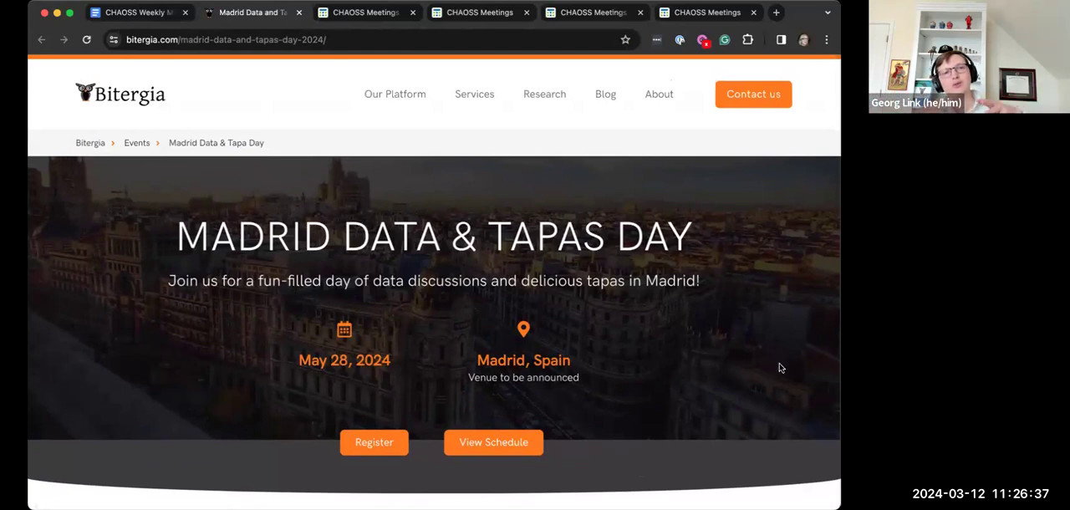
scroll("down", 3)
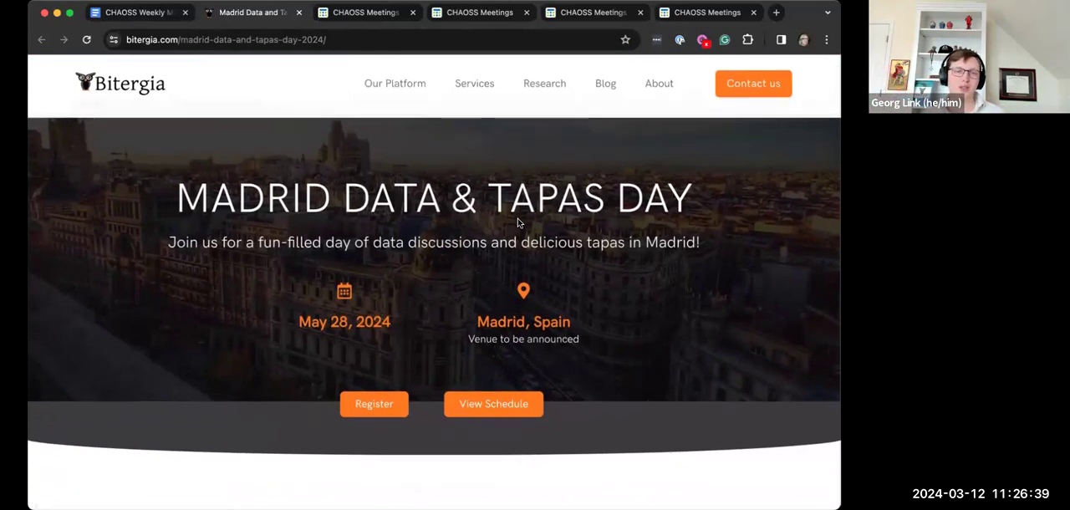
scroll("down", 3)
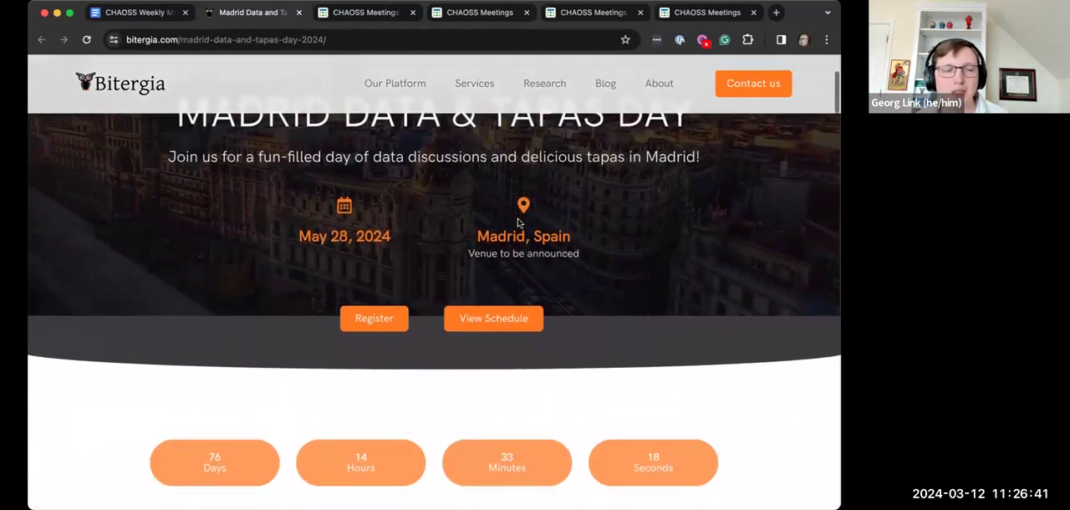
scroll("down", 3)
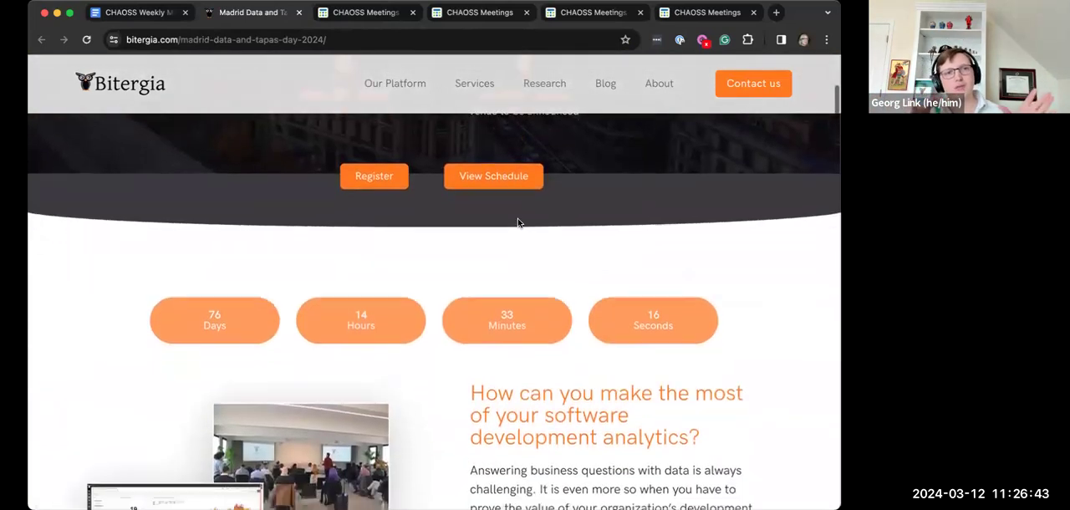
scroll("down", 3)
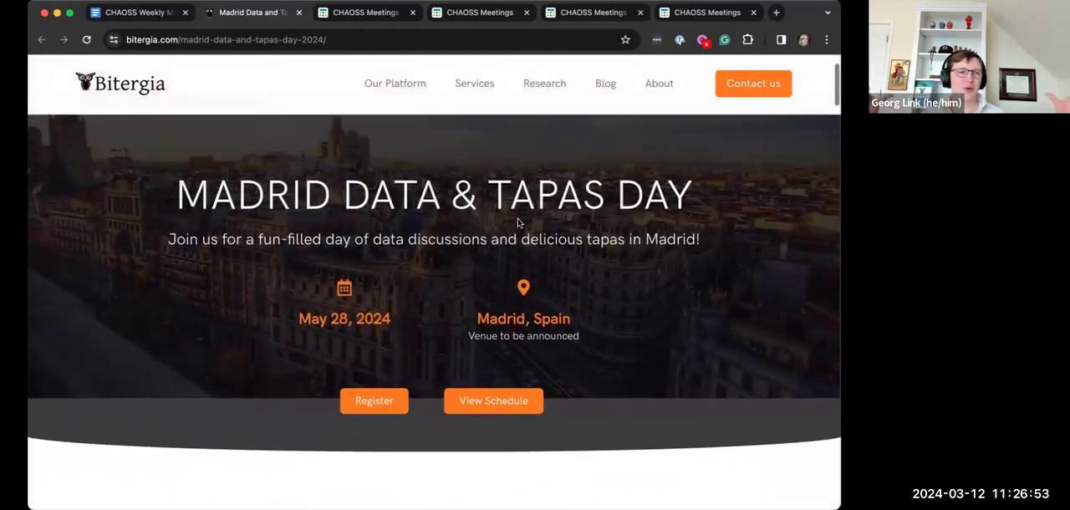
scroll("down", 3)
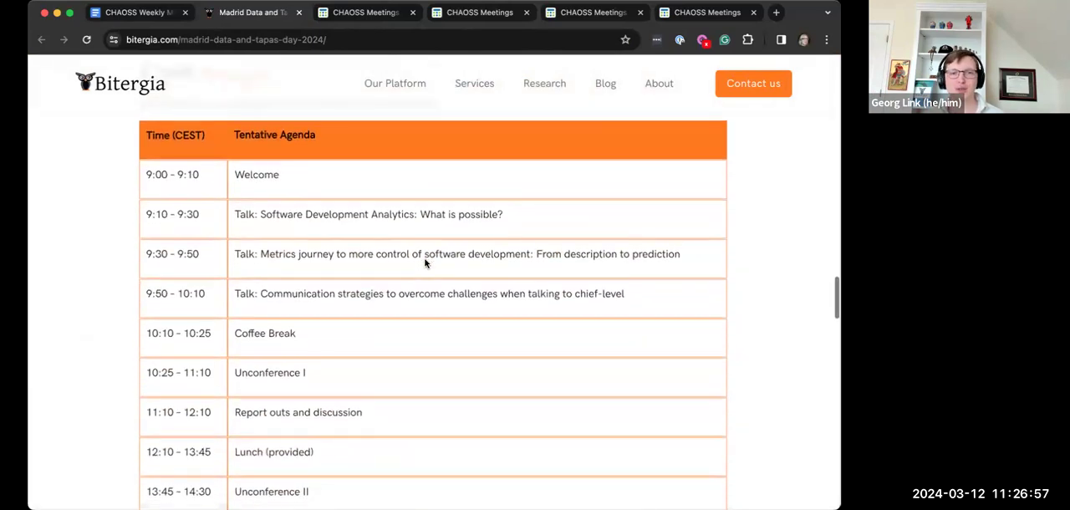
scroll("down", 3)
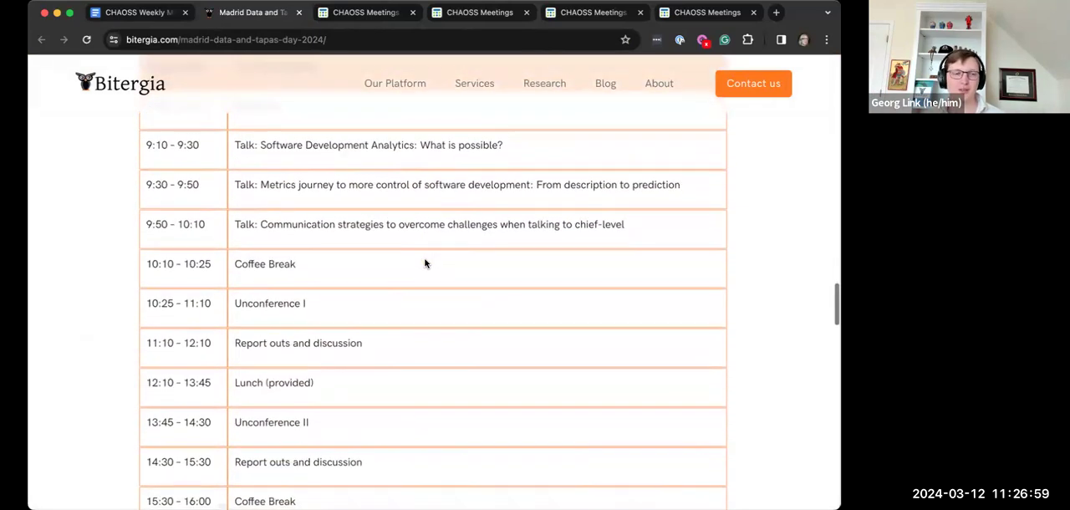
scroll("down", 3)
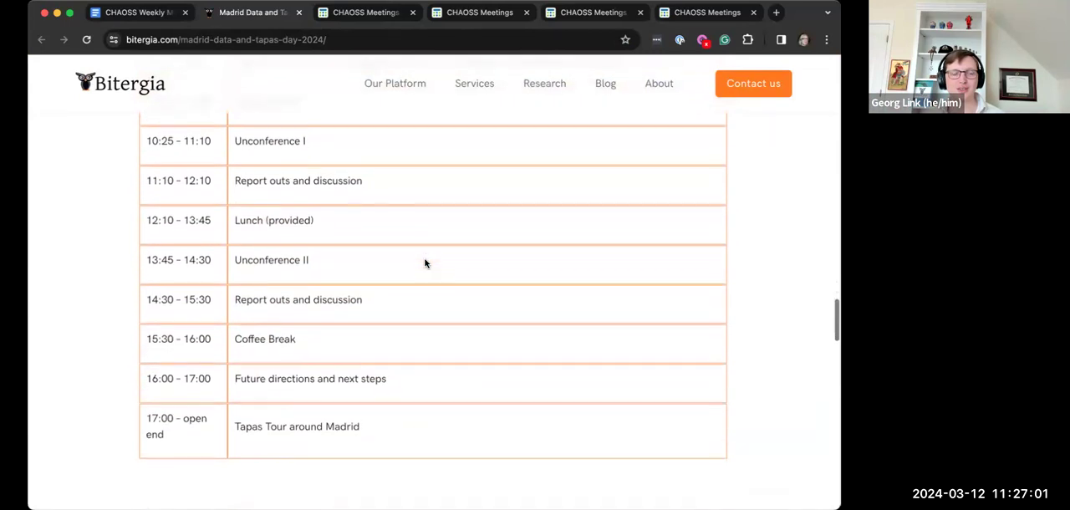
scroll("down", 3)
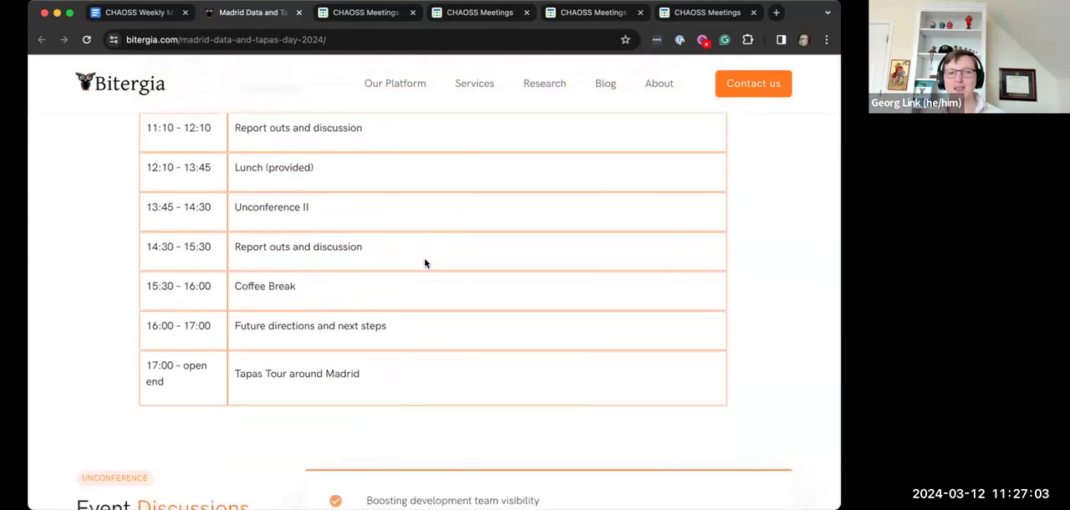
scroll("down", 3)
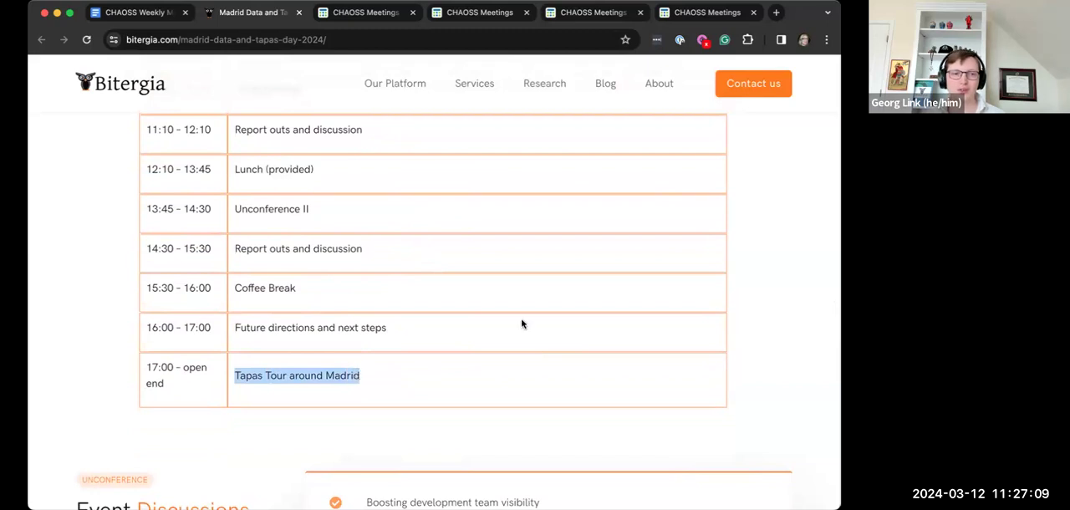
scroll("up", 3)
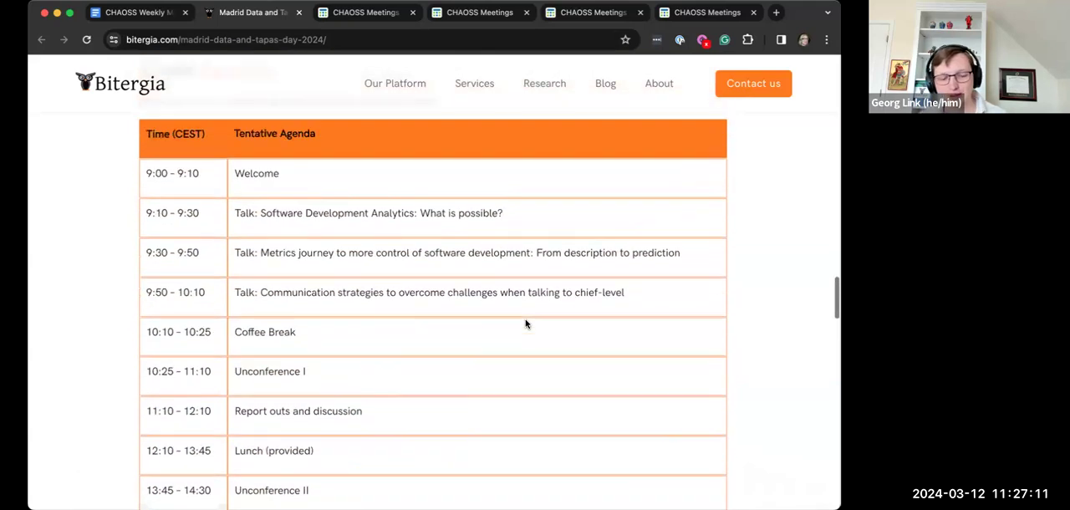
scroll("up", 3)
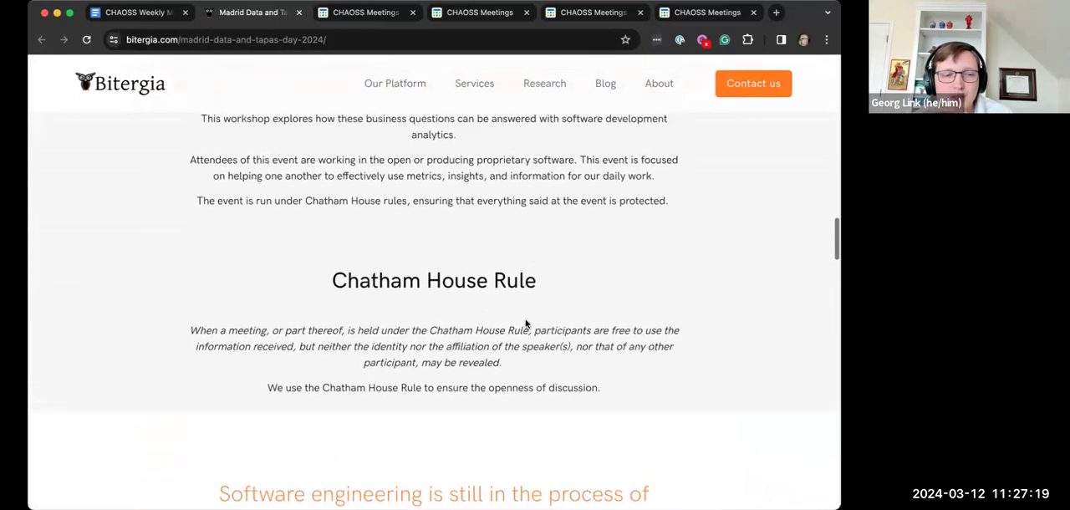
scroll("up", 3)
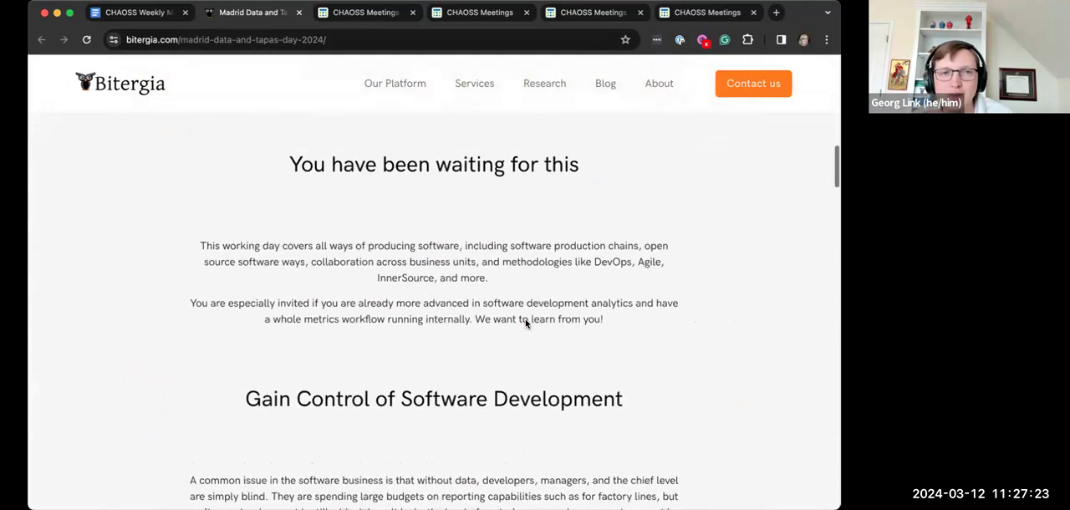
scroll("down", 3)
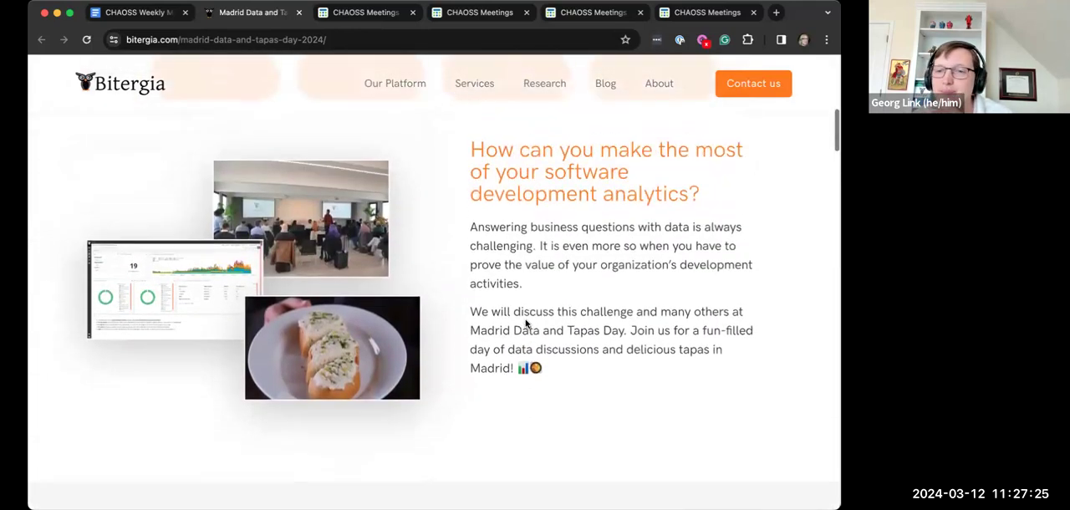
scroll("up", 3)
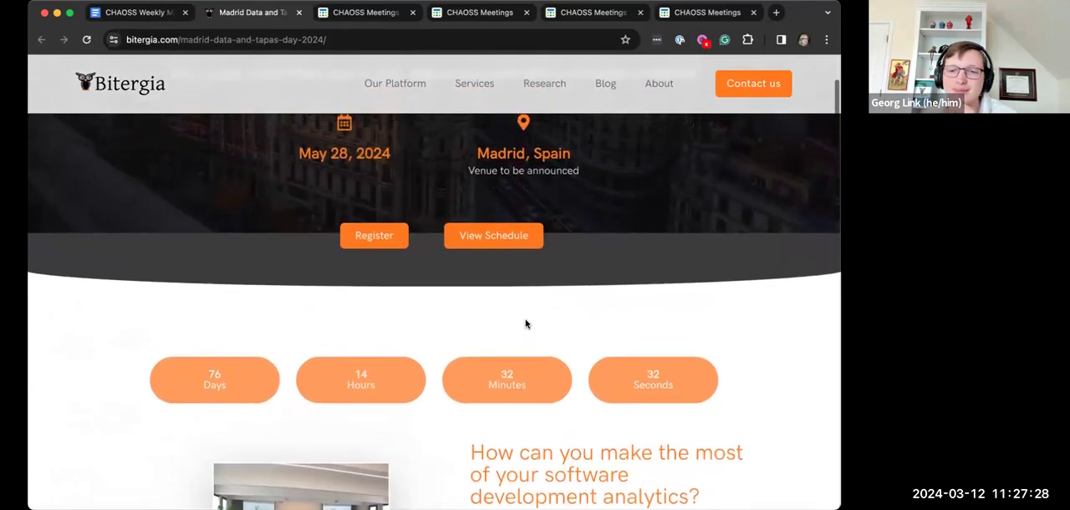
scroll("up", 3)
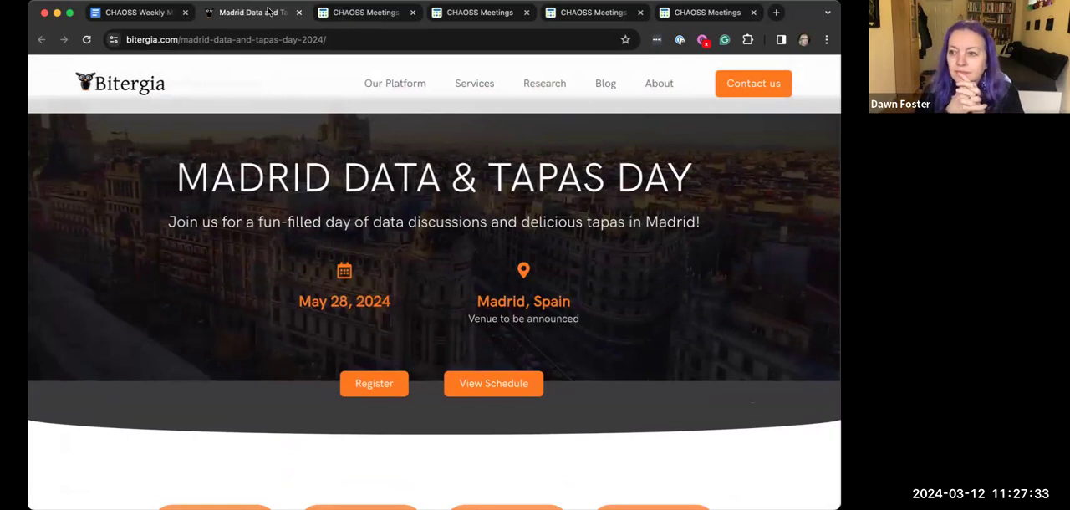
mouse_move(134, 12)
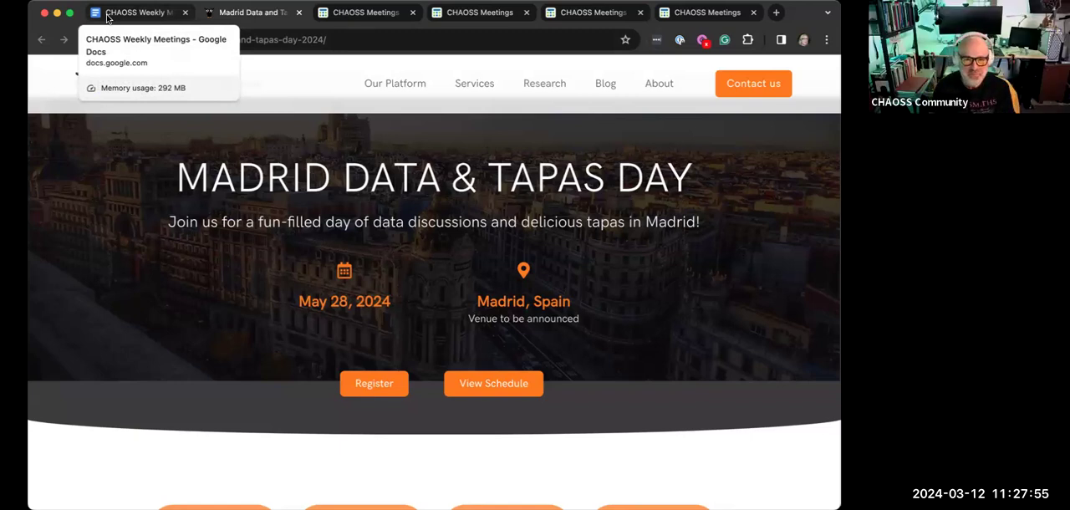
- Add 'Everyone is invited!' as a sub-bullet under the Madrid Data and Tapas Day link
left_click(133, 11)
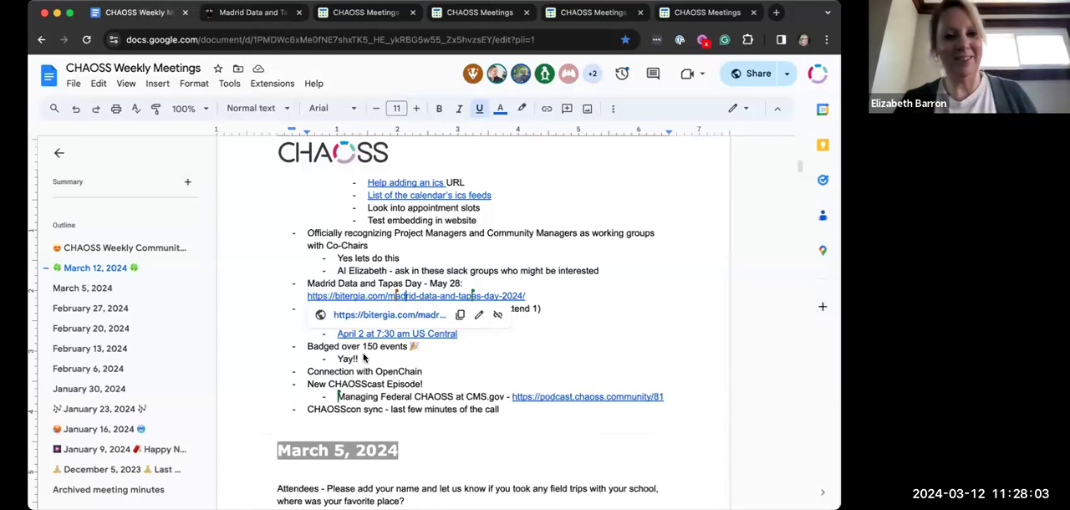
mouse_move(491, 246)
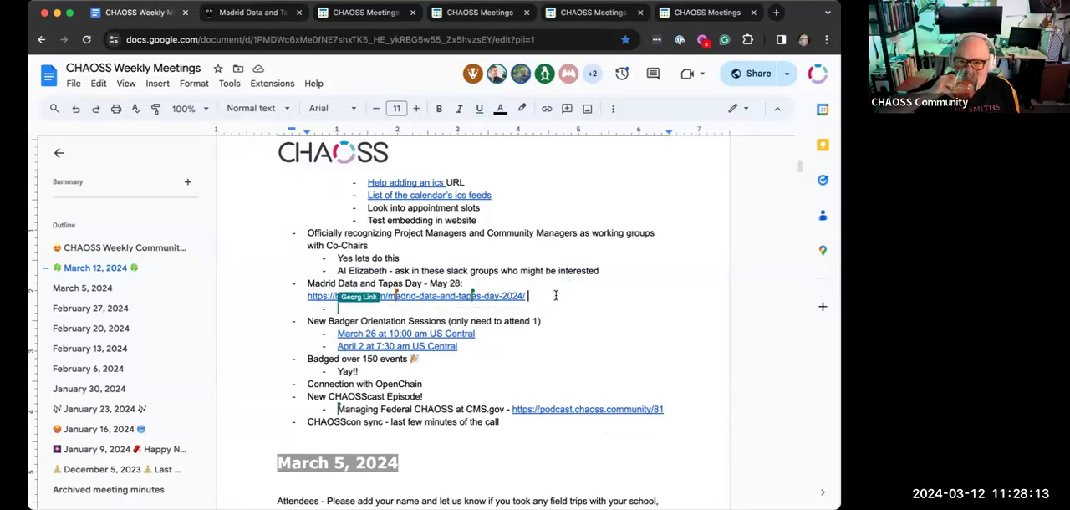
type("Everyo")
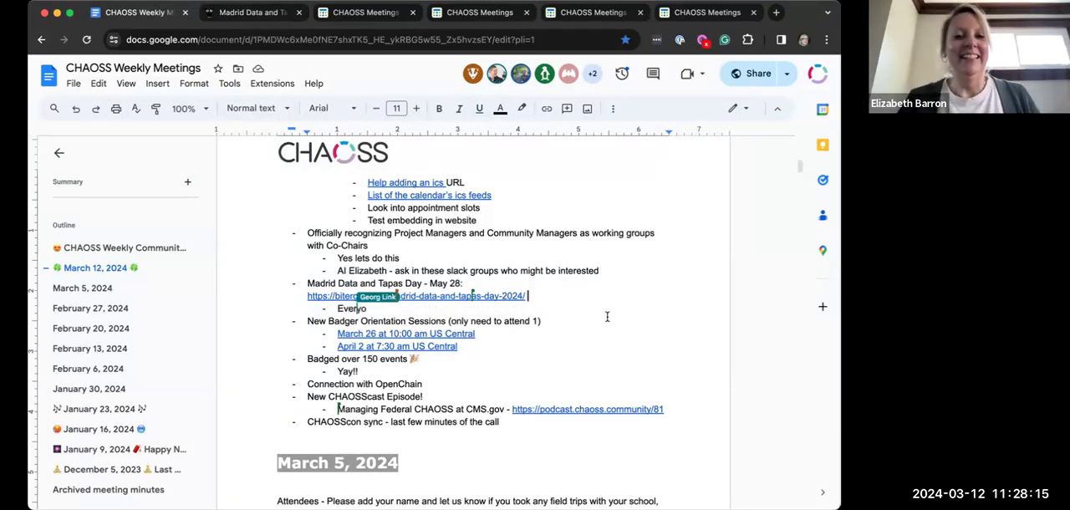
type("ne is invited!")
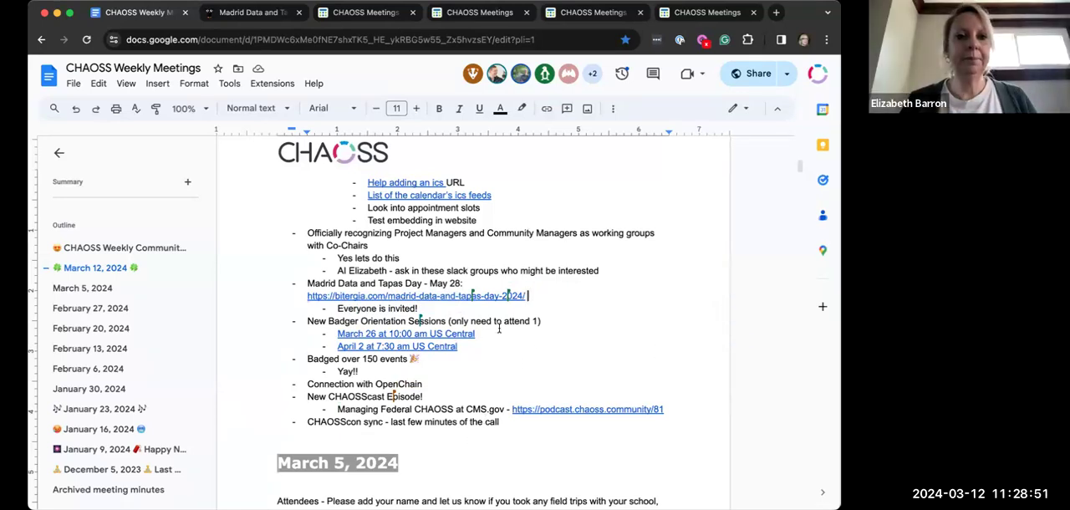
scroll("down", 3)
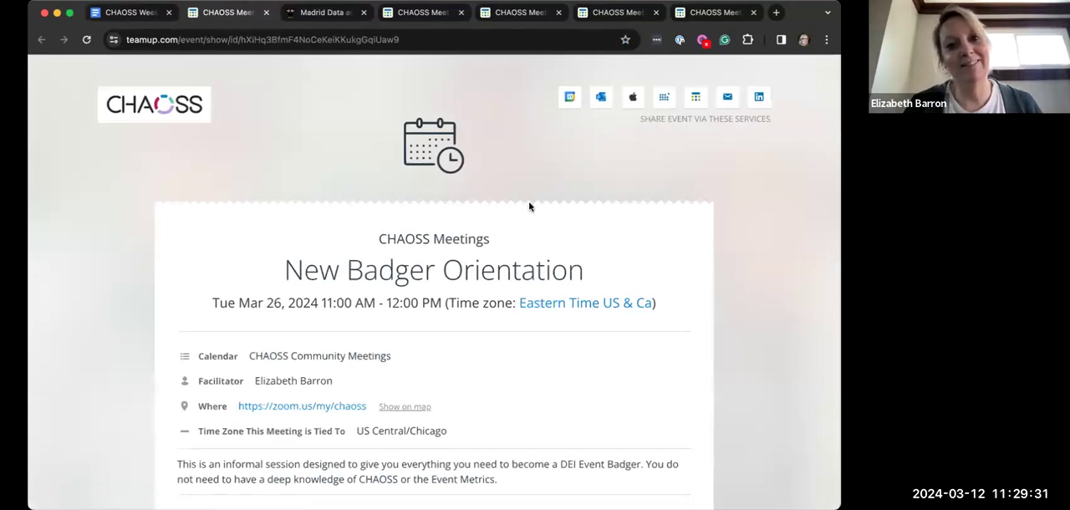
- View the New Badger Orientation event for Tuesday, March 26, 2024 in Teamup Calendar
left_click(223, 11)
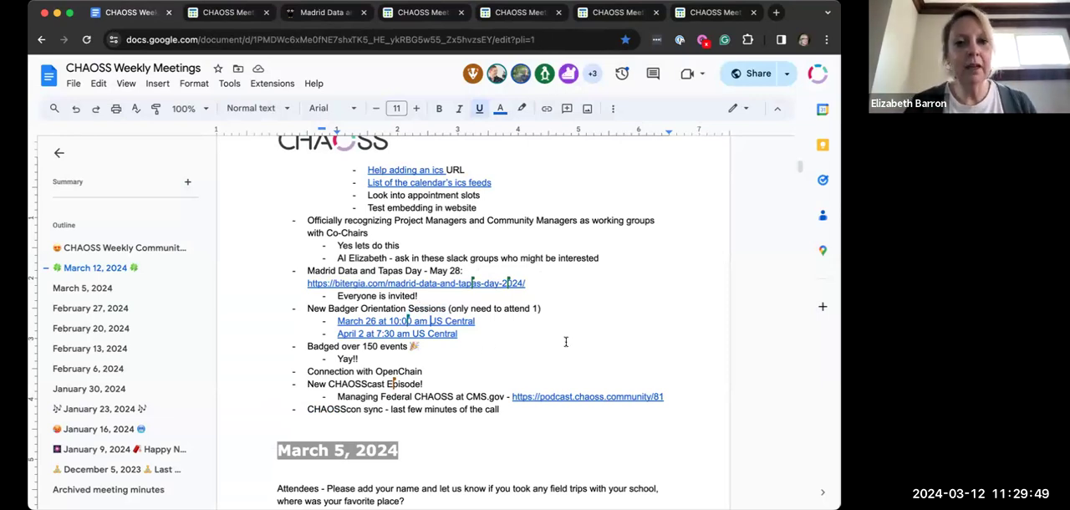
mouse_move(530, 339)
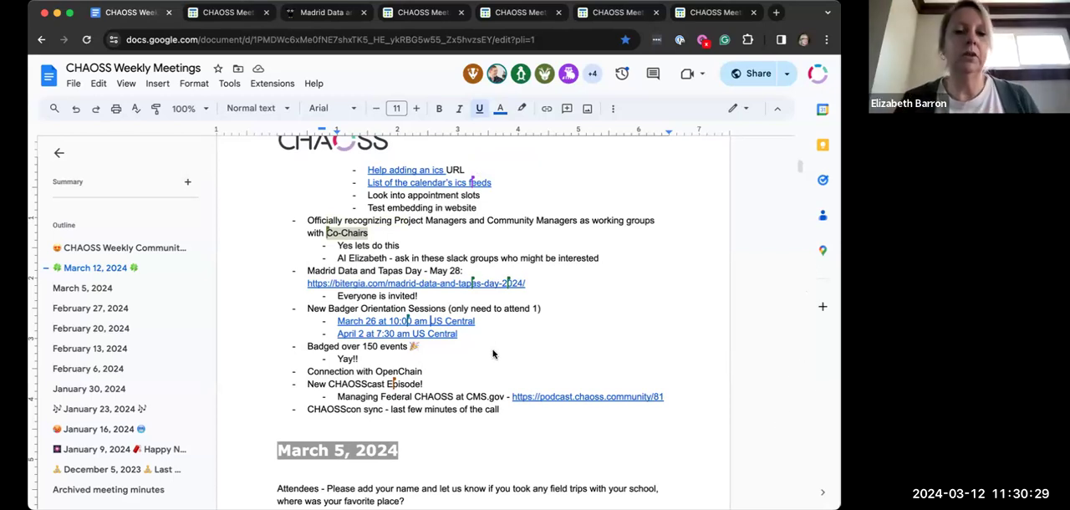
mouse_move(518, 326)
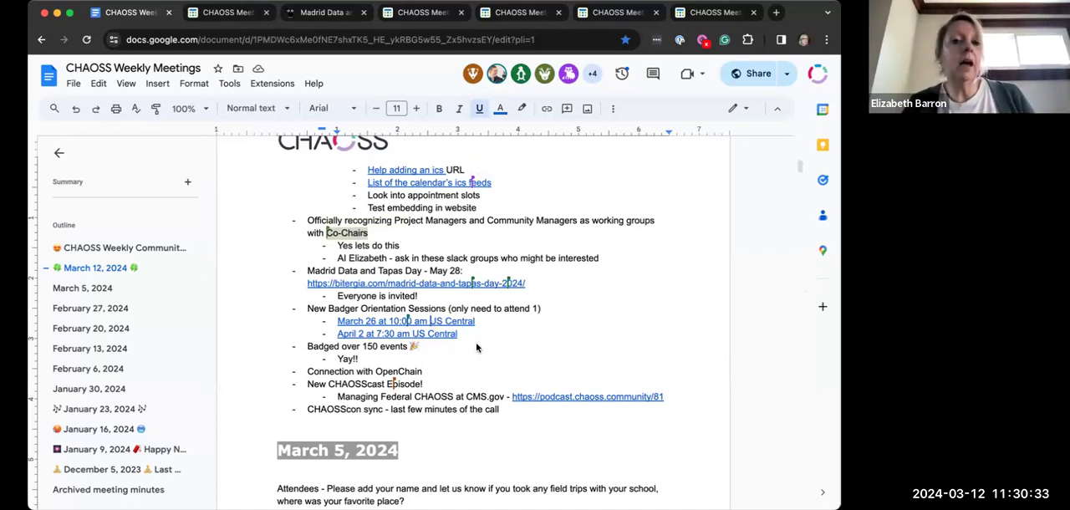
mouse_move(499, 351)
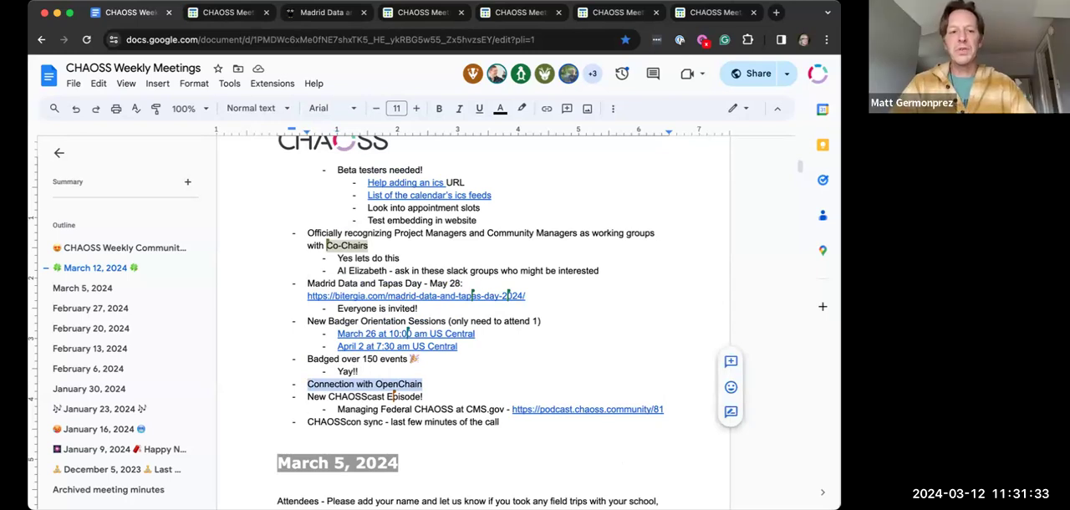
mouse_move(542, 353)
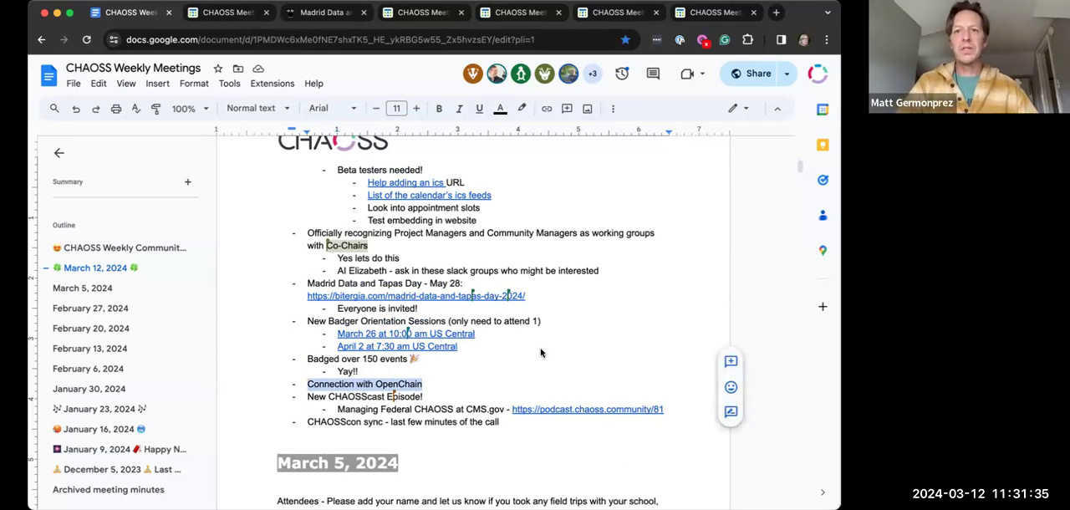
mouse_move(491, 374)
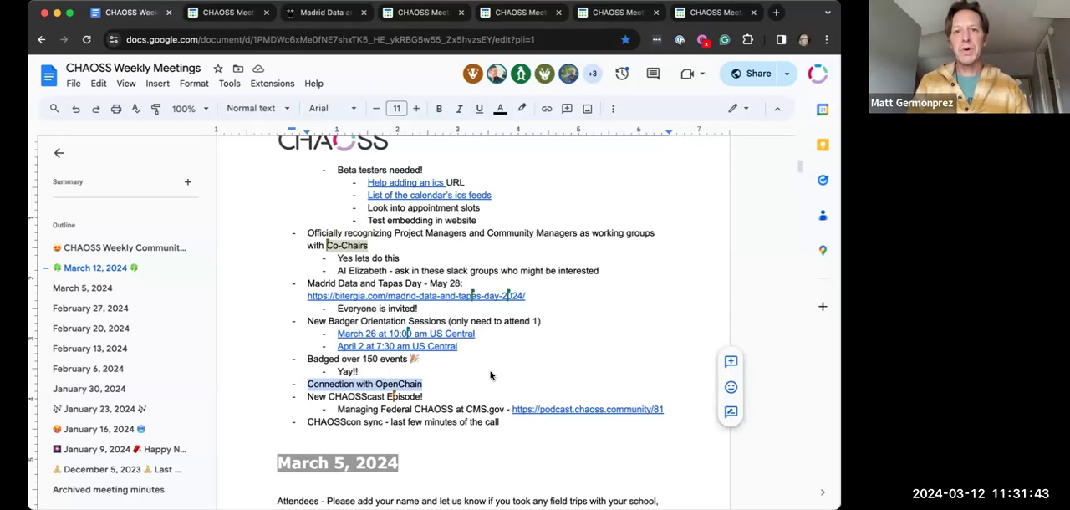
scroll("down", 3)
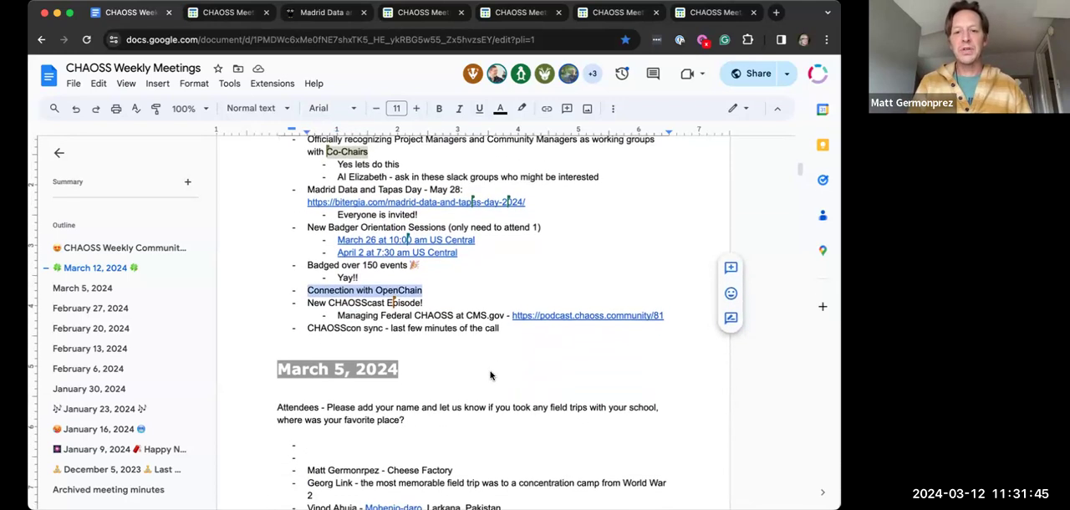
scroll("down", 3)
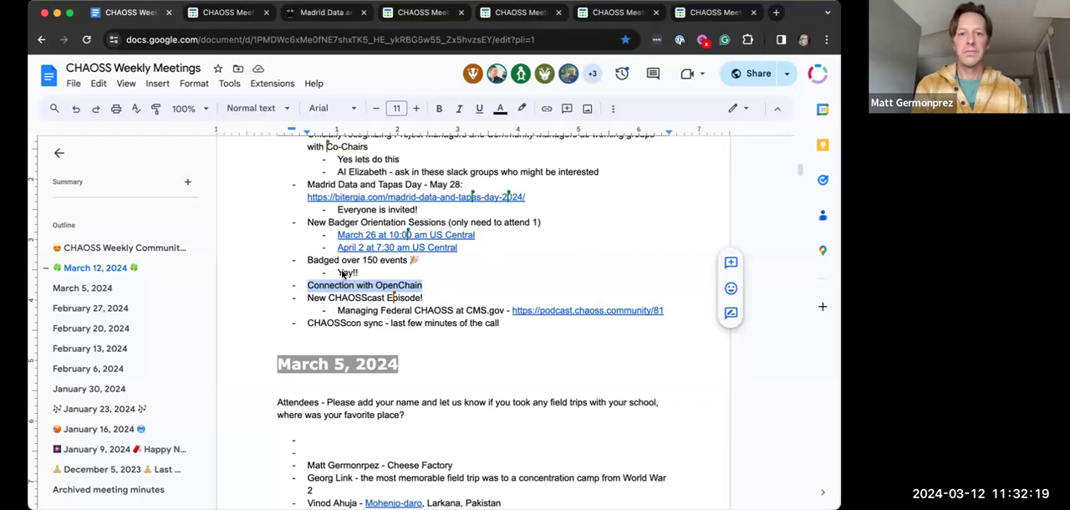
mouse_move(176, 483)
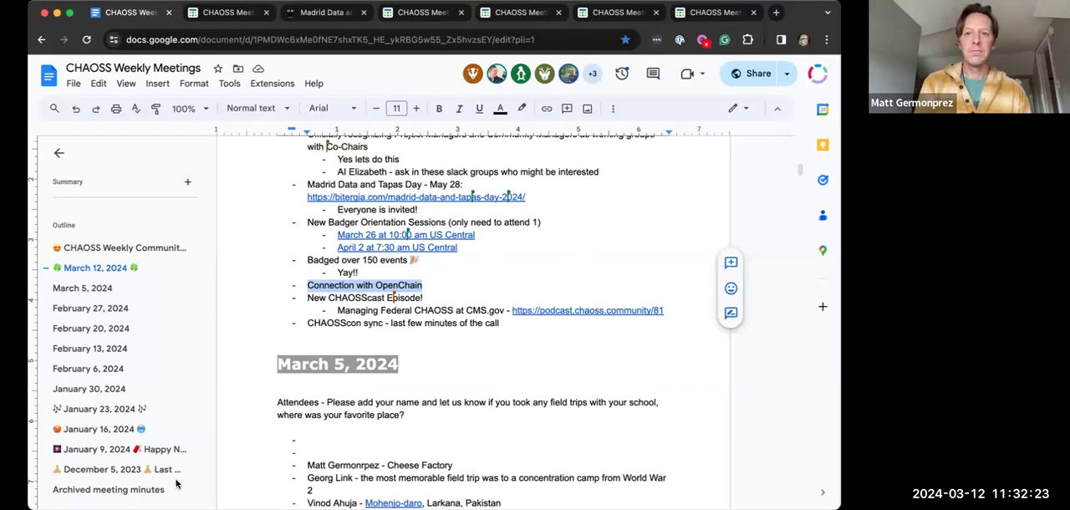
mouse_move(505, 366)
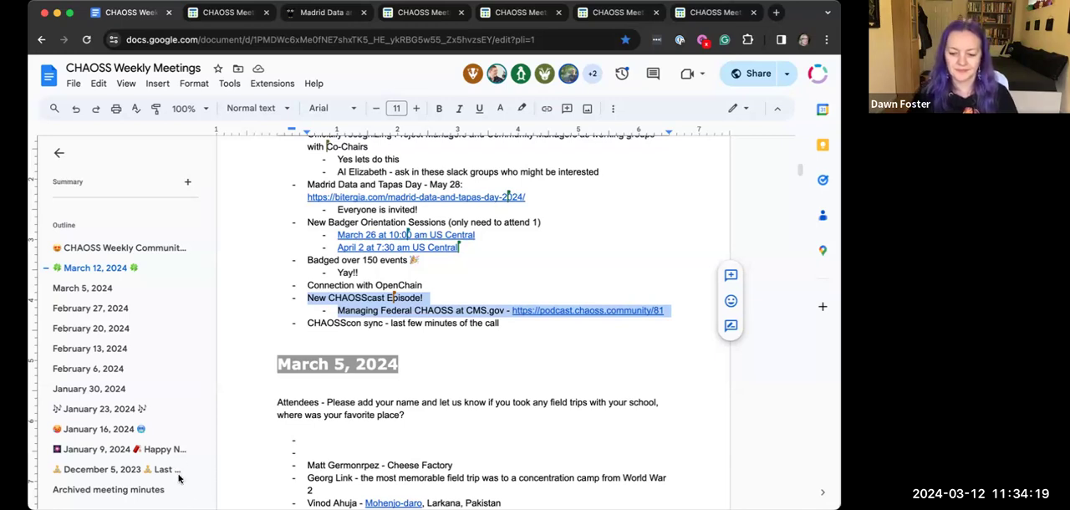
mouse_move(443, 360)
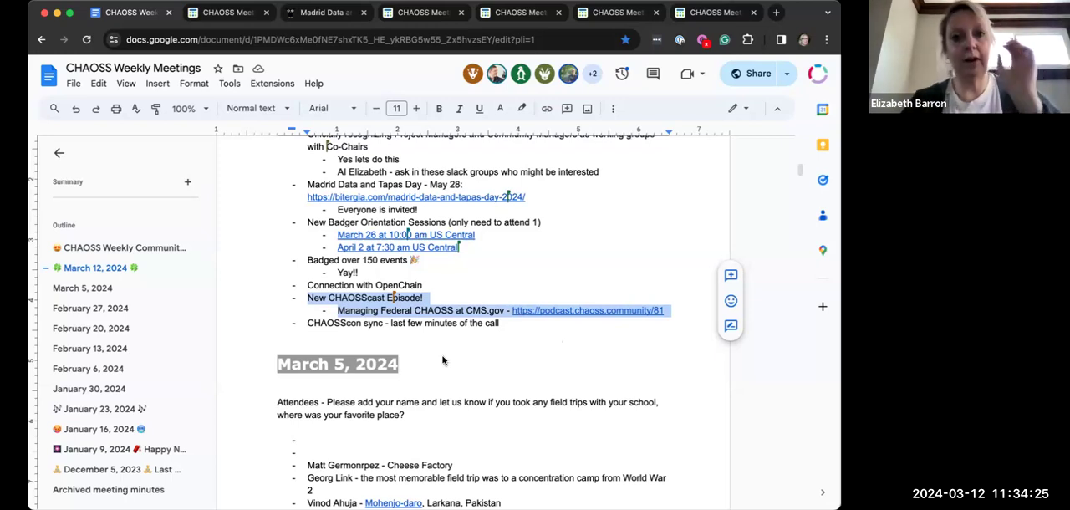
mouse_move(474, 350)
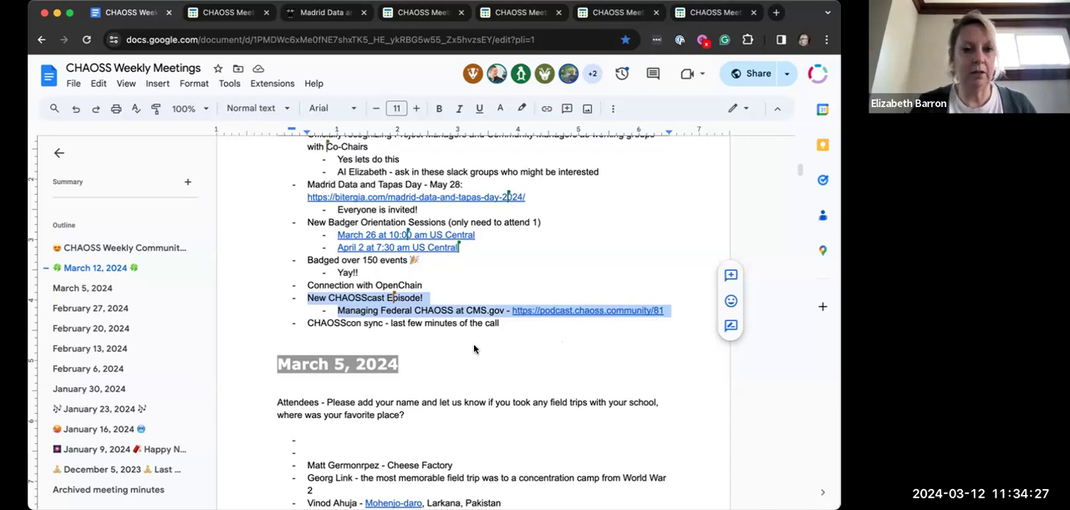
mouse_move(464, 355)
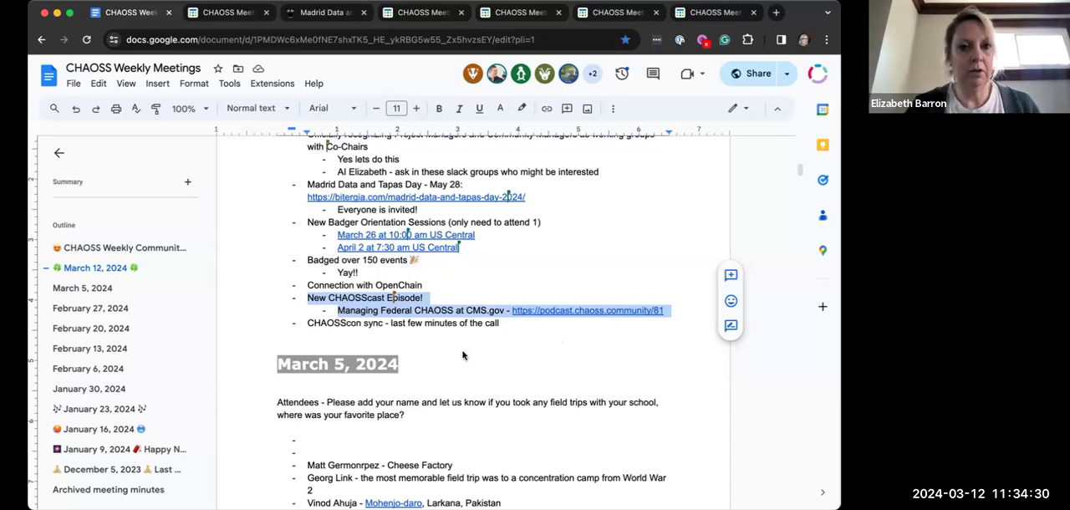
mouse_move(304, 326)
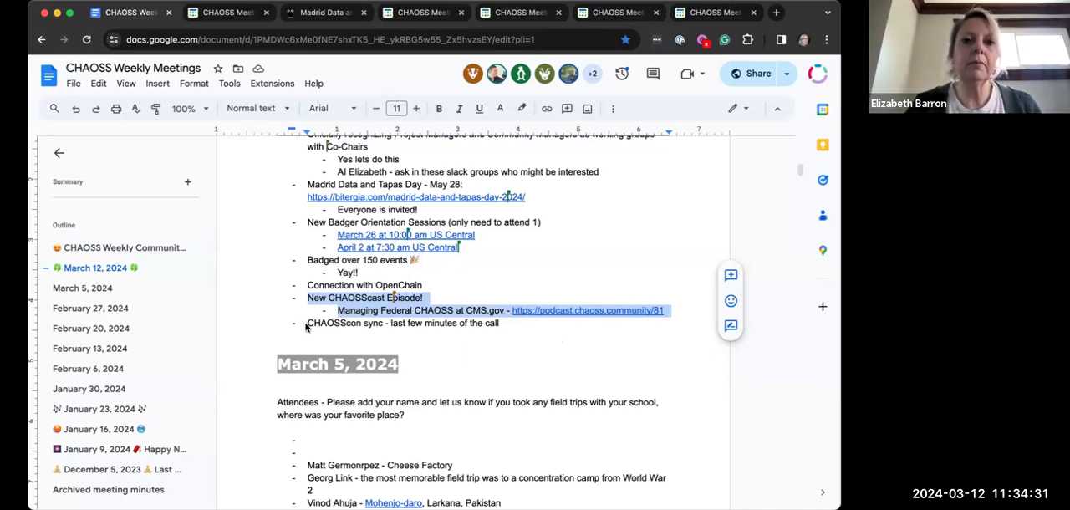